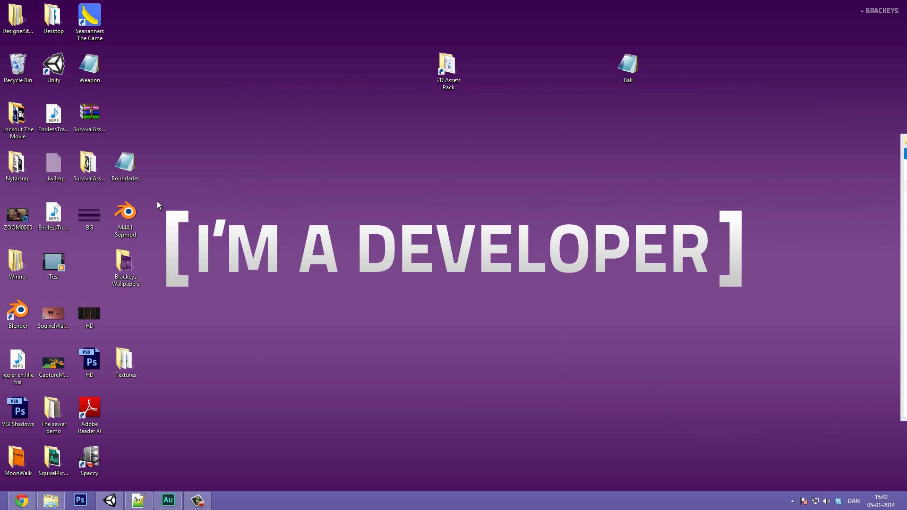
mouse_move(419, 263)
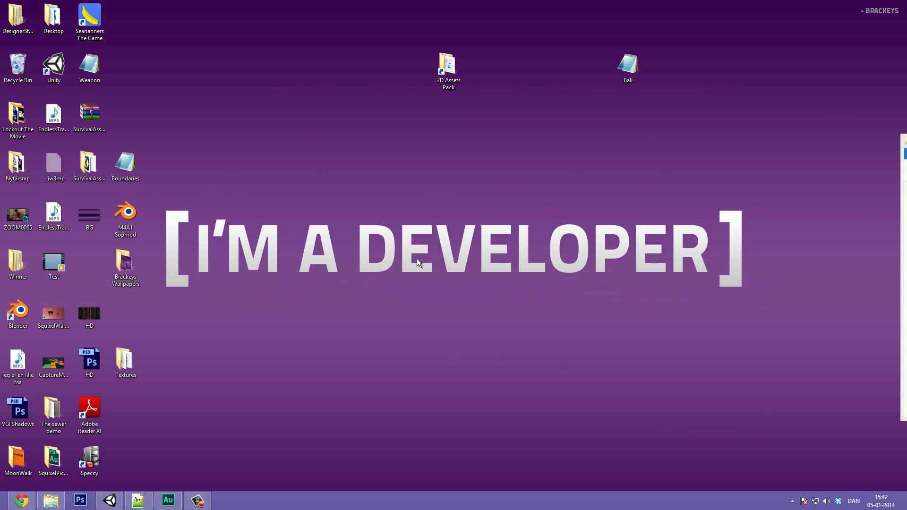
mouse_move(851, 149)
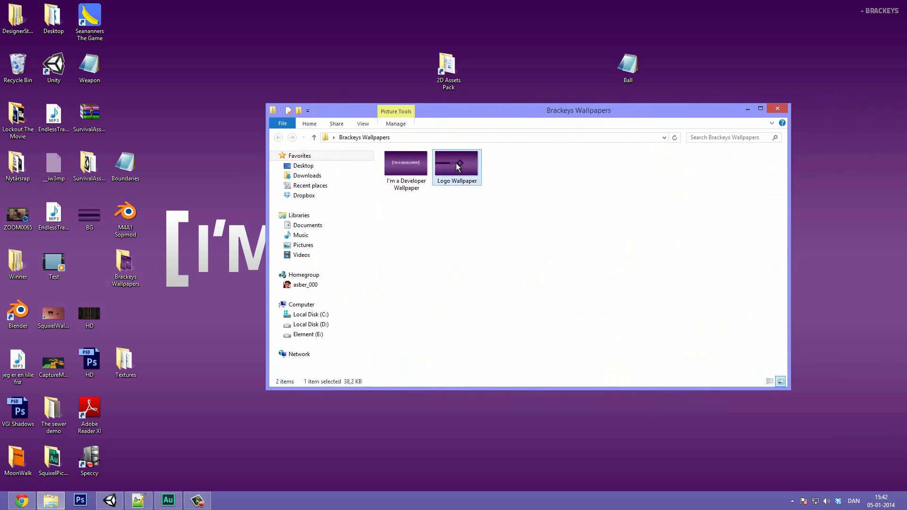
- Preview the Logo Wallpaper image, browse the wallpapers download page, then return to Unity's Pong project
double_click(456, 164)
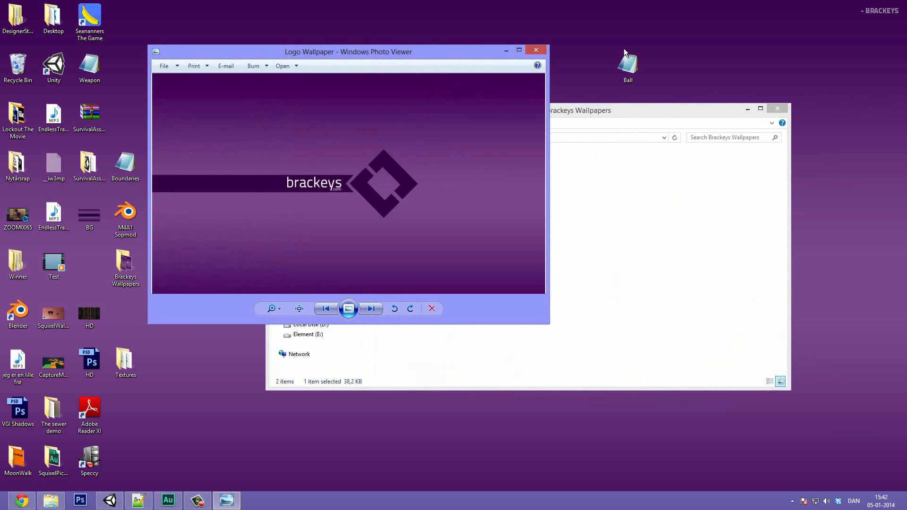
left_click(535, 49)
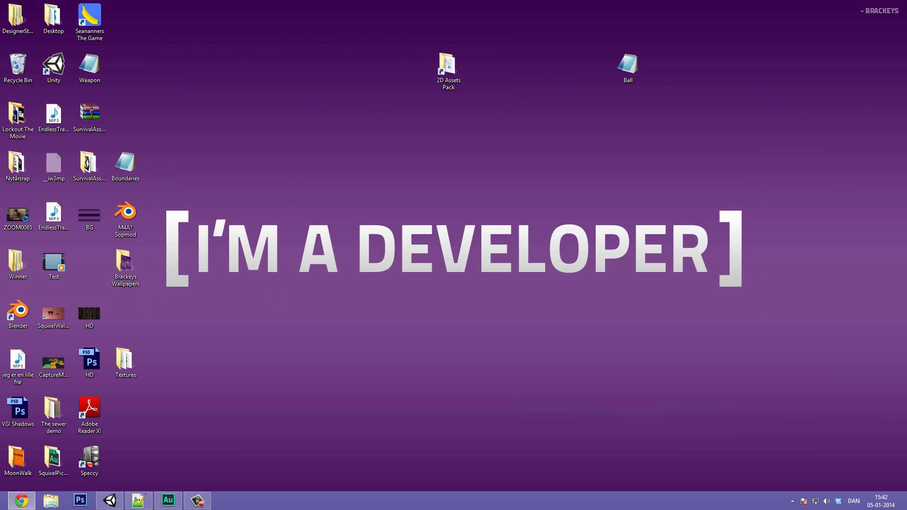
left_click(21, 500)
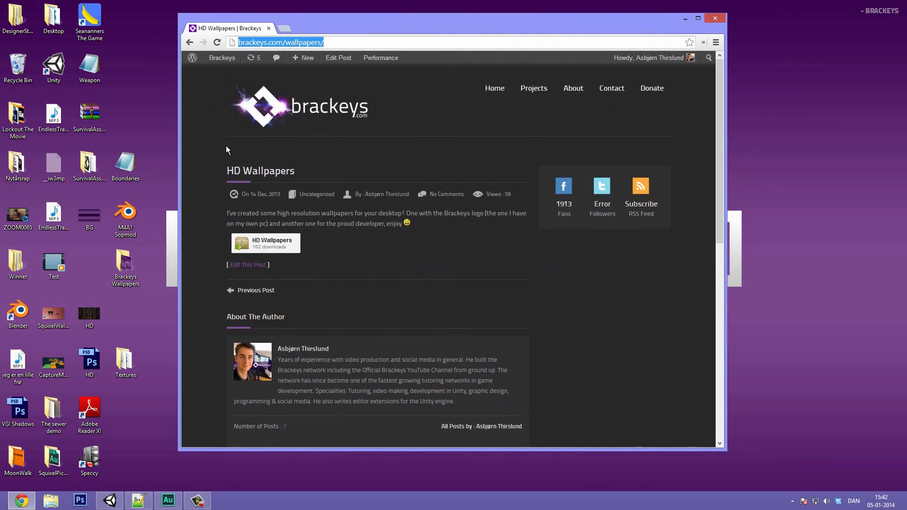
scroll("down", 3)
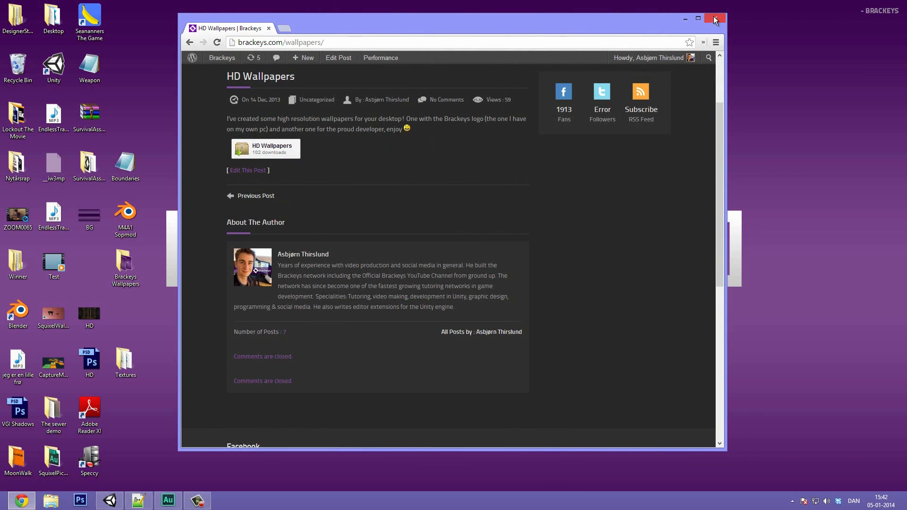
left_click(714, 18)
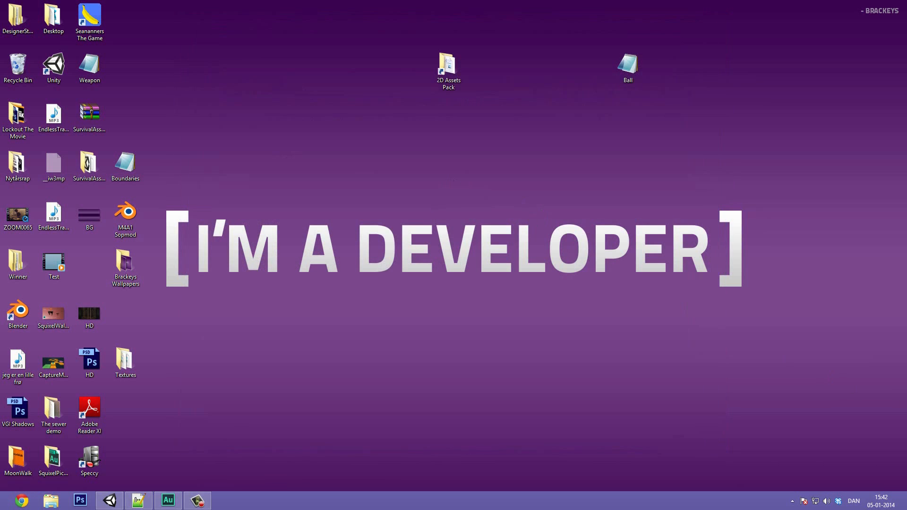
left_click(109, 500)
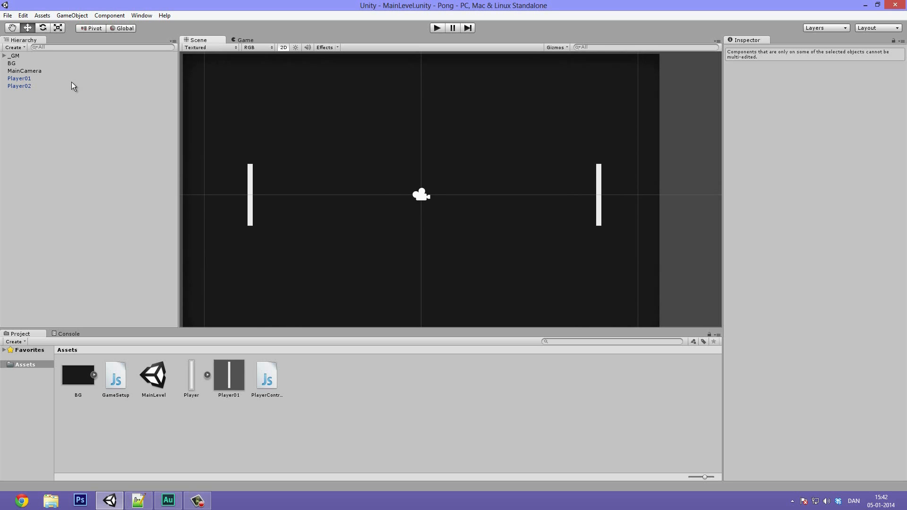
mouse_move(130, 440)
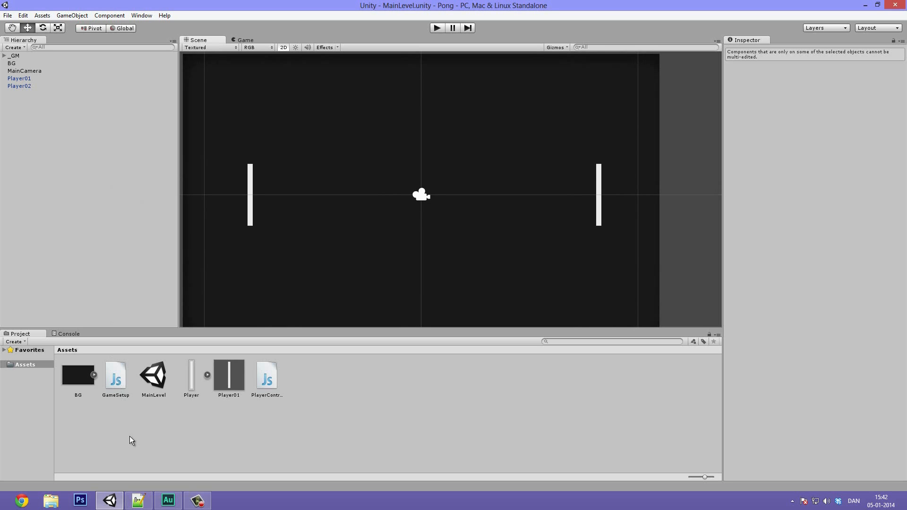
mouse_move(324, 185)
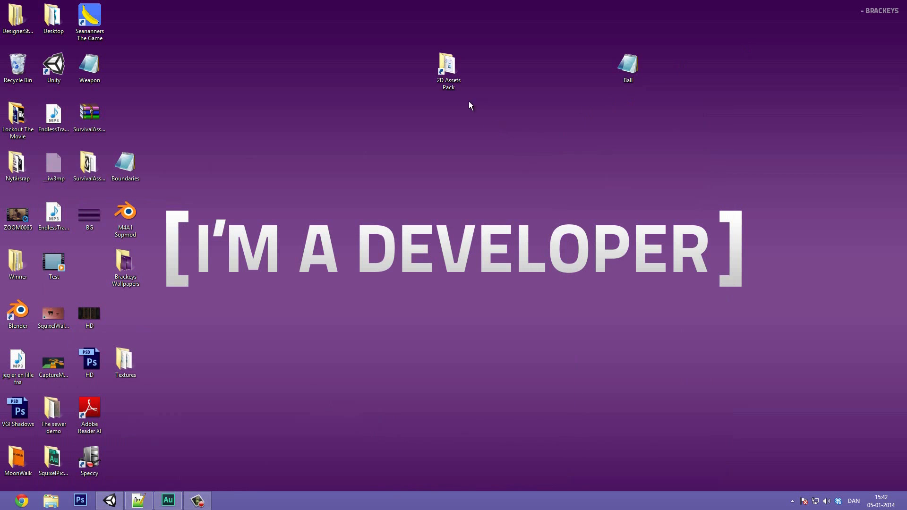
- Browse to 2D Assets Pack > Pong, select the Ball sprite and bring it into Unity's assets
double_click(448, 63)
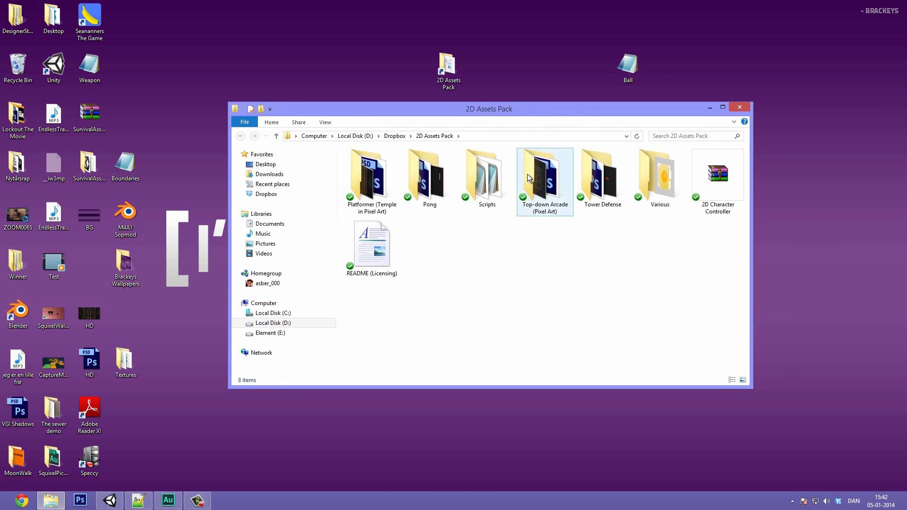
double_click(429, 172)
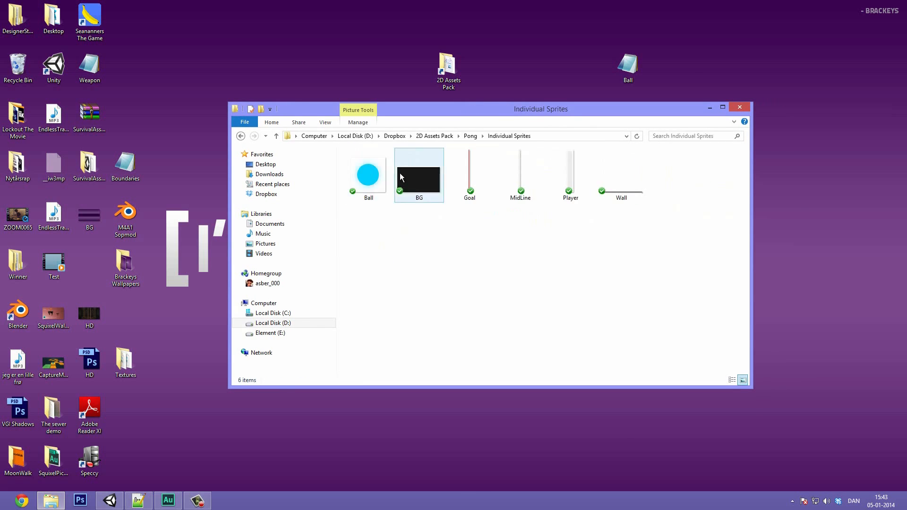
left_click(368, 173)
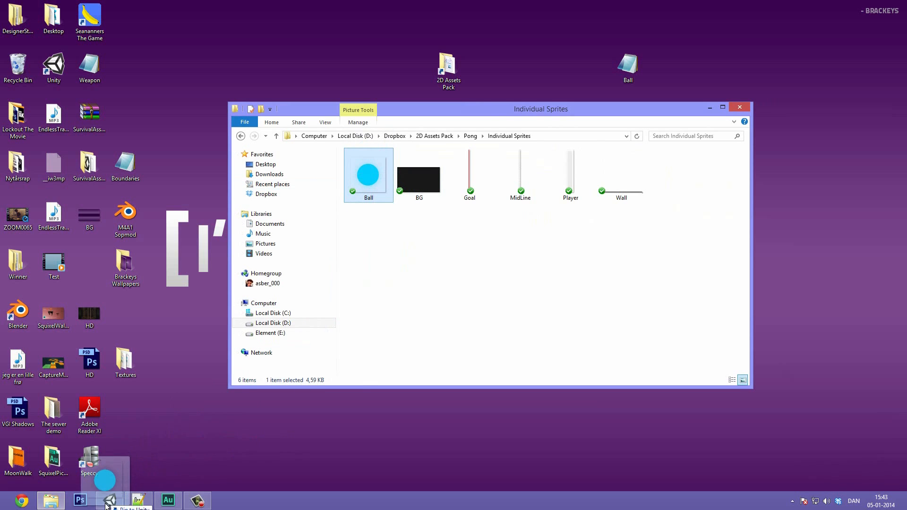
left_click(109, 500)
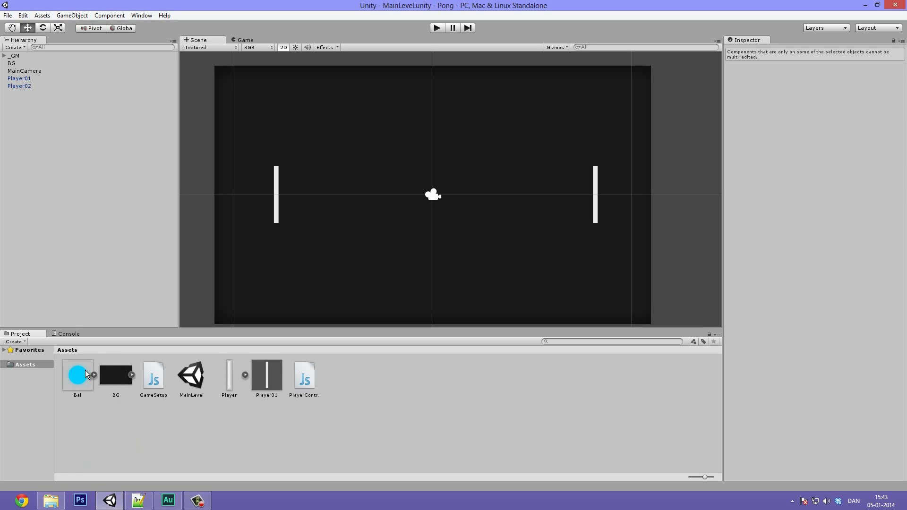
- Inspect the imported Ball sprite and drag it into the scene above the paddles
left_click(78, 374)
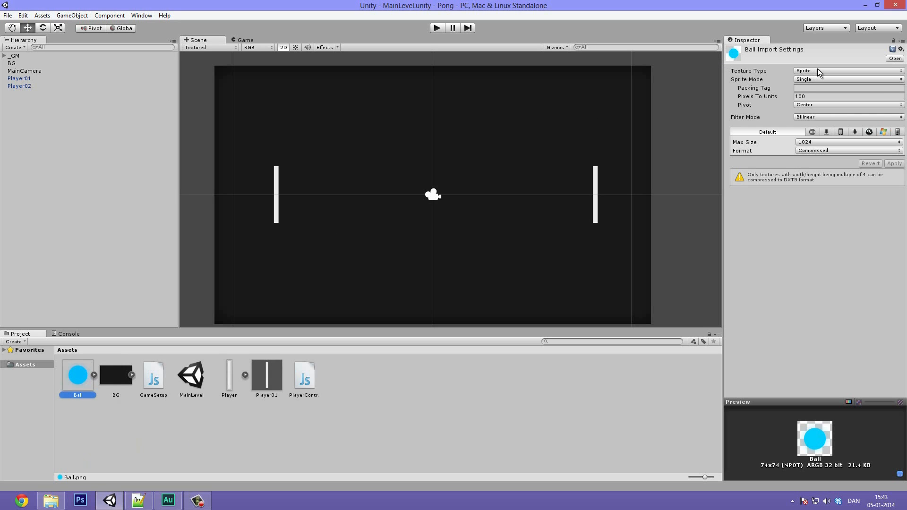
mouse_move(796, 179)
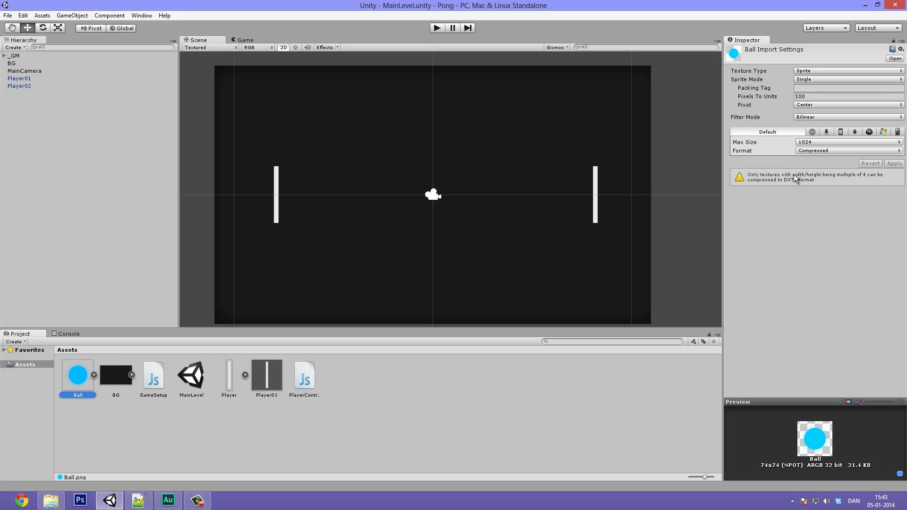
mouse_move(64, 384)
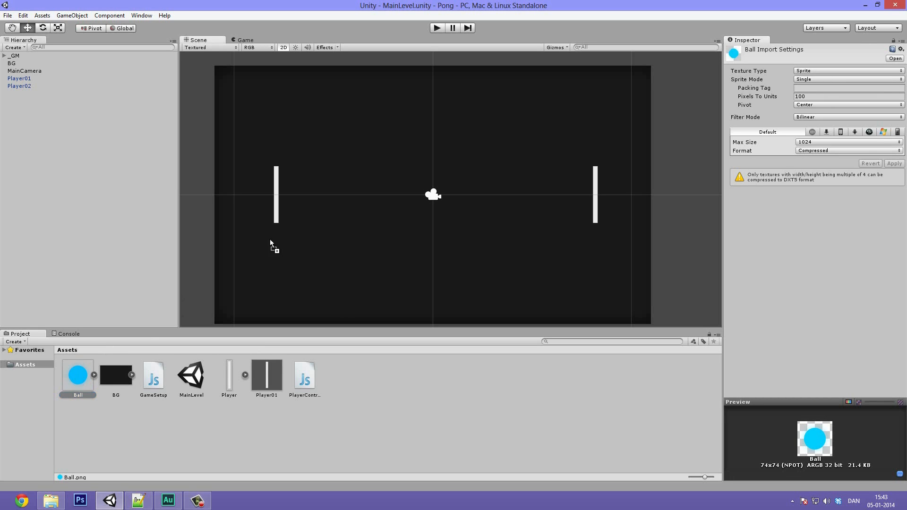
mouse_move(433, 139)
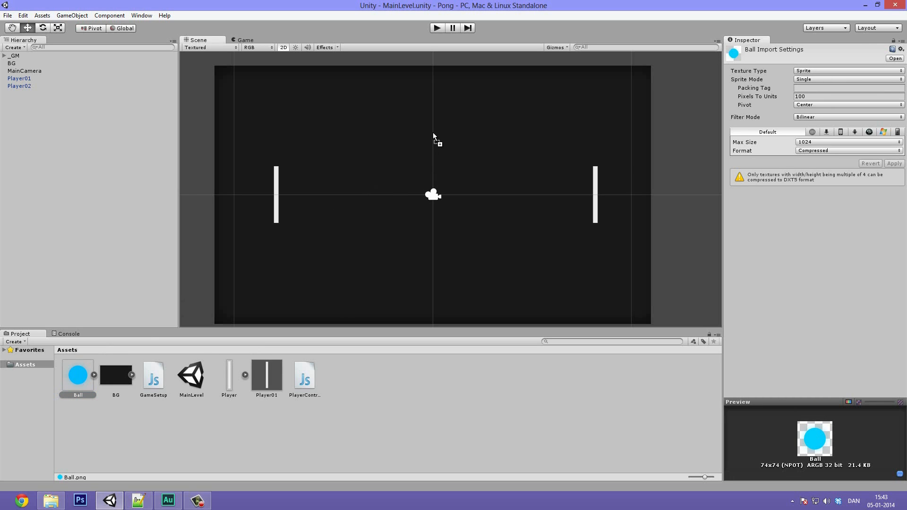
left_click_drag(77, 374, 452, 190)
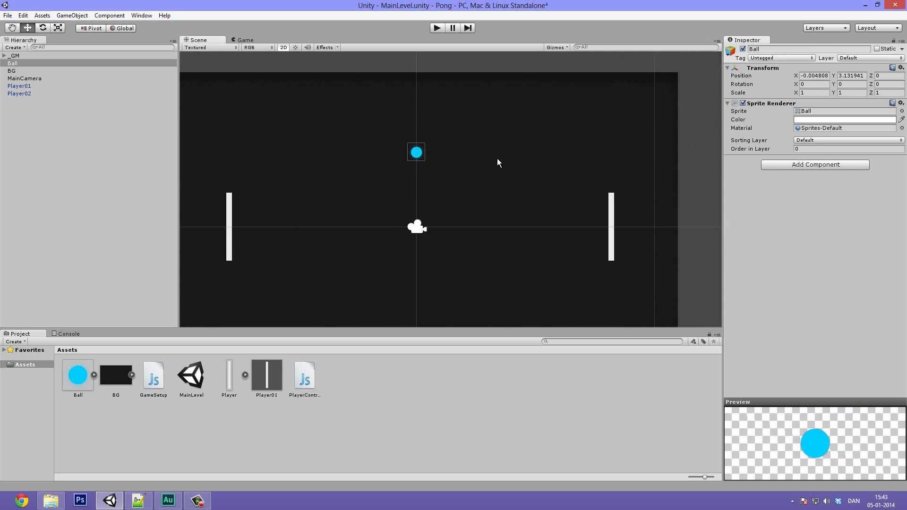
- Give the Ball a Circle Collider 2D with radius 0.23 and test-play the scene once
left_click(815, 164)
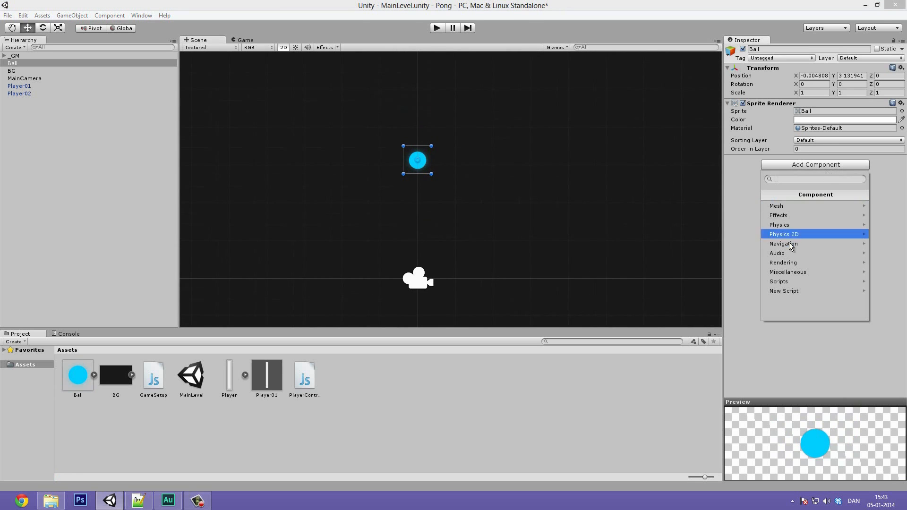
left_click(784, 234)
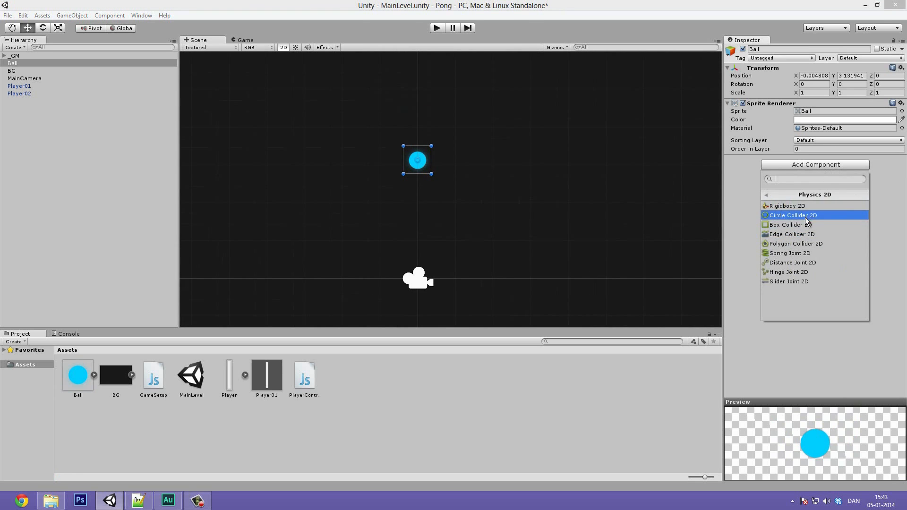
left_click(793, 216)
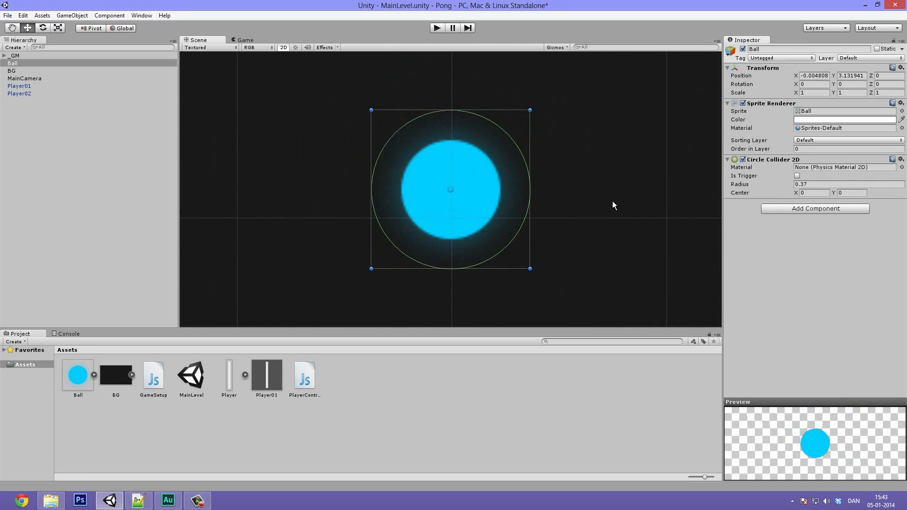
left_click(847, 184)
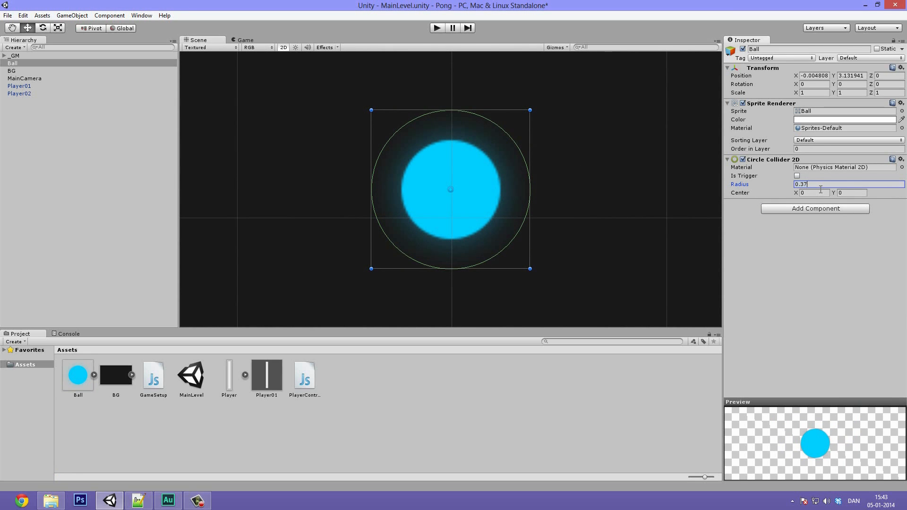
type("0.")
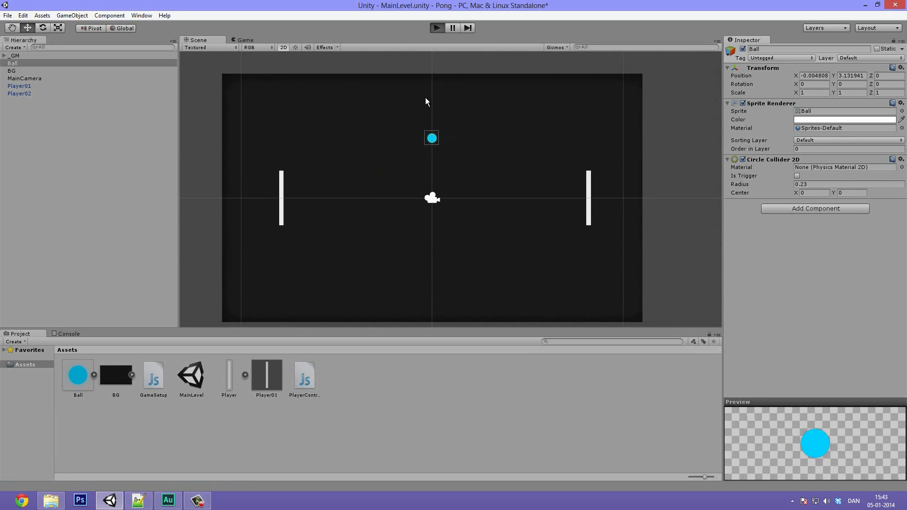
left_click(436, 28)
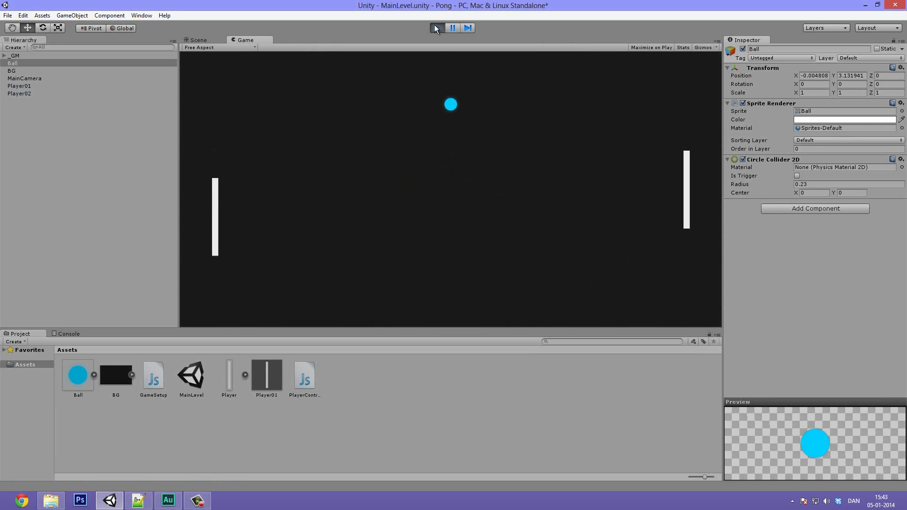
left_click(197, 40)
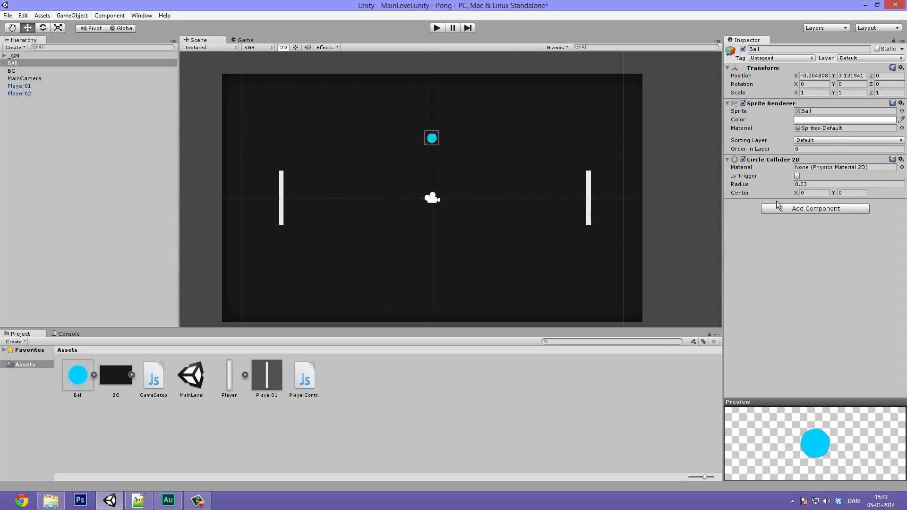
- Add a Rigidbody 2D to the Ball with Fixed Angle on, angular drag 0 and mass 0.1
left_click(815, 208)
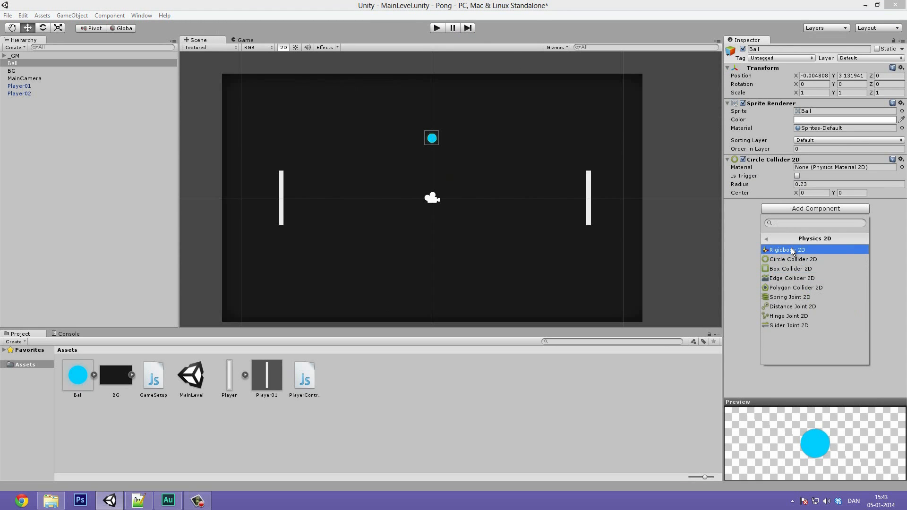
left_click(785, 249)
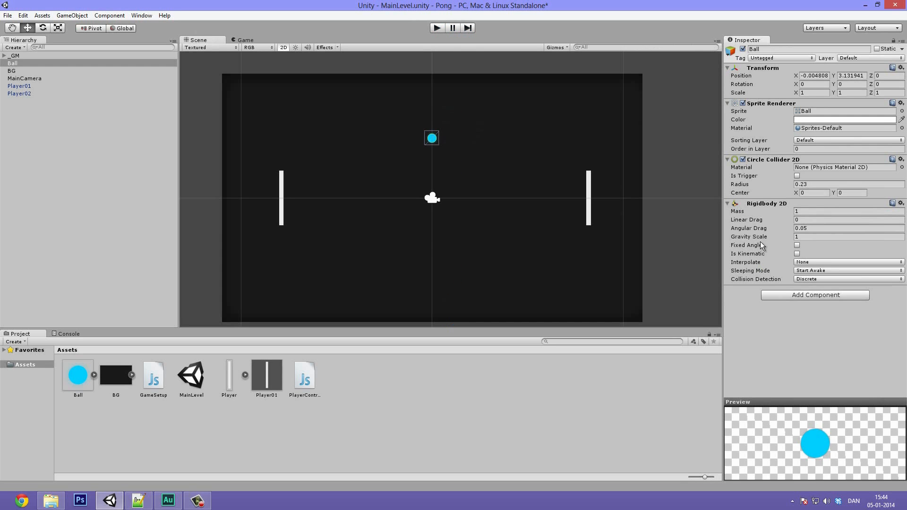
mouse_move(778, 259)
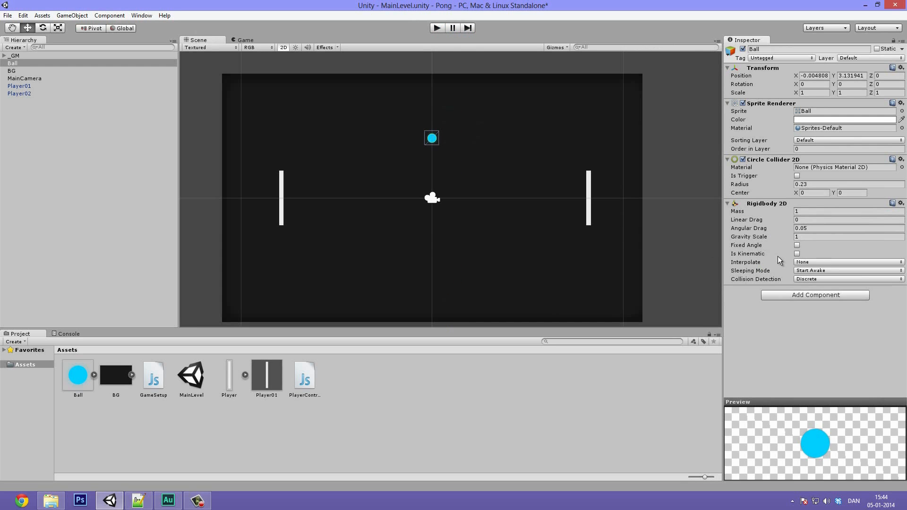
left_click(796, 245)
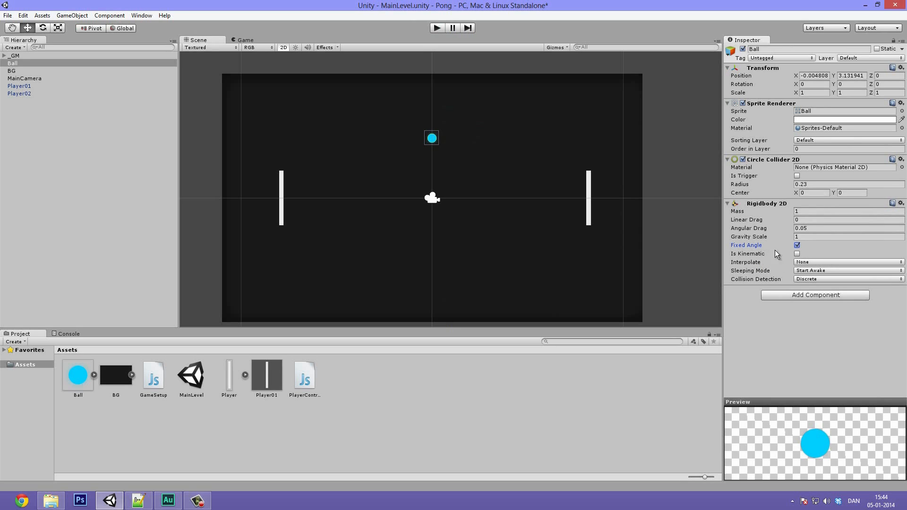
left_click(848, 227)
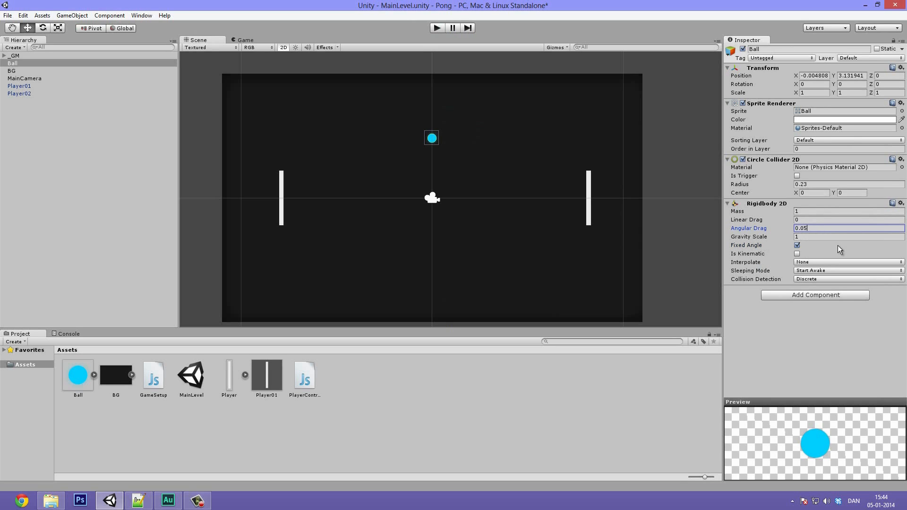
type("0")
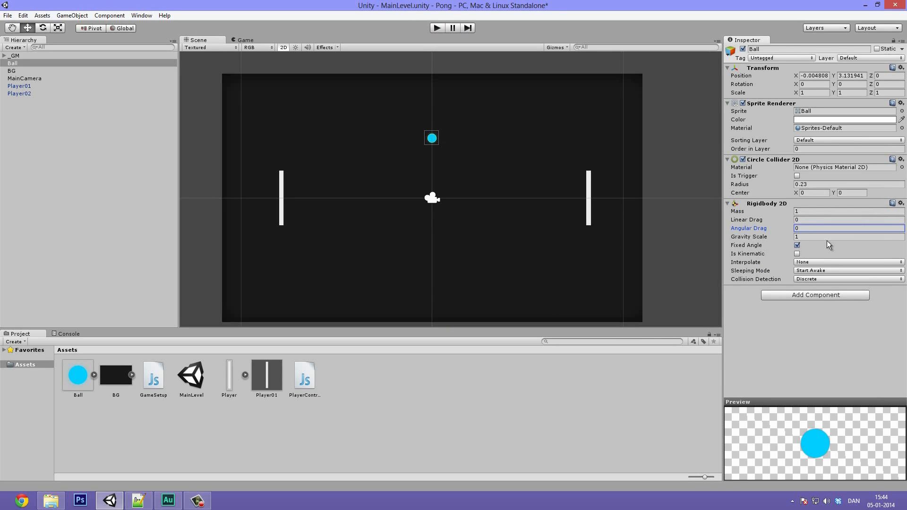
mouse_move(384, 366)
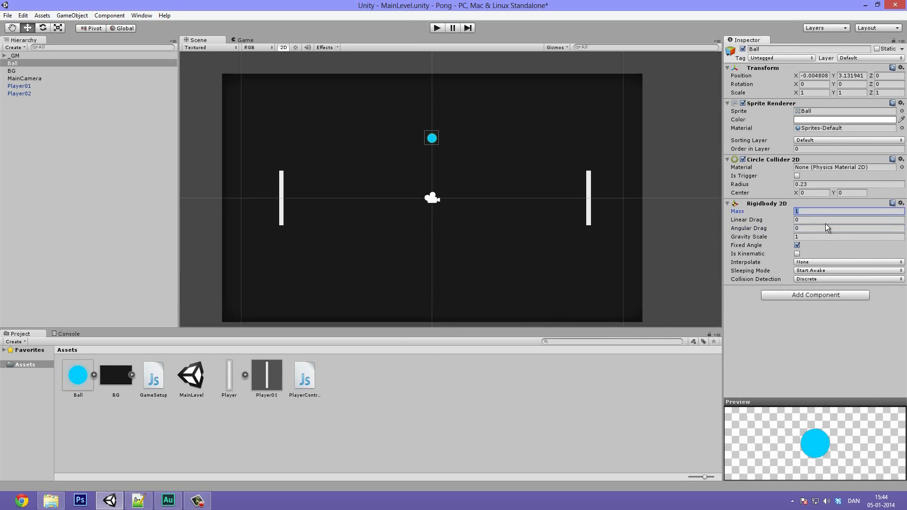
type("0.1")
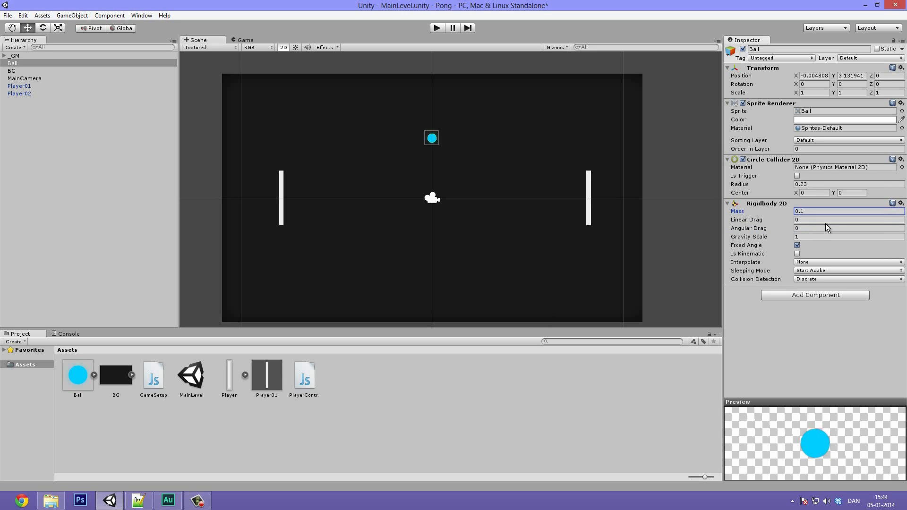
mouse_move(437, 170)
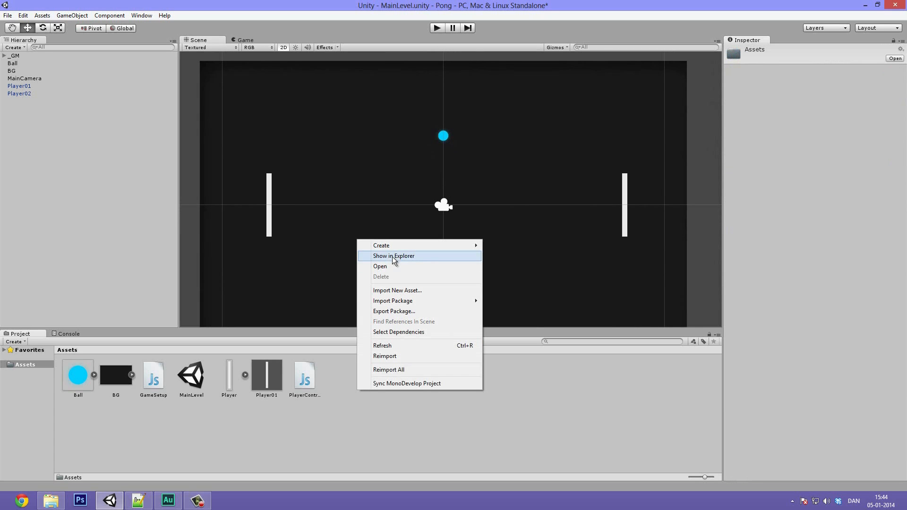
mouse_move(421, 245)
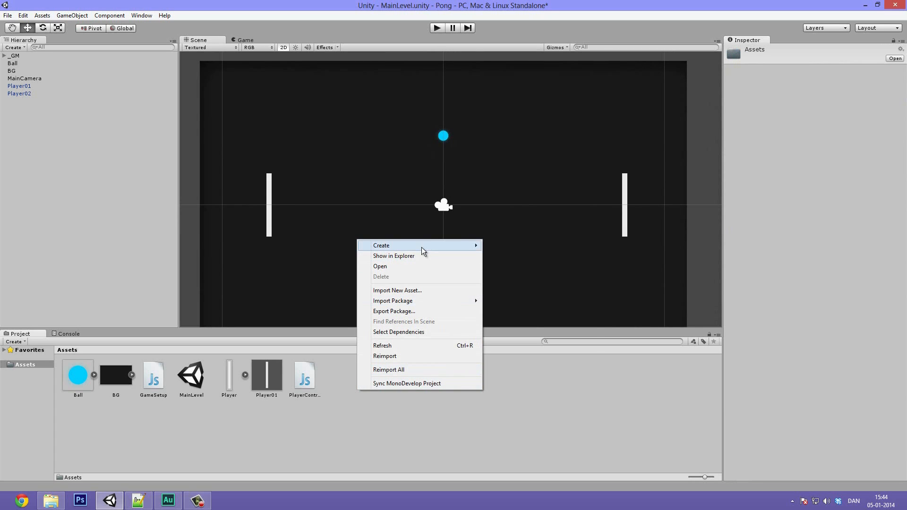
mouse_move(380, 246)
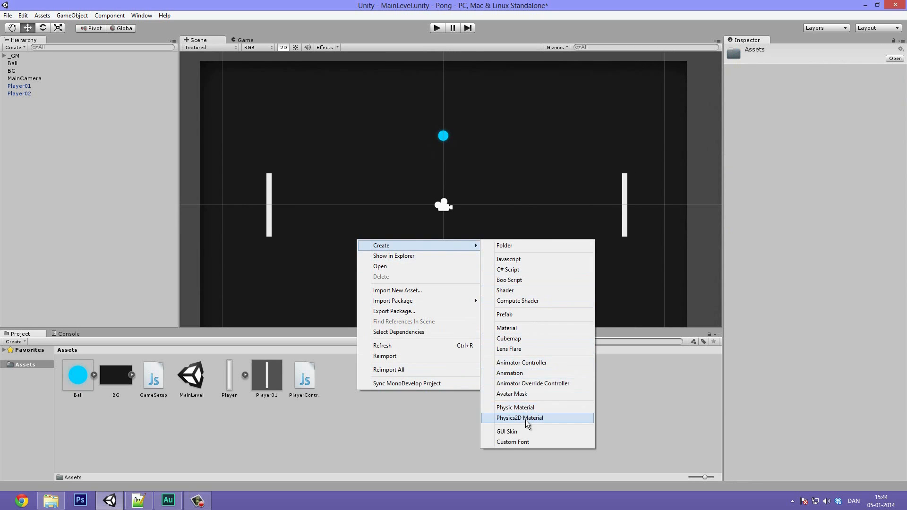
- Create the BallBounce material with friction 0 and bounciness 1, and assign it to the Ball's collider
left_click(519, 418)
type("BallBounce")
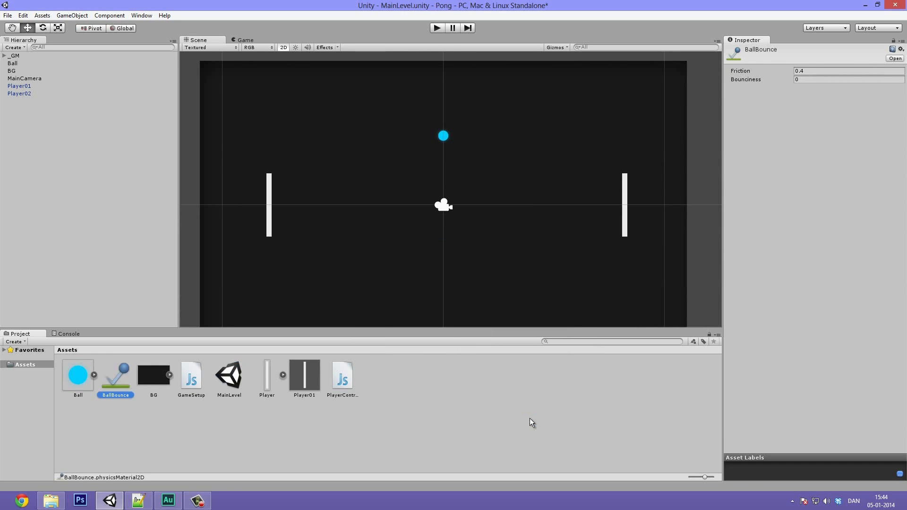
mouse_move(554, 146)
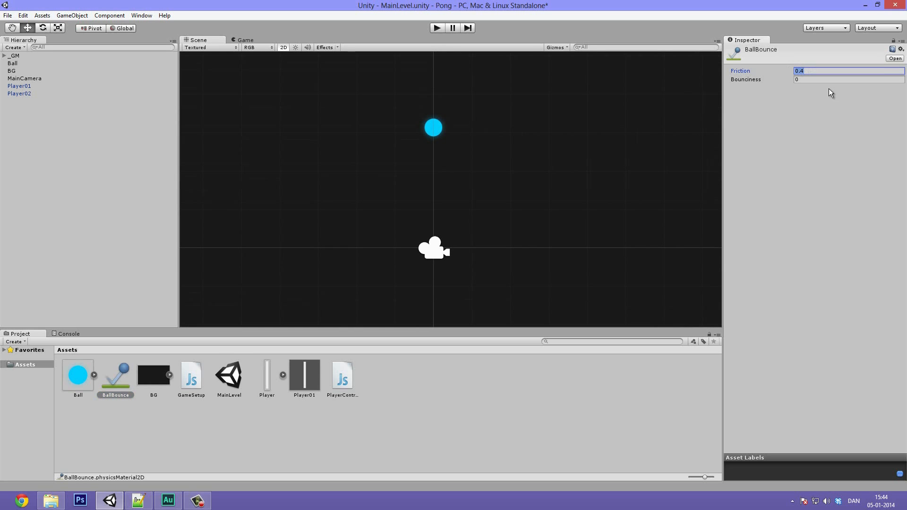
type("0")
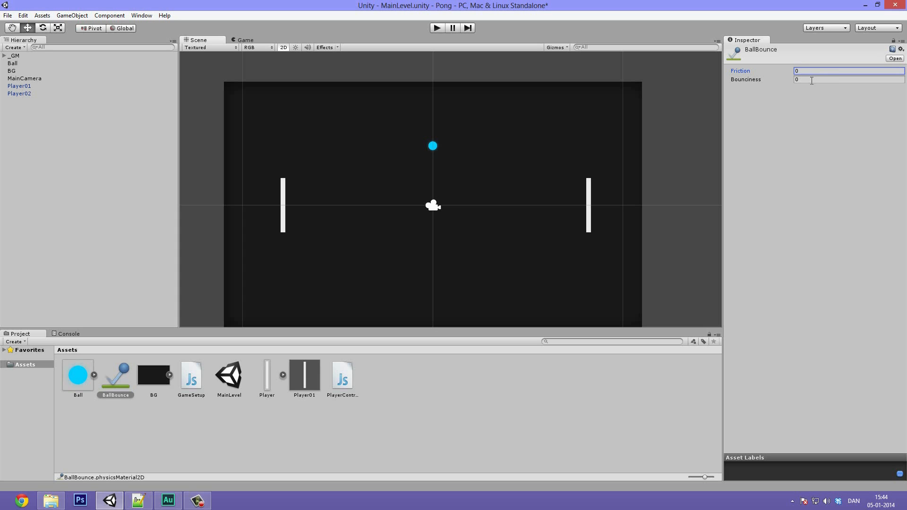
left_click(847, 79)
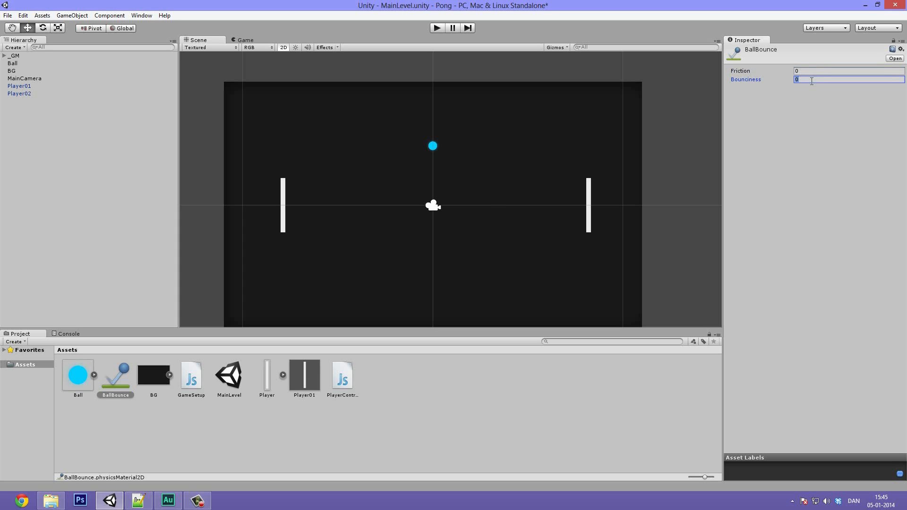
type("1")
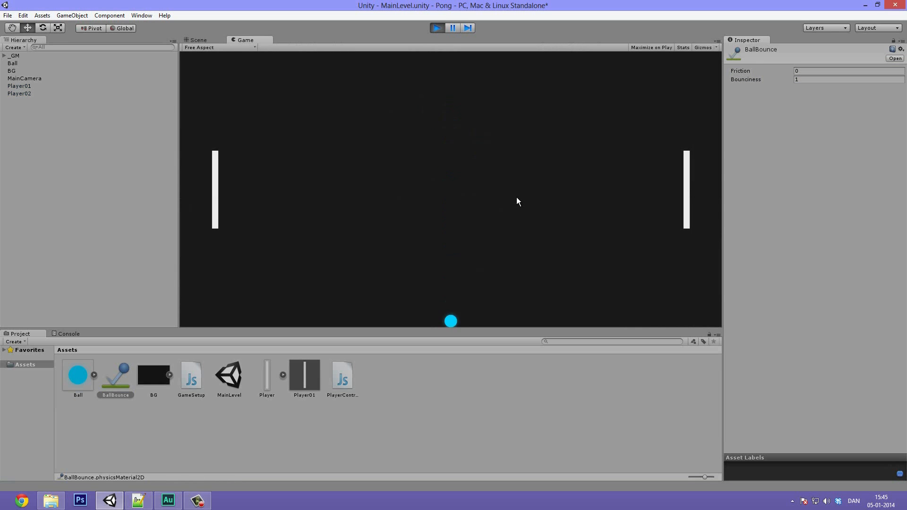
mouse_move(431, 23)
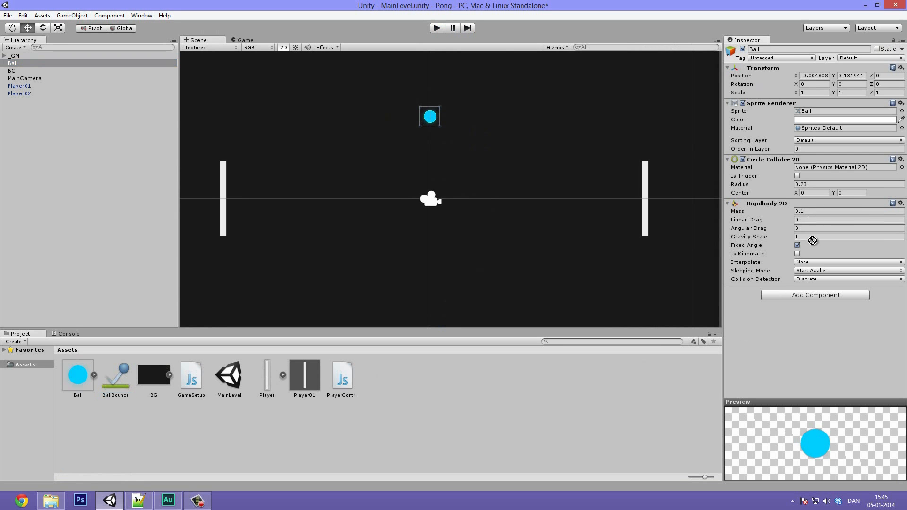
left_click_drag(115, 373, 845, 167)
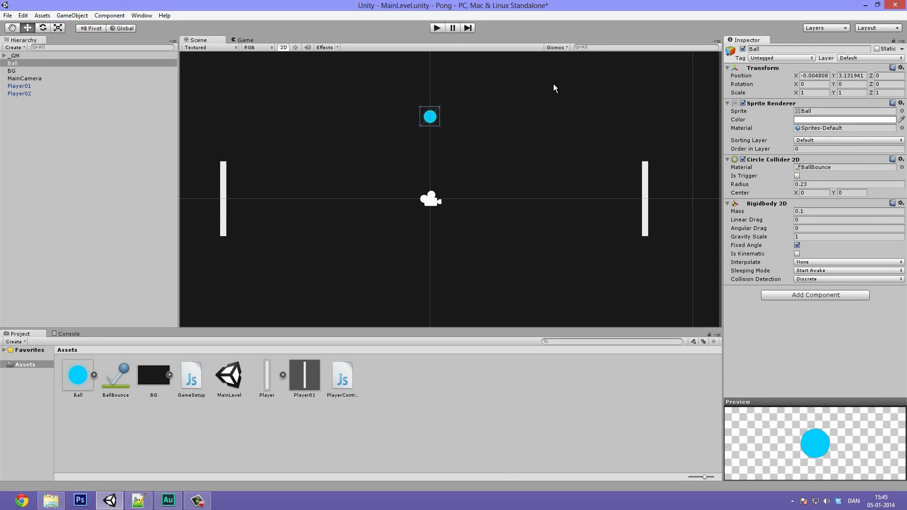
mouse_move(816, 249)
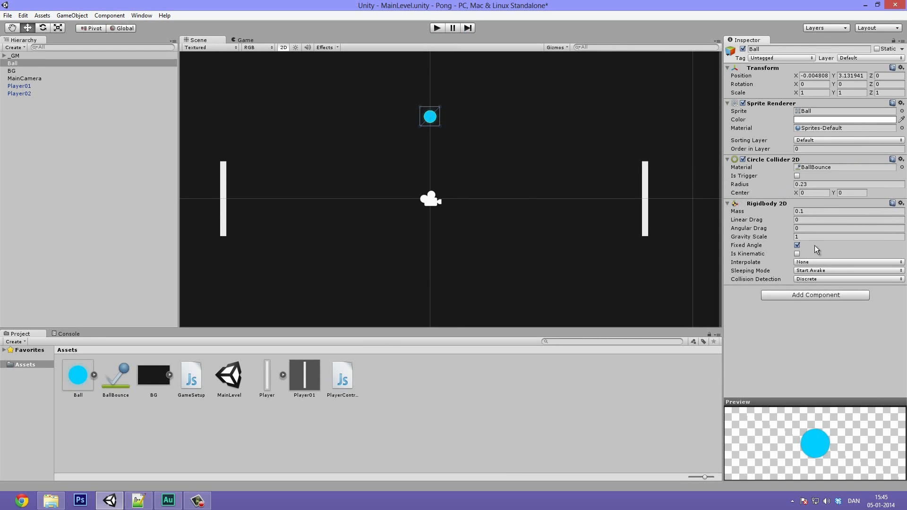
- Set the Ball's Gravity Scale to 0
left_click(847, 236)
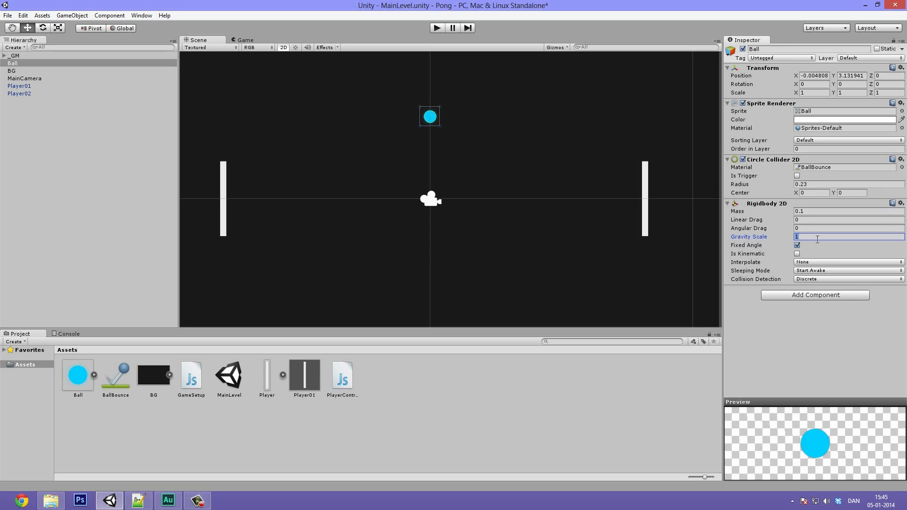
type("0")
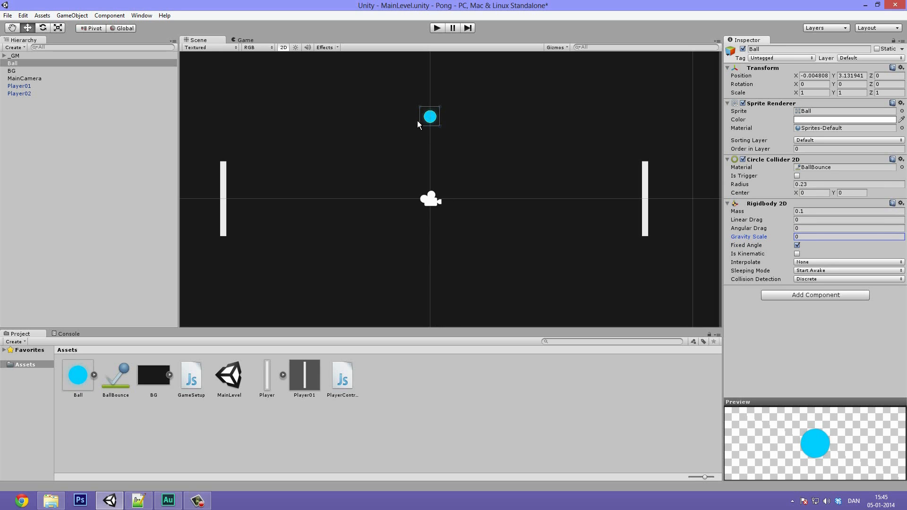
mouse_move(426, 143)
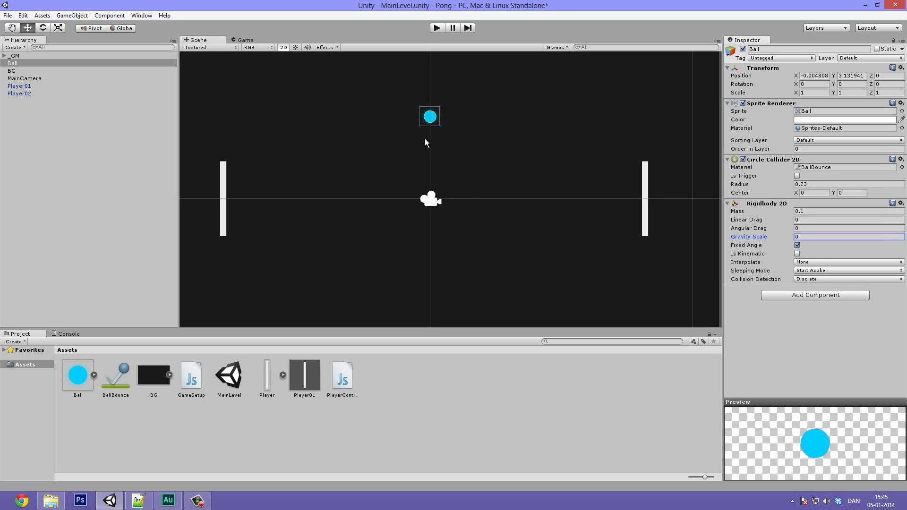
left_click(11, 70)
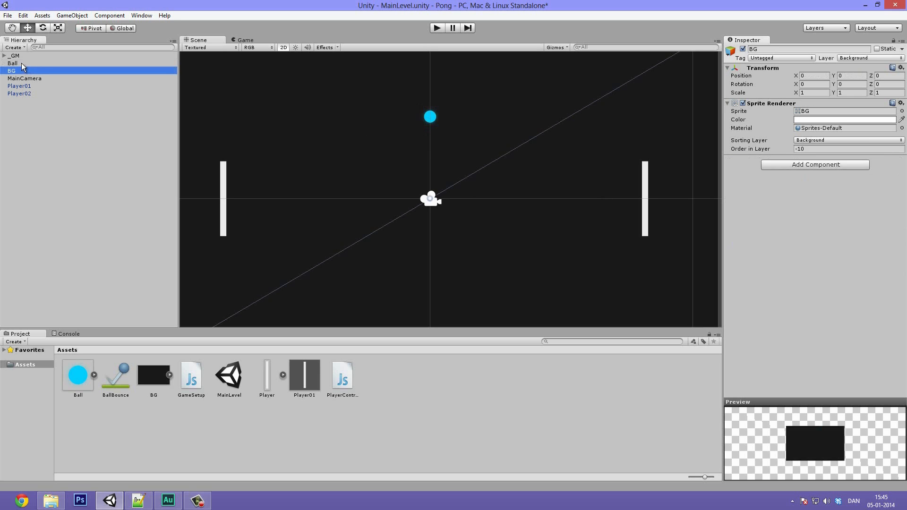
left_click(13, 63)
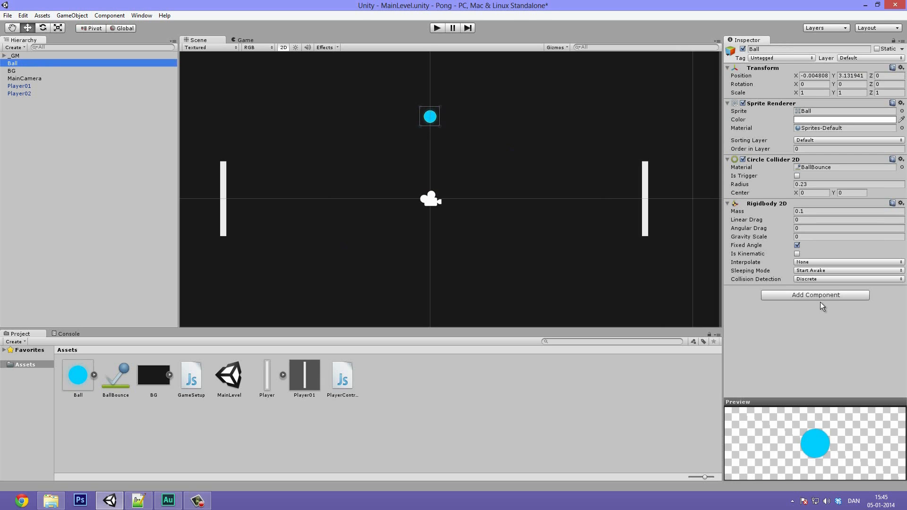
- Create and attach a new JavaScript component named BallControl to the Ball
left_click(814, 295)
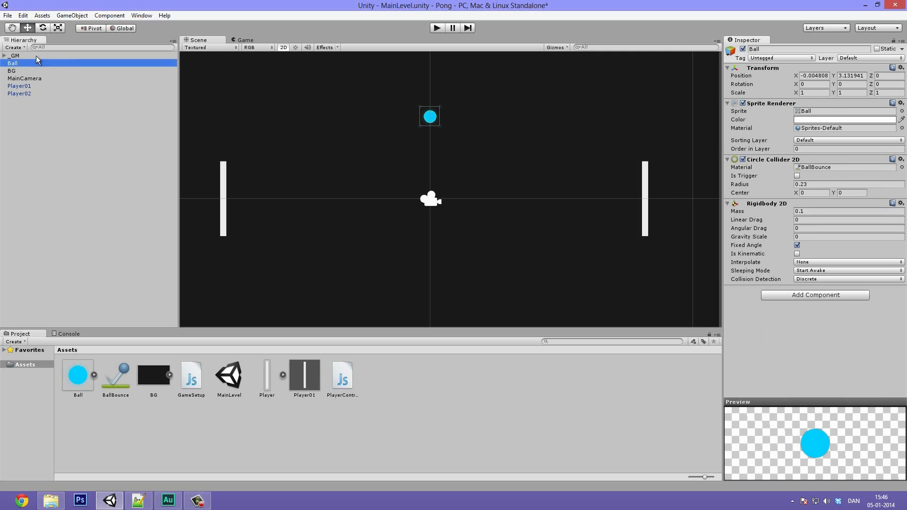
mouse_move(16, 70)
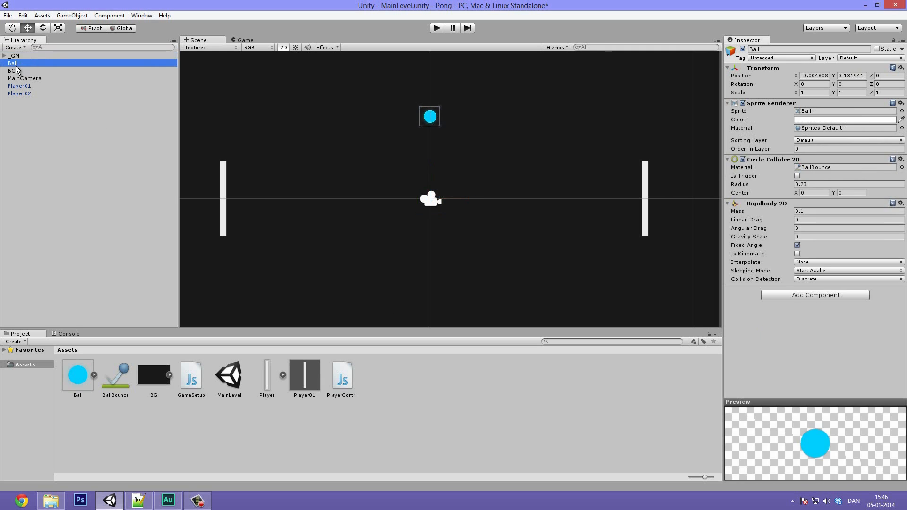
left_click(814, 295)
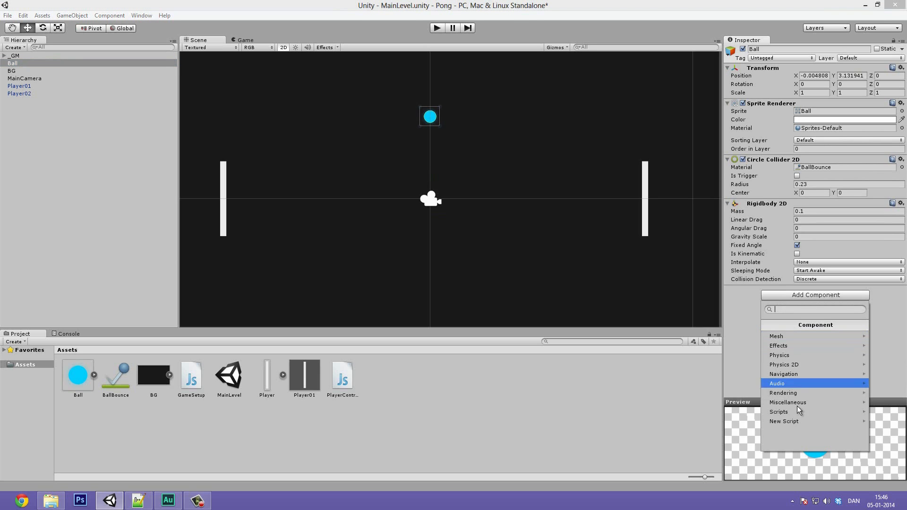
mouse_move(784, 421)
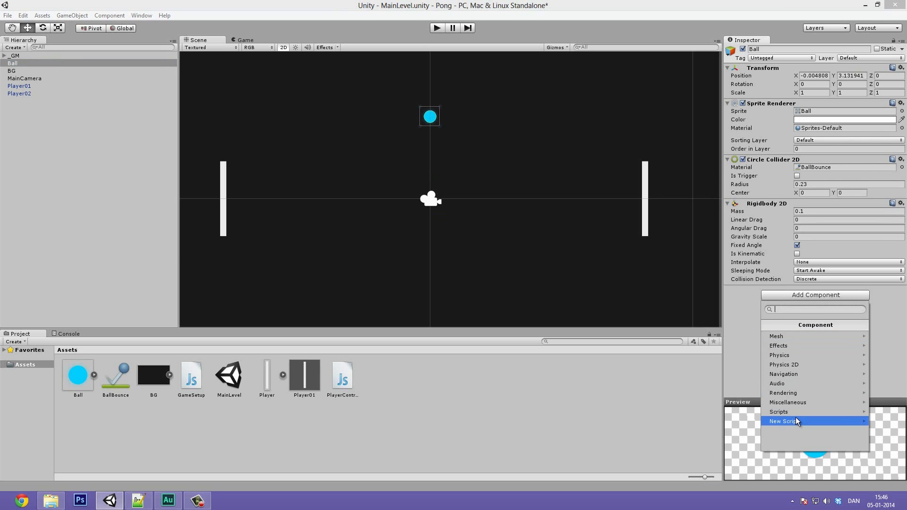
left_click(783, 421)
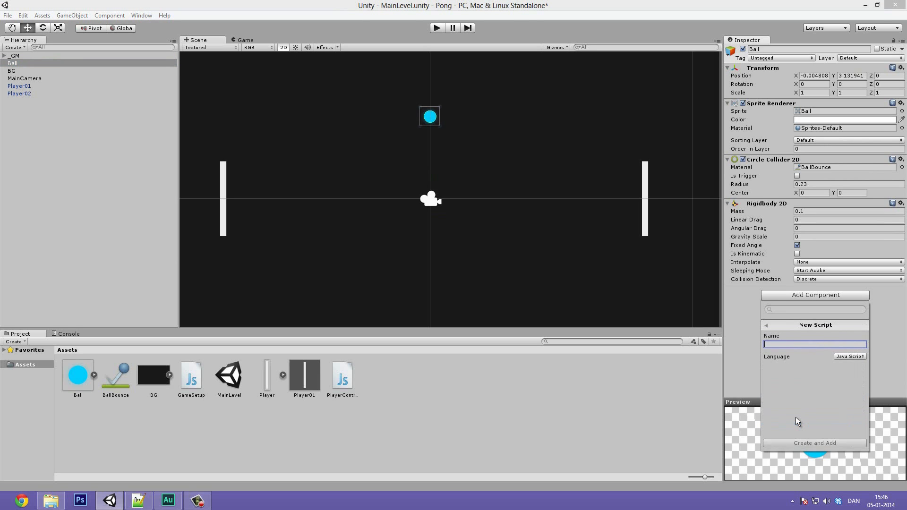
type("BallControl")
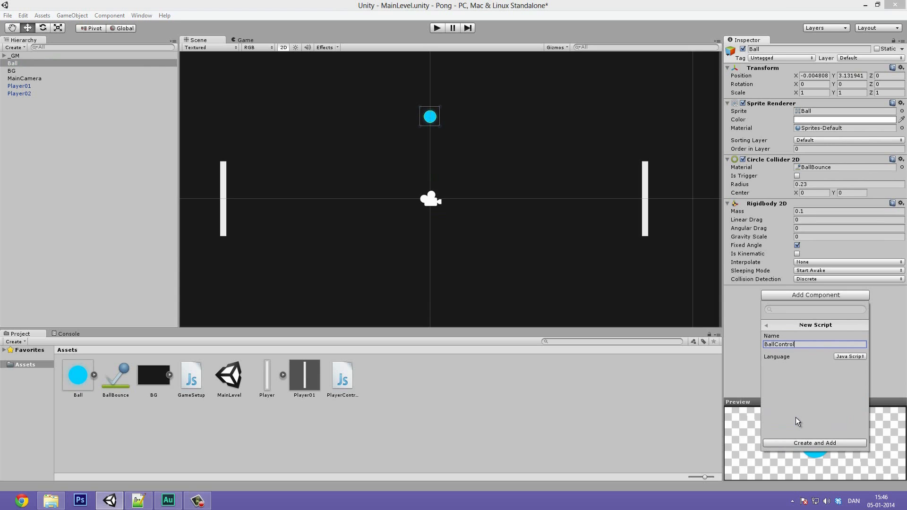
left_click(814, 443)
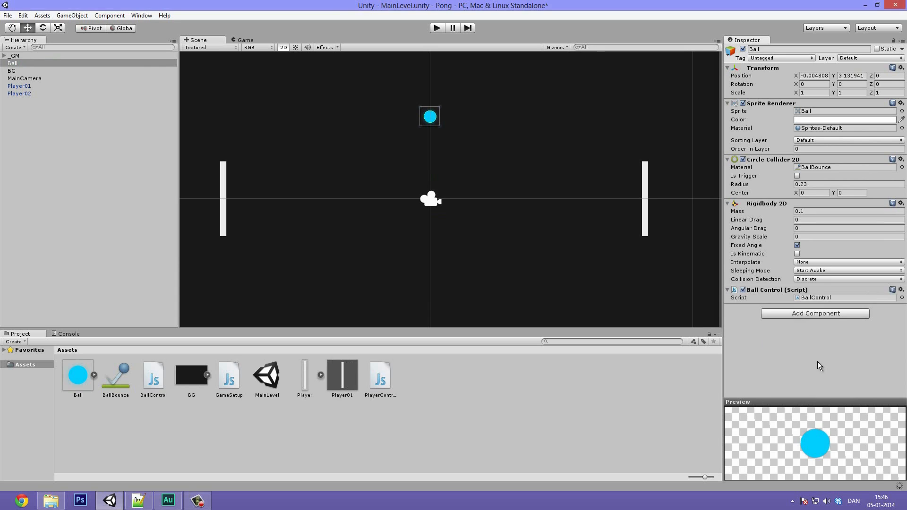
left_click(845, 297)
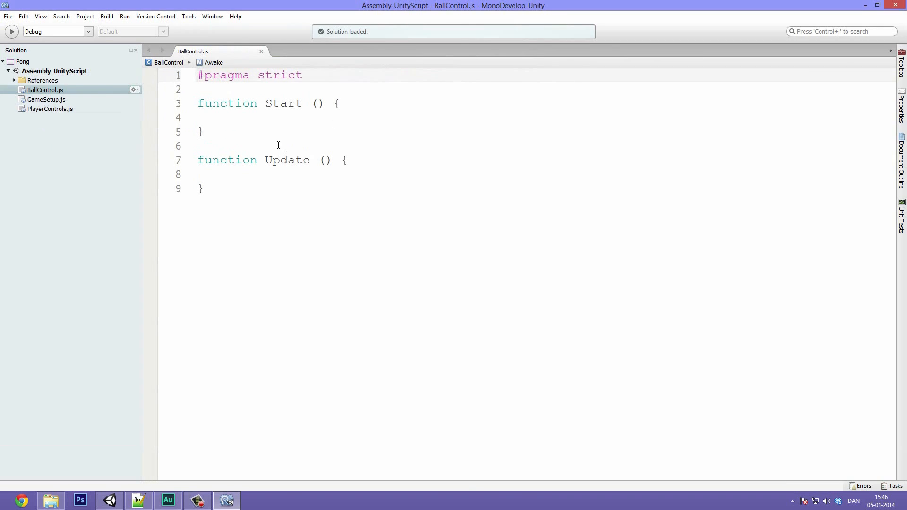
- Select the empty Update function in BallControl.js and place the cursor inside Start
left_click_drag(212, 146, 203, 188)
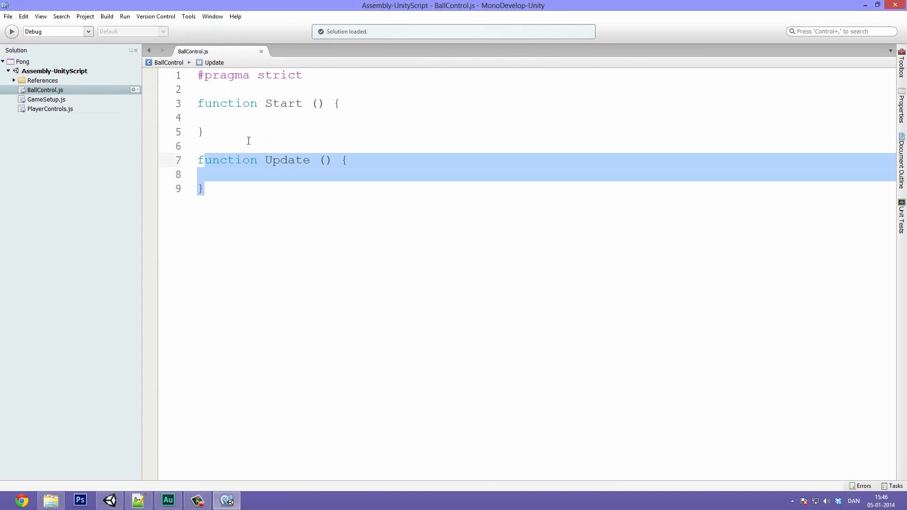
left_click(198, 117)
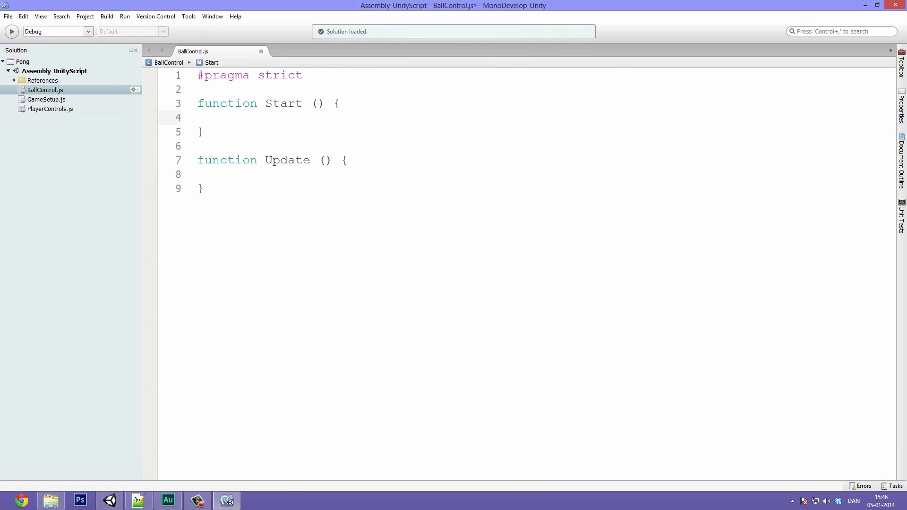
left_click(227, 118)
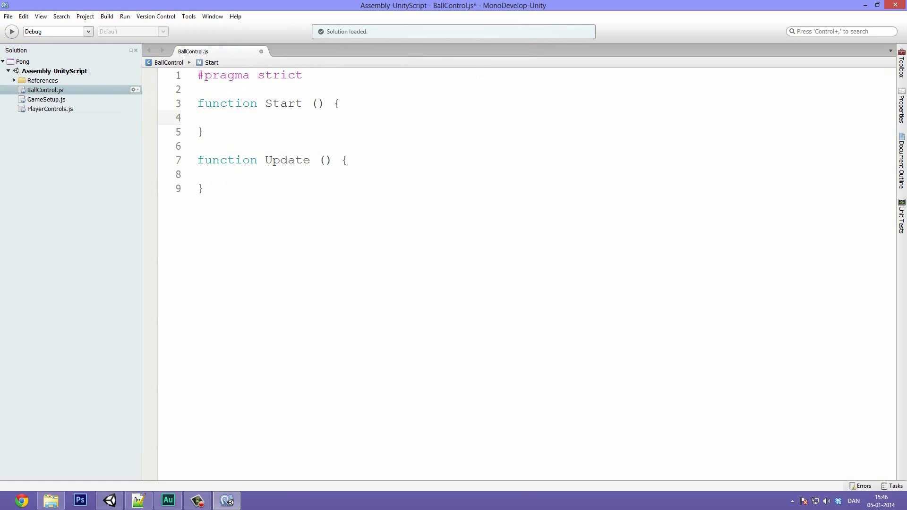
left_click(227, 118)
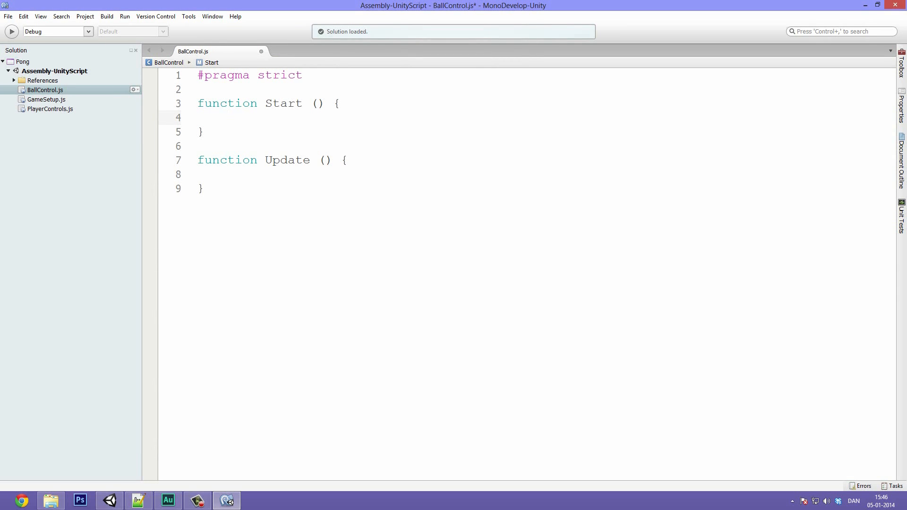
left_click(227, 118)
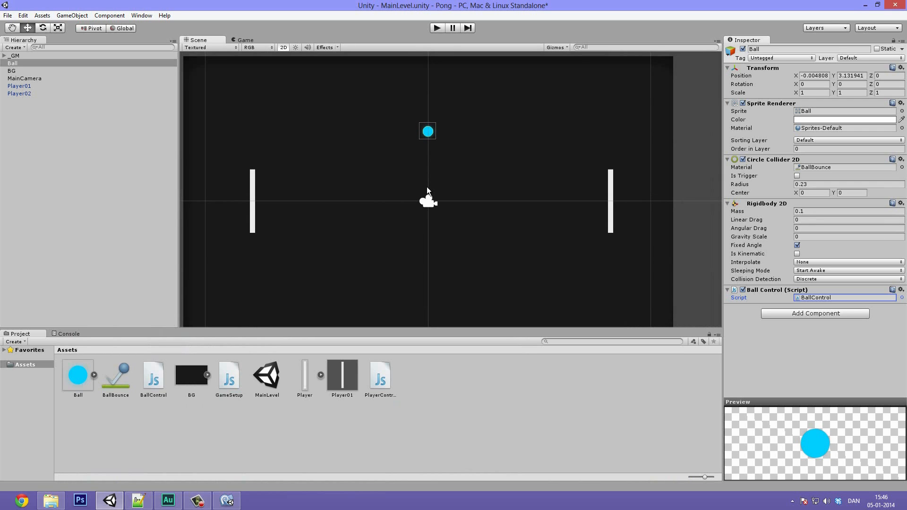
mouse_move(266, 157)
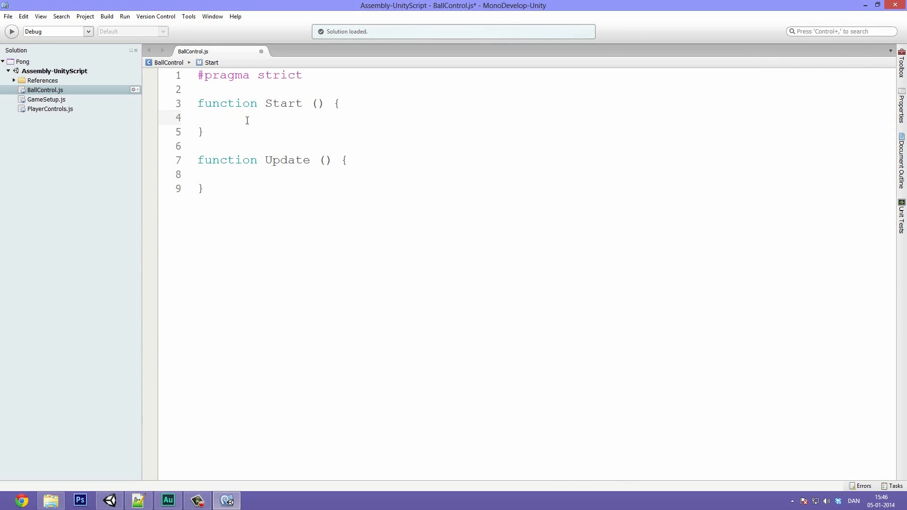
- Write Random.Range(0, 1) on the empty line inside Start
left_click(227, 118)
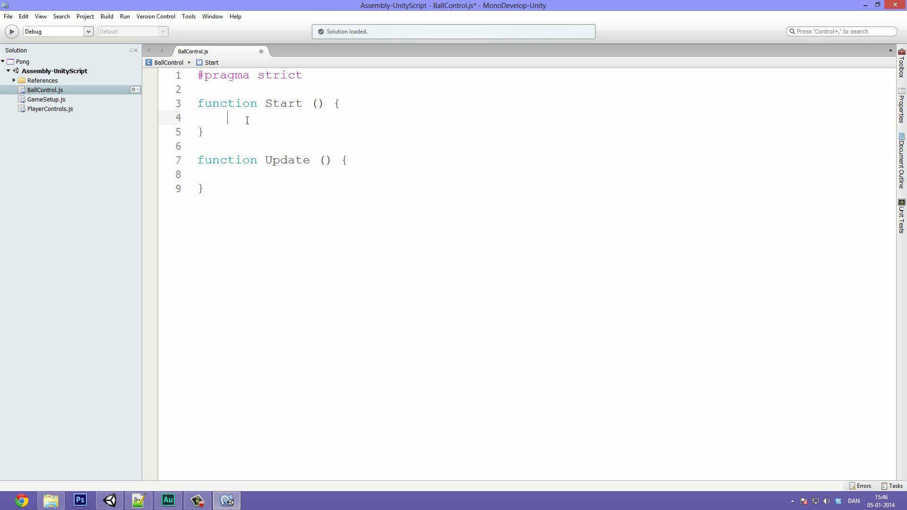
type("Random.ra")
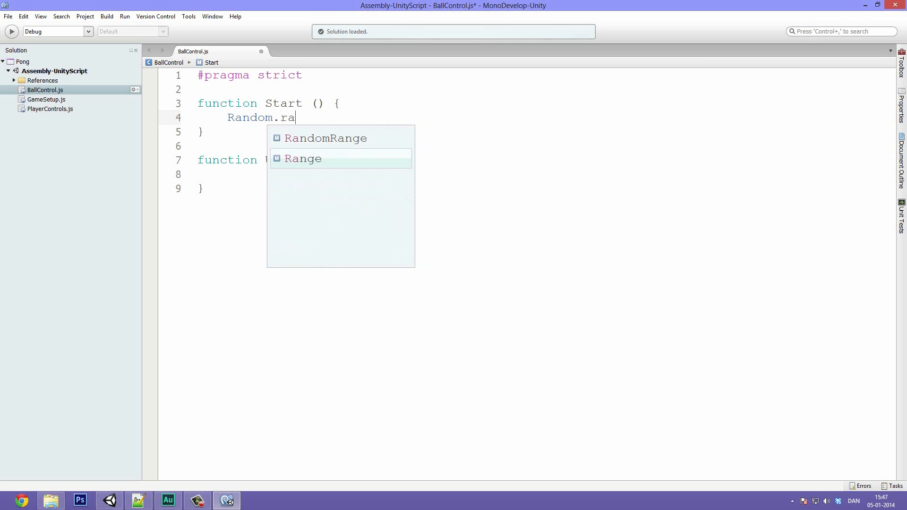
key("BackSpace")
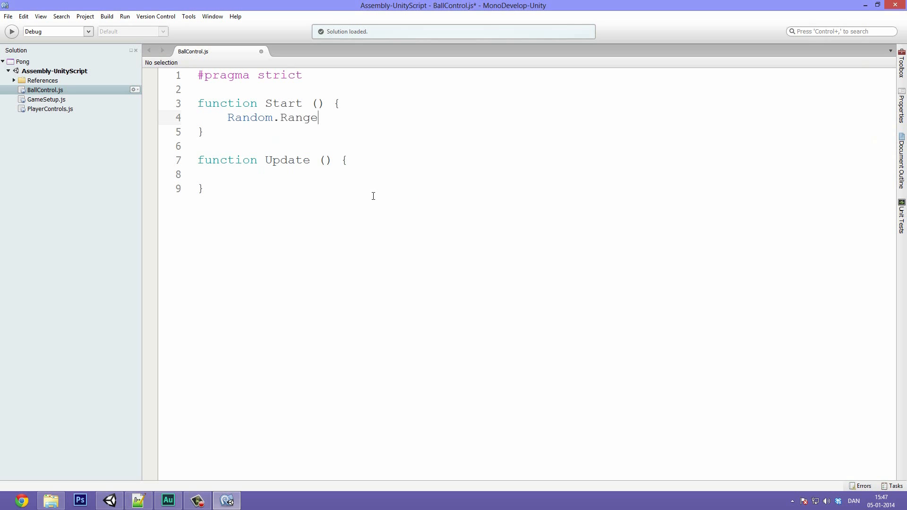
type("(")
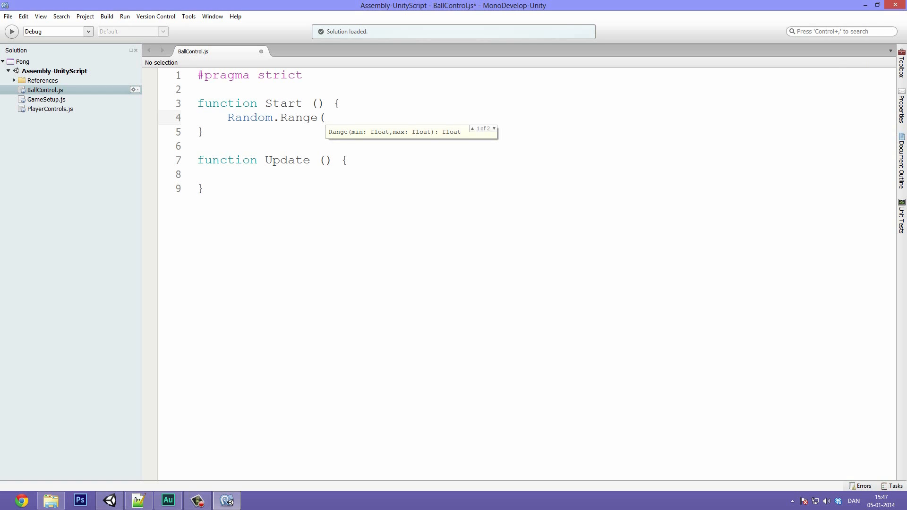
type("0")
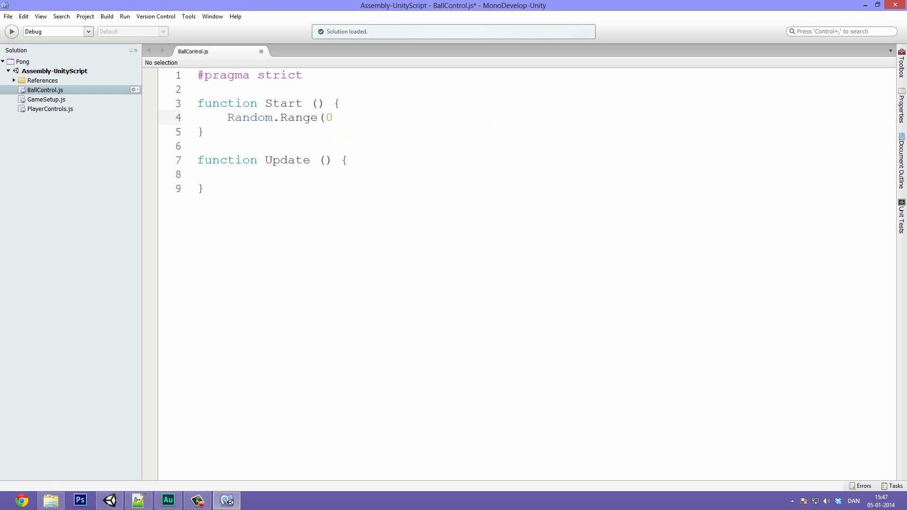
type(",")
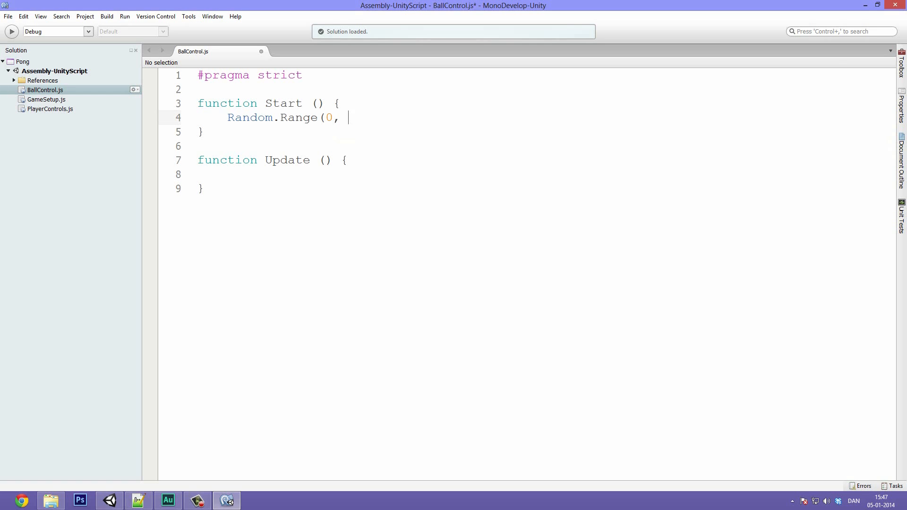
type("1)")
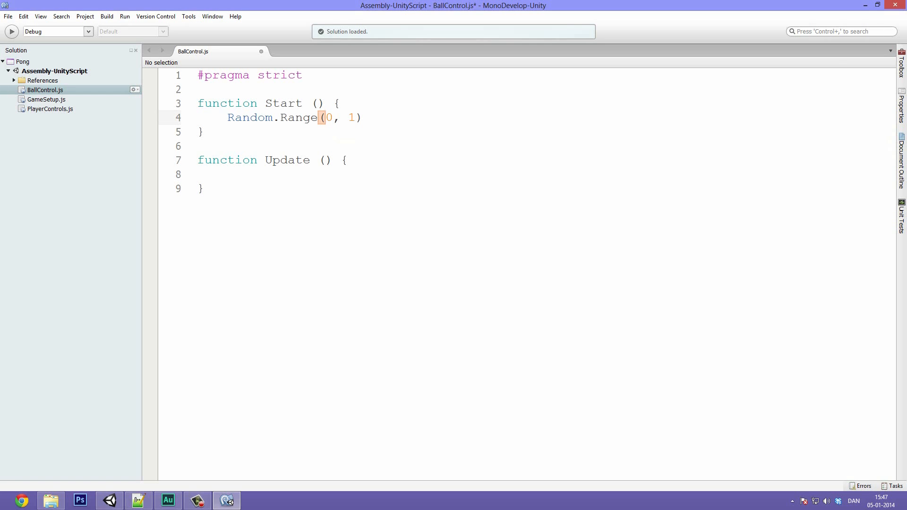
- Store the random number and log "Shoot right" when it is <= 0.5
left_click(229, 118)
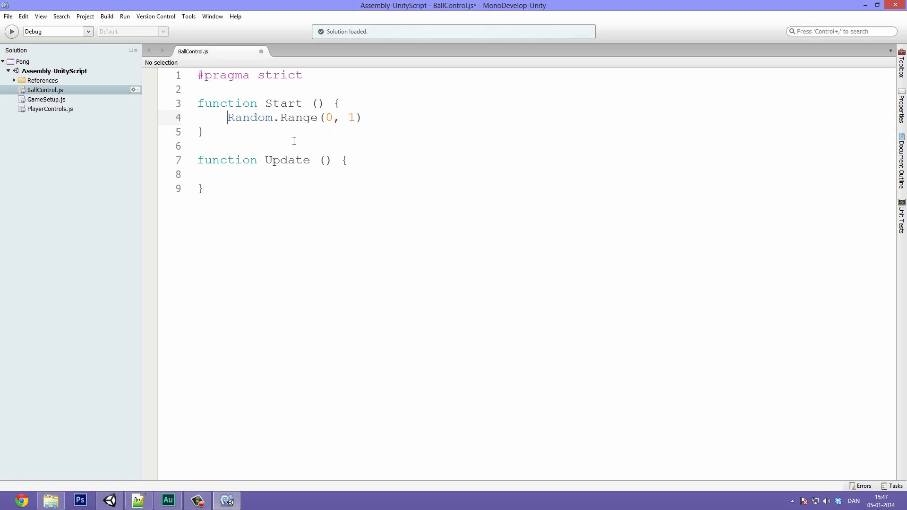
type("if (")
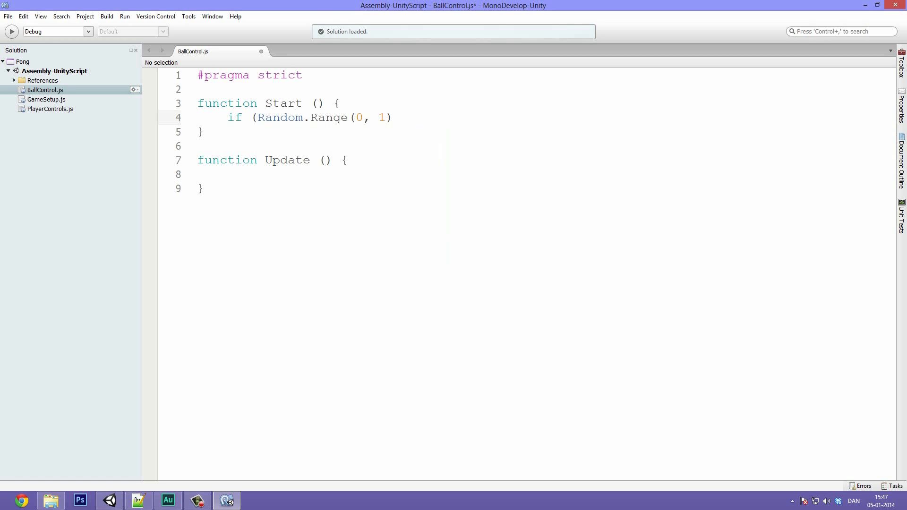
type("var")
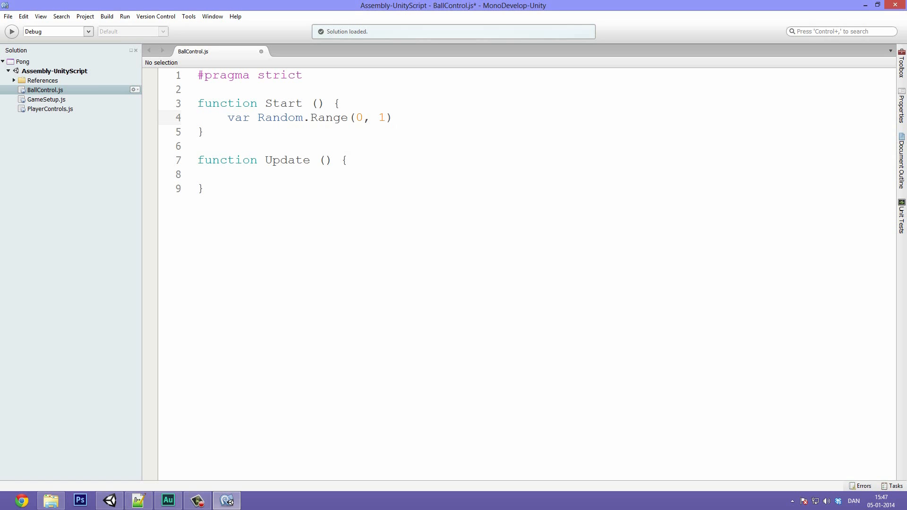
type("randomNumber =")
type("if")
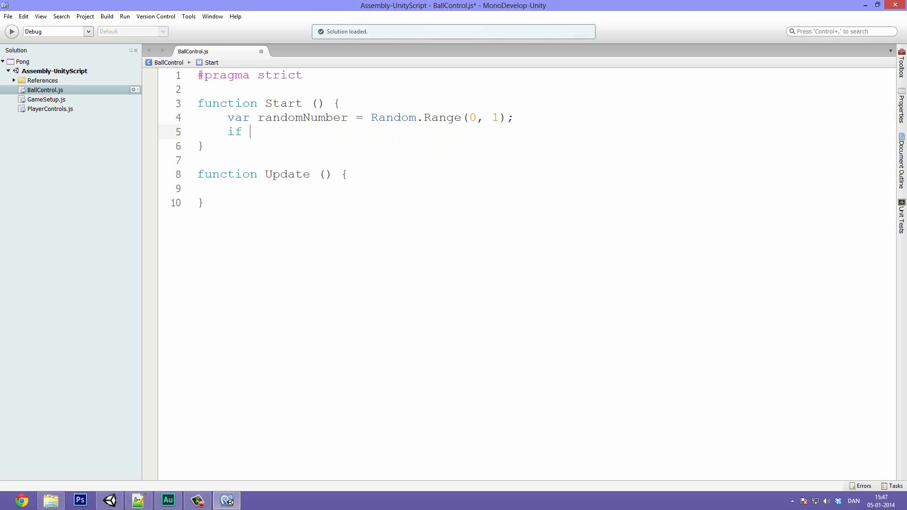
type("(random")
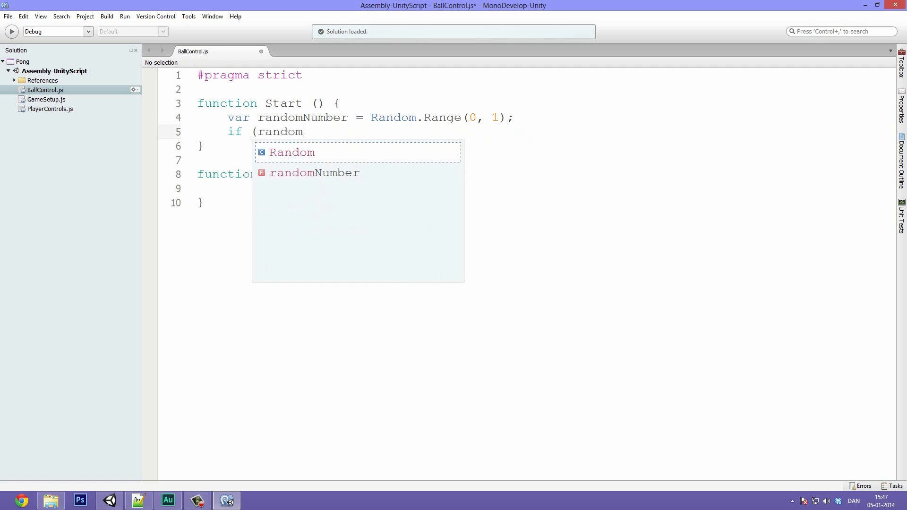
type("Numer")
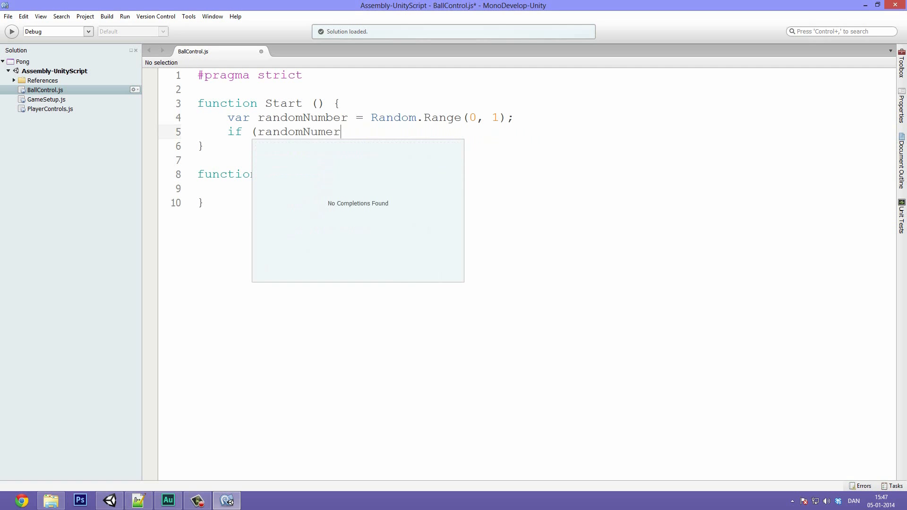
type("b")
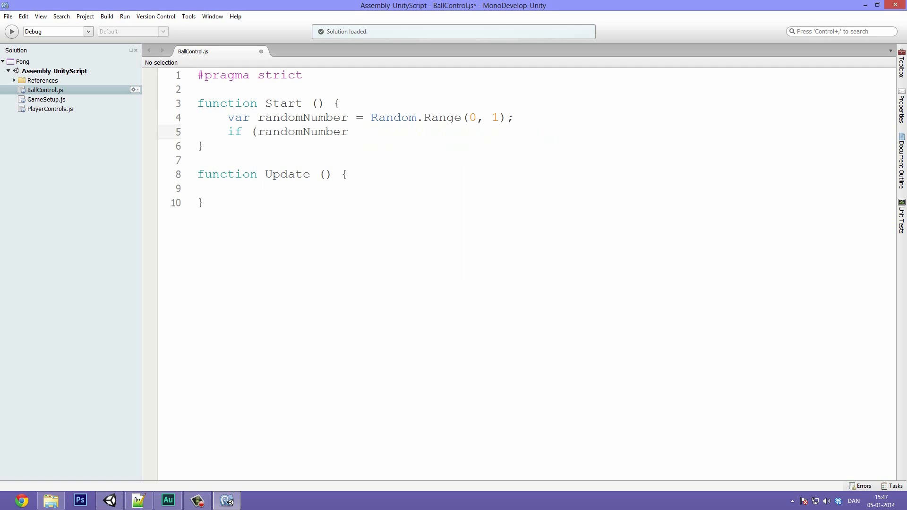
type("<")
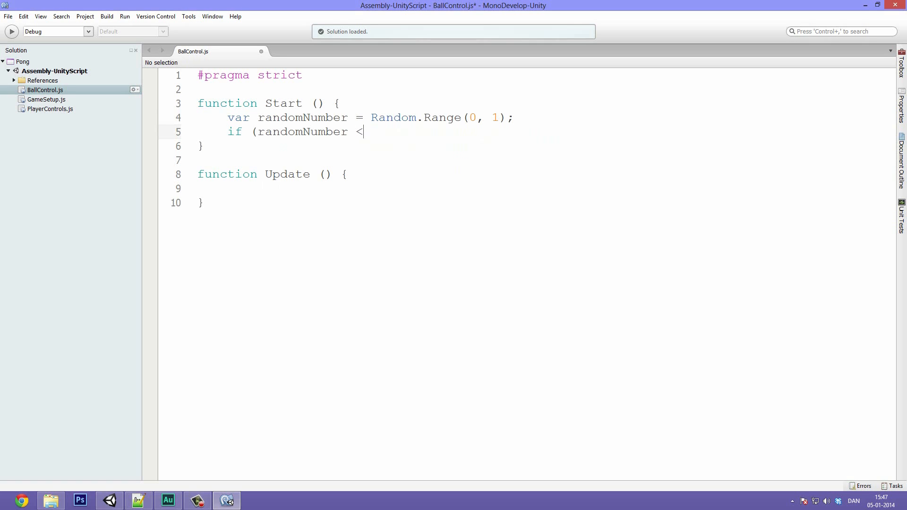
type("= 0.5")
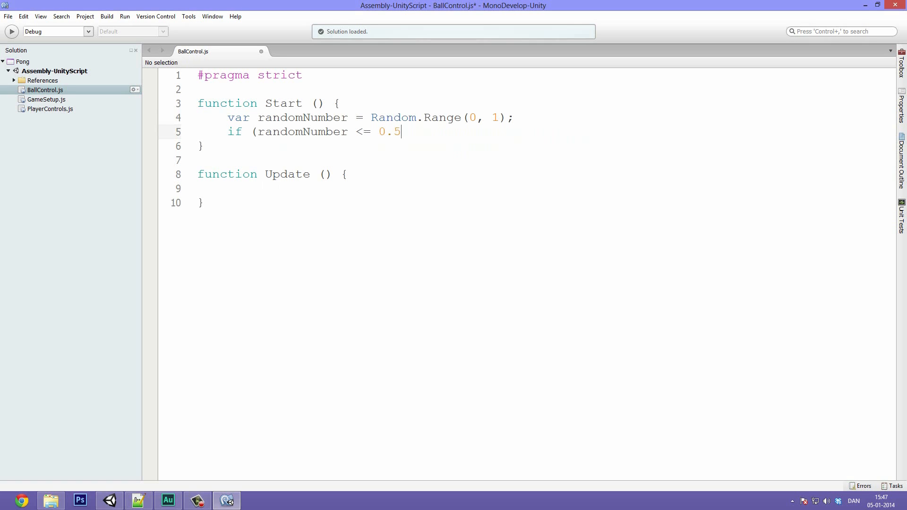
type(")")
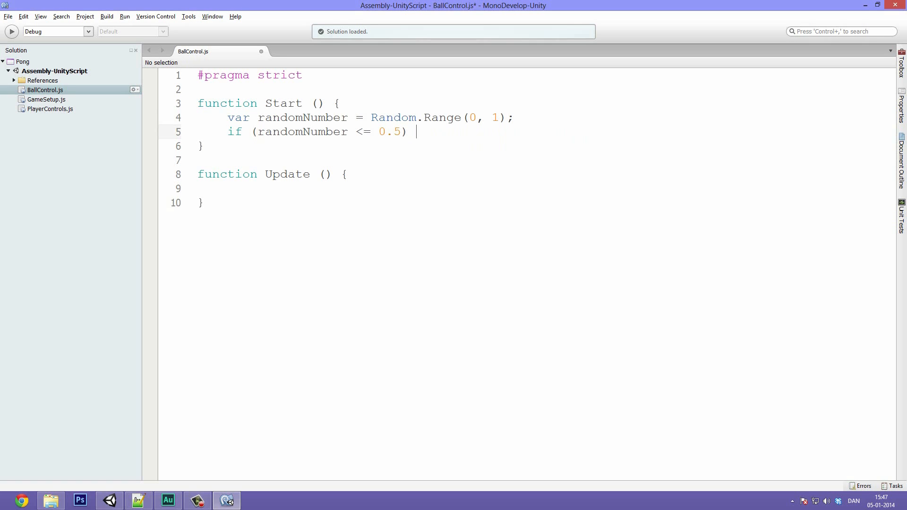
type("{")
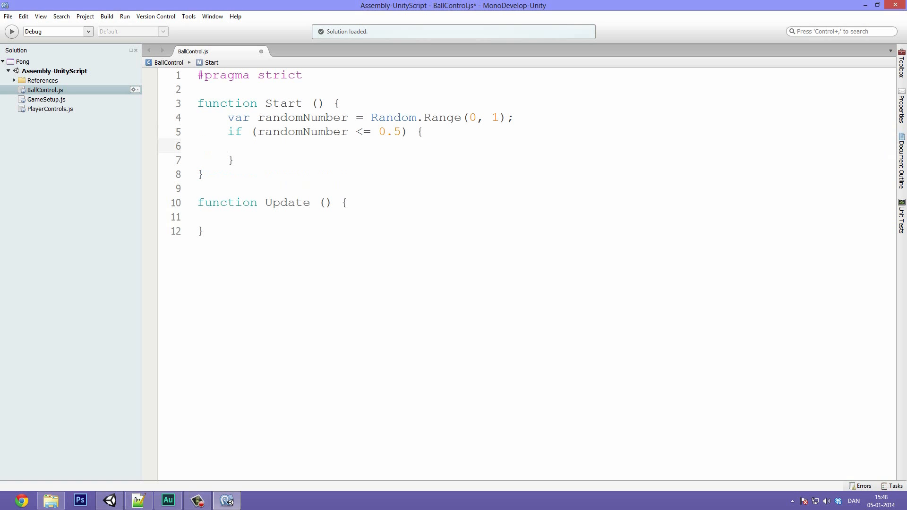
type("D")
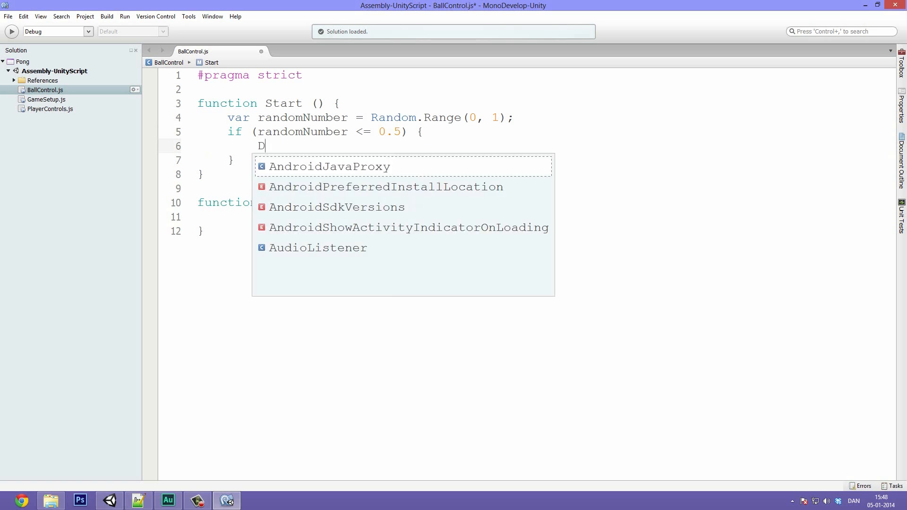
type("ebug.lo")
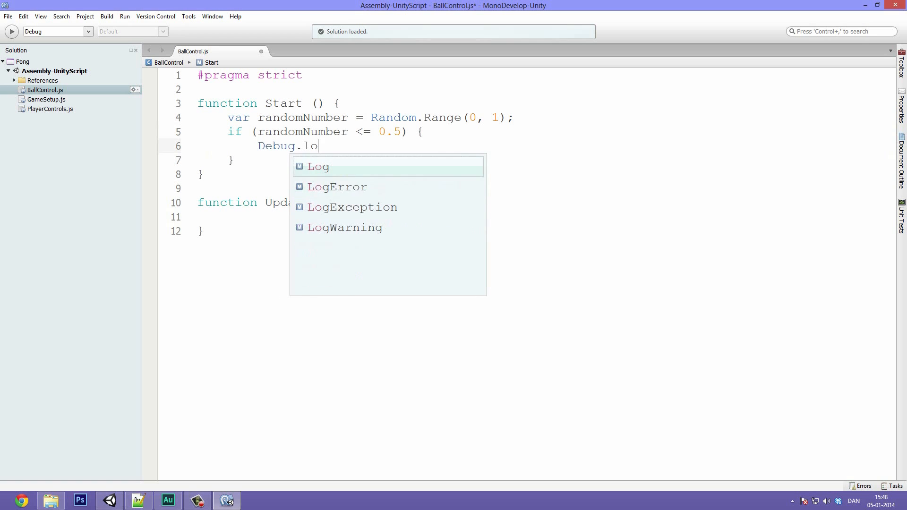
type("g(\"Shoot")
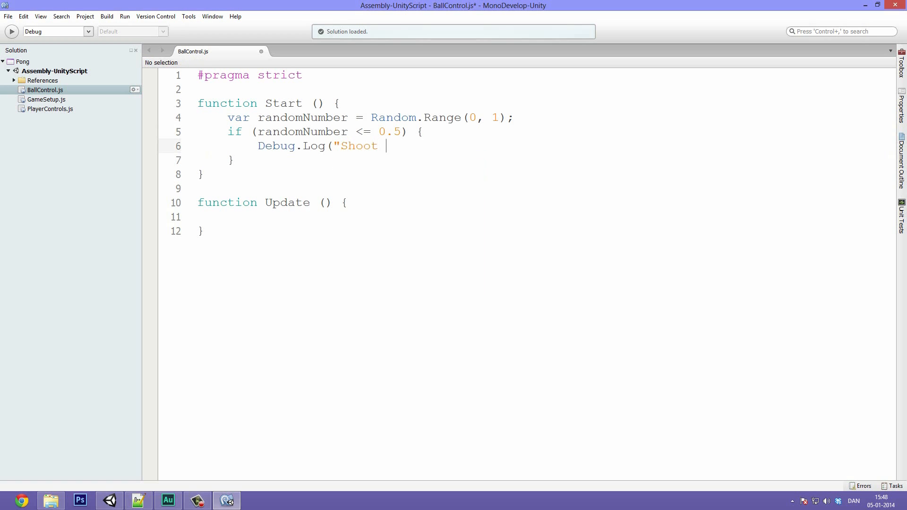
type("right\");")
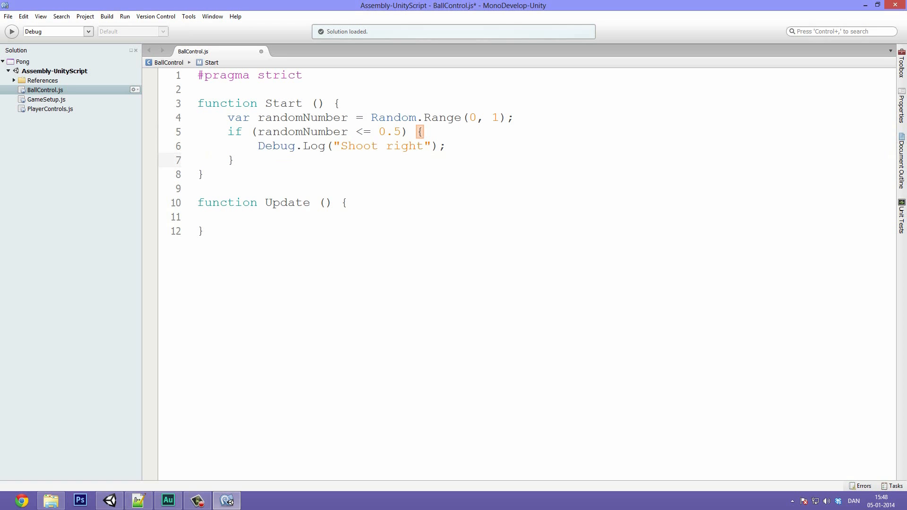
- Add an else branch that logs "Shoot left"
type("else")
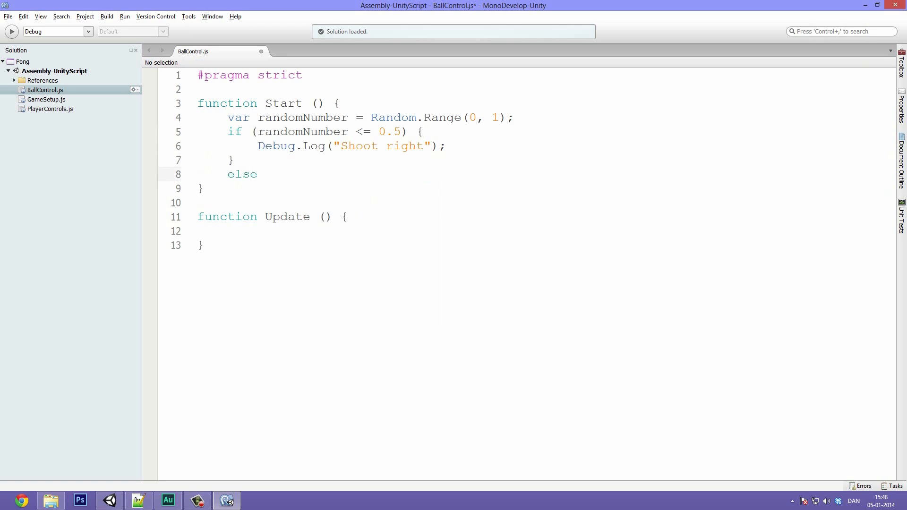
type("{")
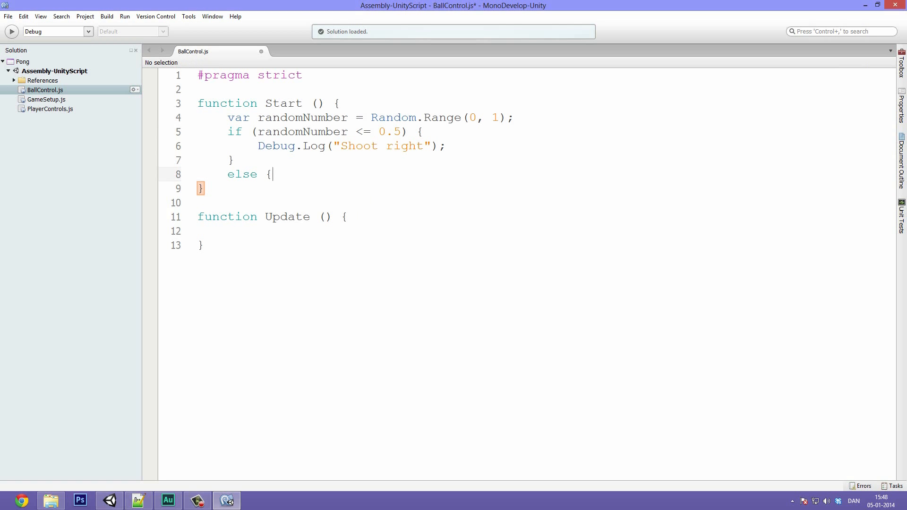
type("}")
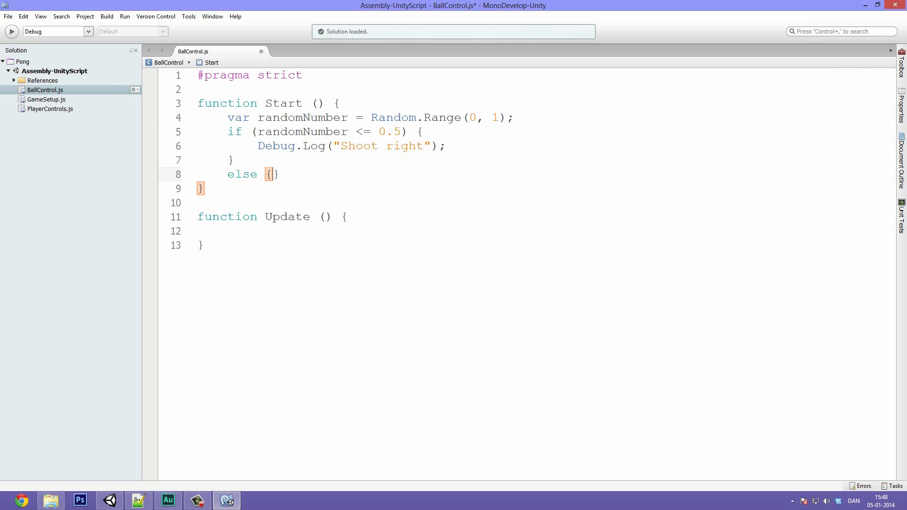
type("Debug")
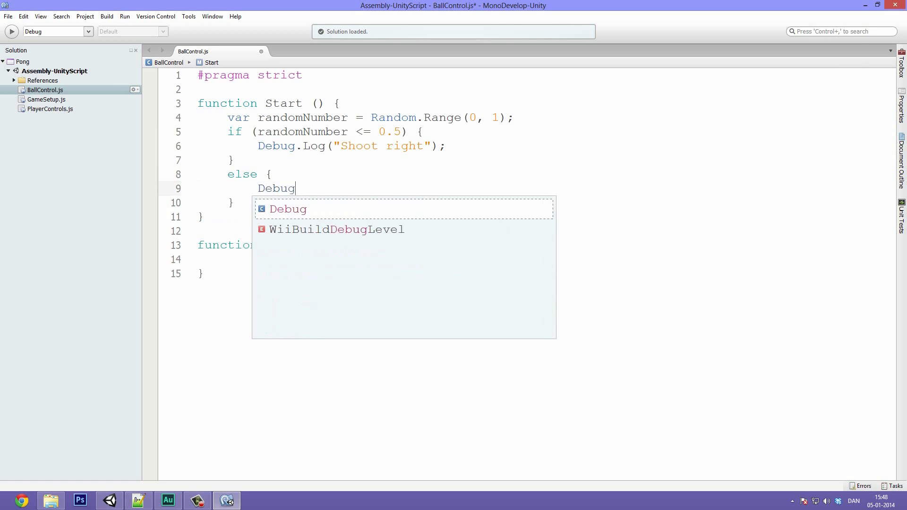
type(".Log(\"")
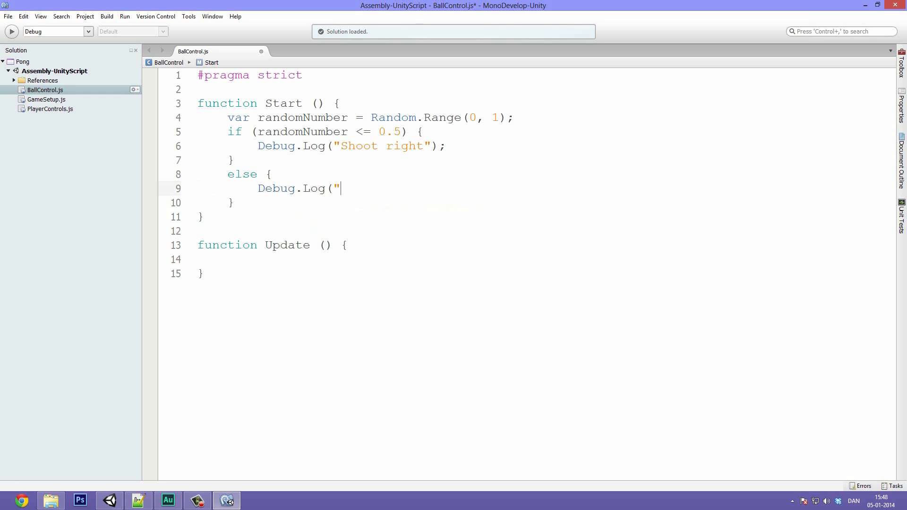
type("Shoot left\"")
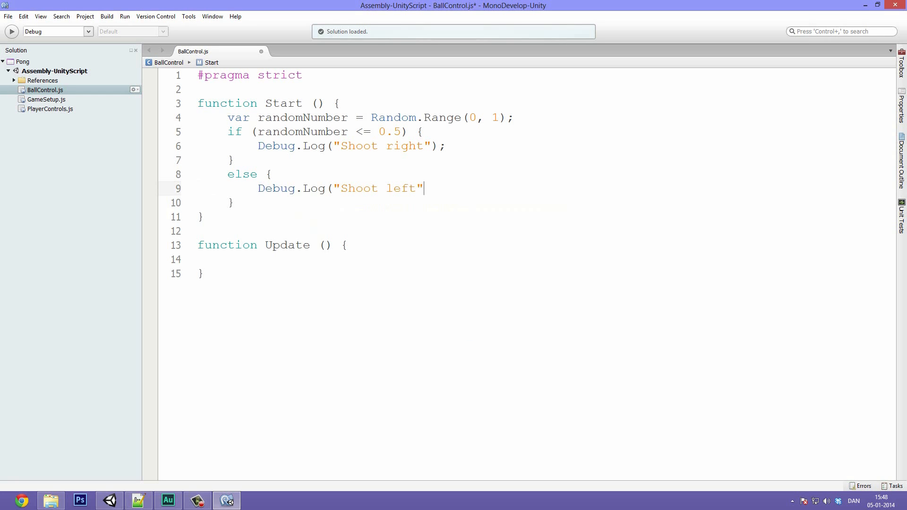
type(");")
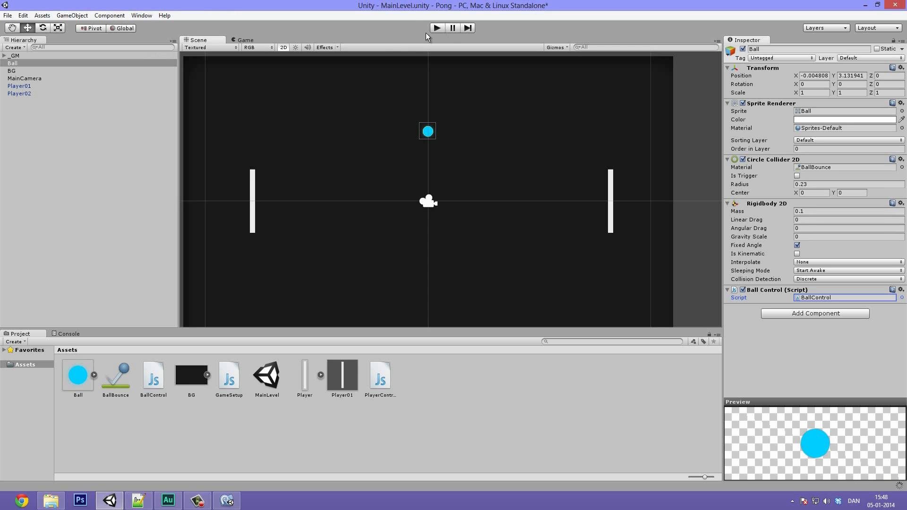
- Show the Console and test-play the game, which logs 'Shoot right'
left_click(68, 334)
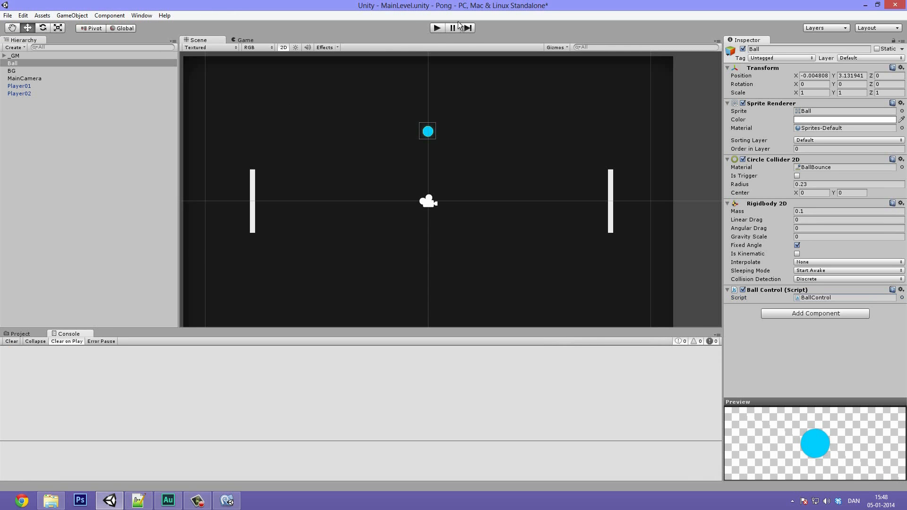
left_click(437, 27)
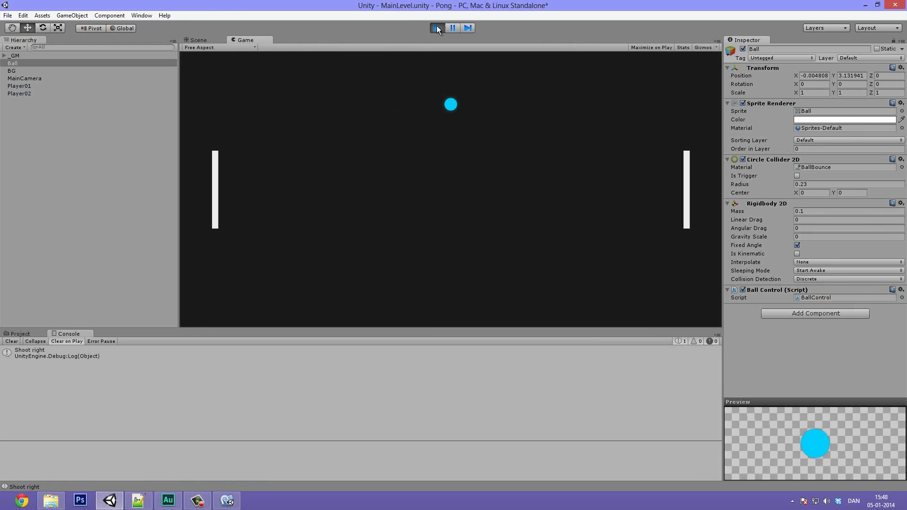
left_click(197, 40)
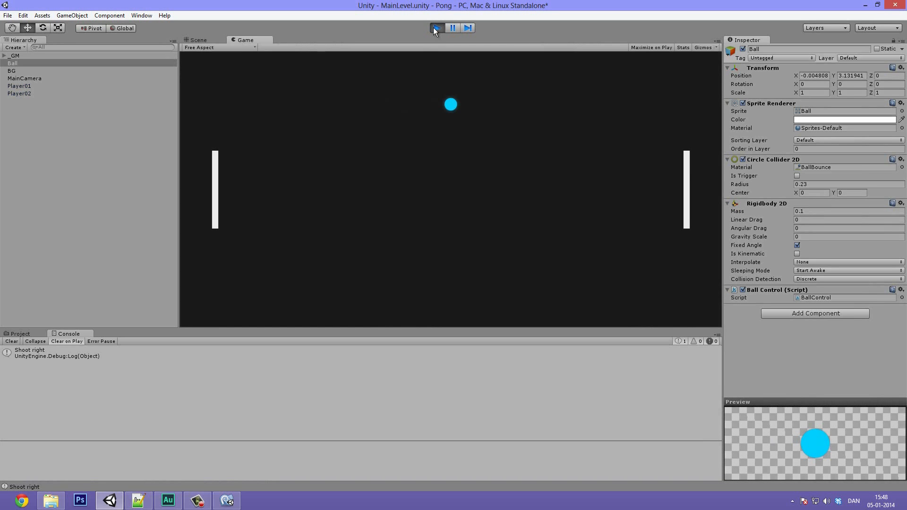
left_click(226, 500)
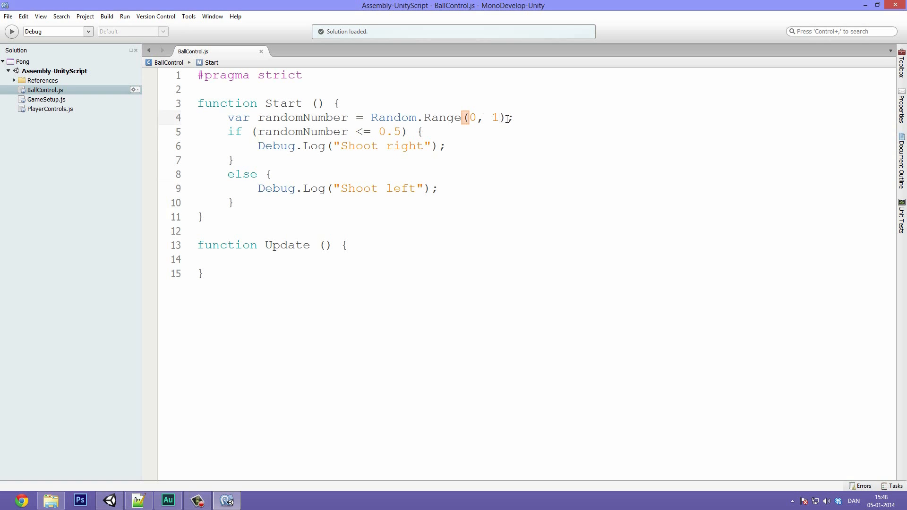
- Change the Random.Range upper bound to 2, retest, and select the Shoot right log line
type("2")
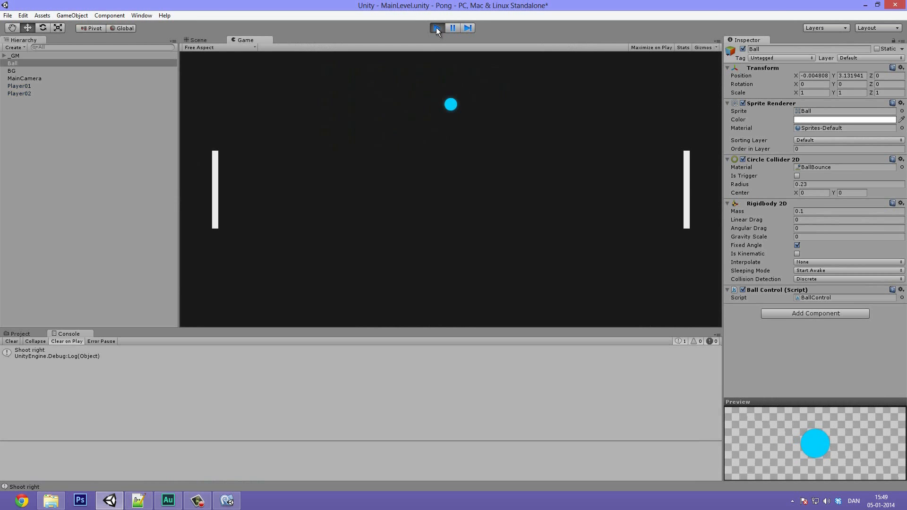
left_click(225, 499)
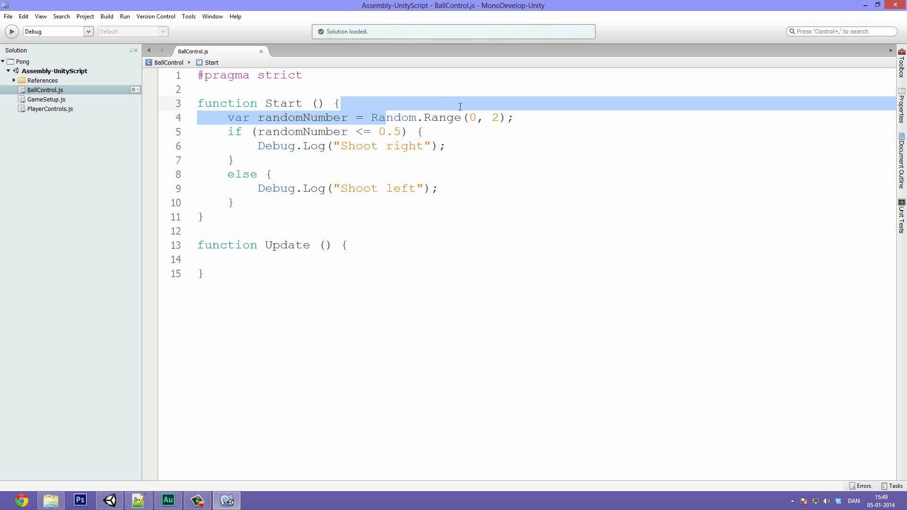
left_click_drag(351, 118, 514, 117)
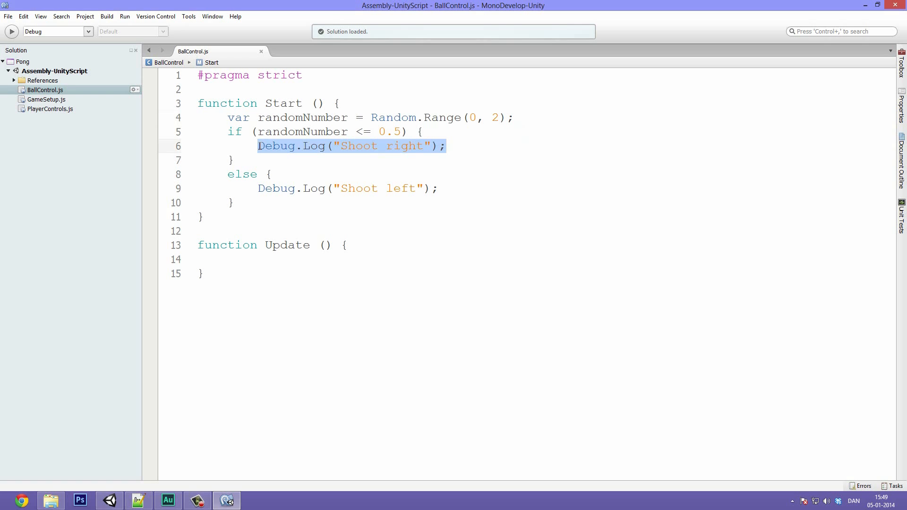
- Replace the first Debug.Log with rigidbody2D.AddForce(new Vector2(80, 10));
key("Delete")
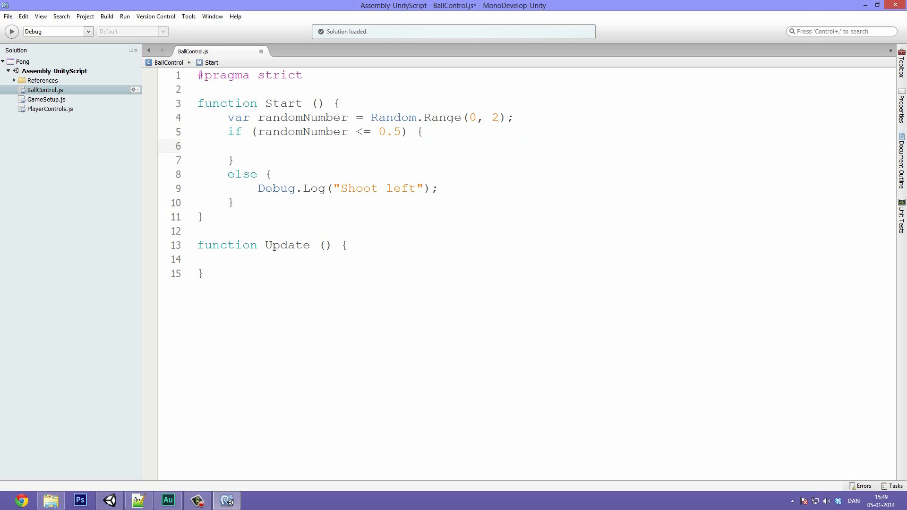
type("rigidbody2D.")
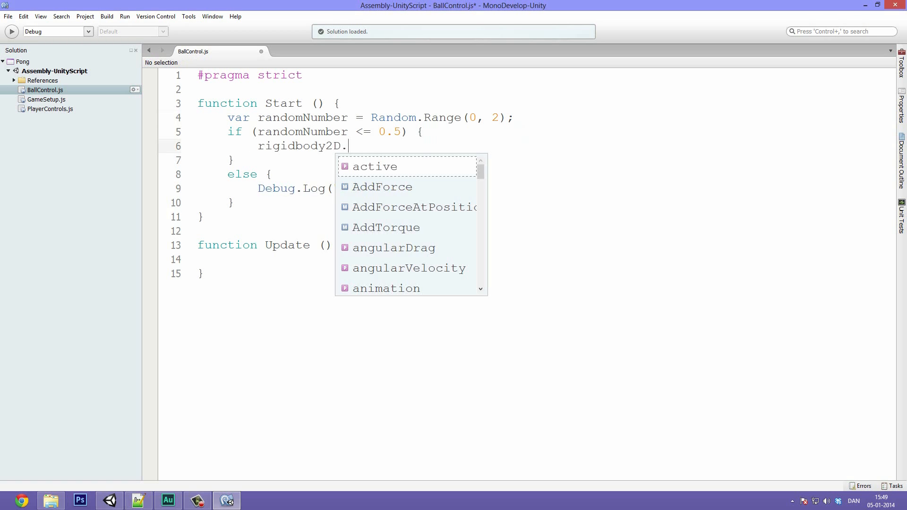
type("a")
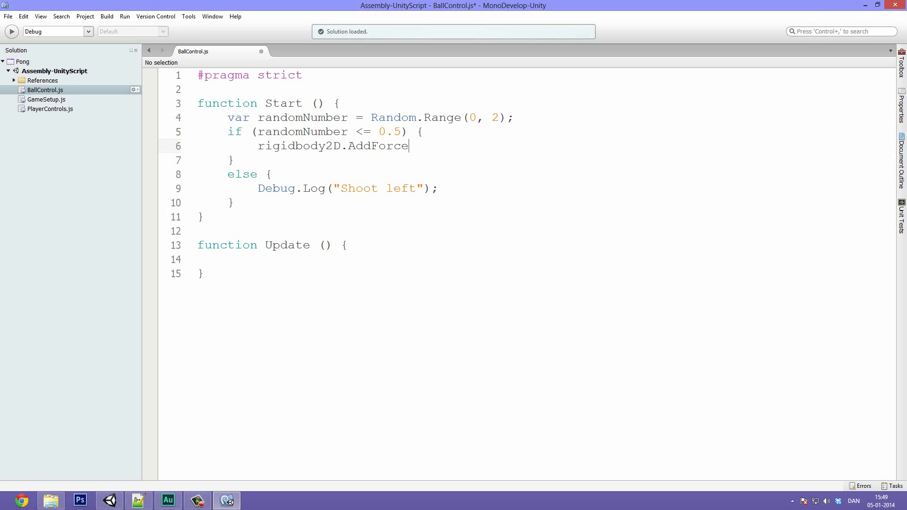
type("(")
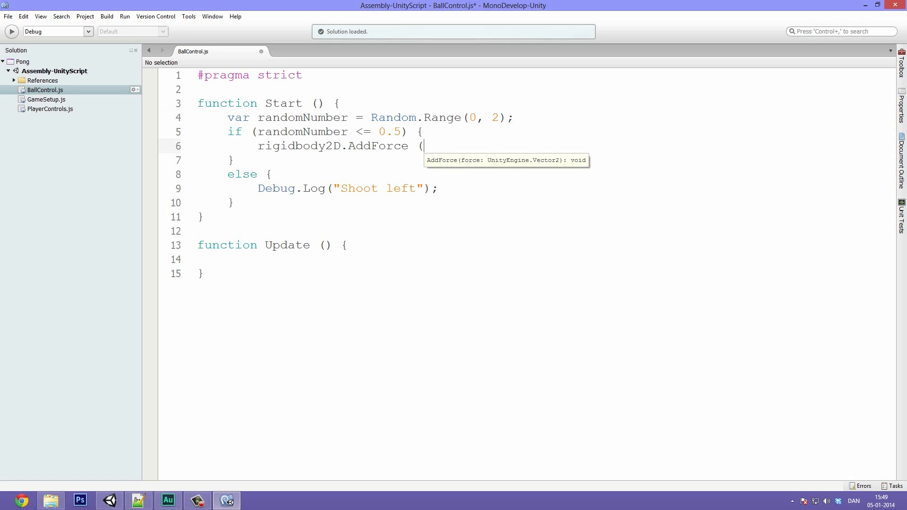
type("new")
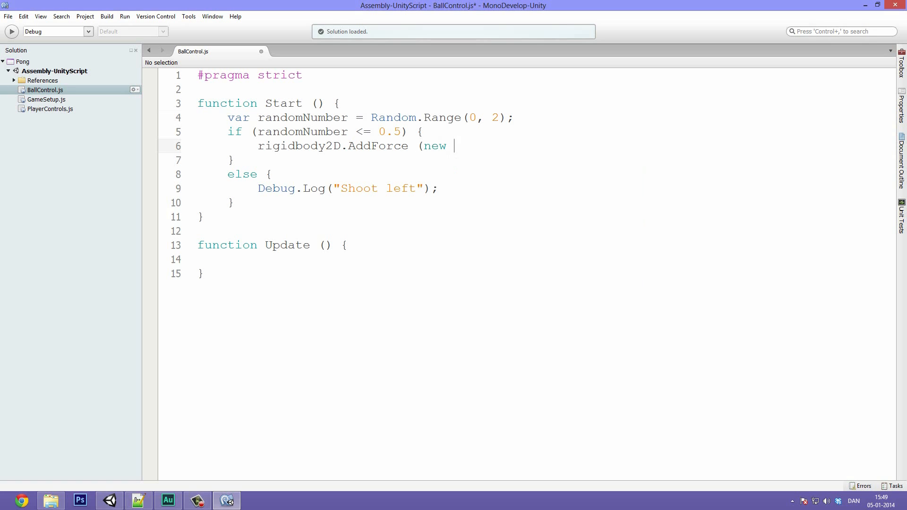
type("Vector2")
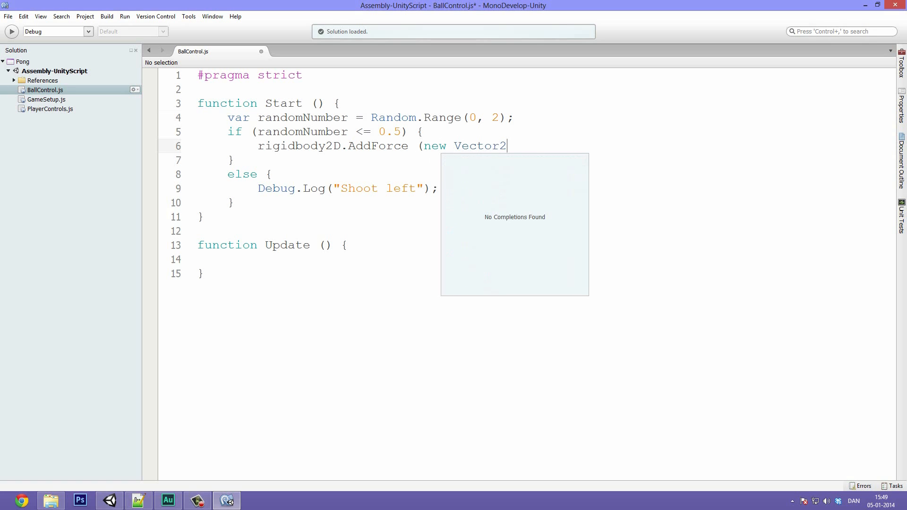
type("(")
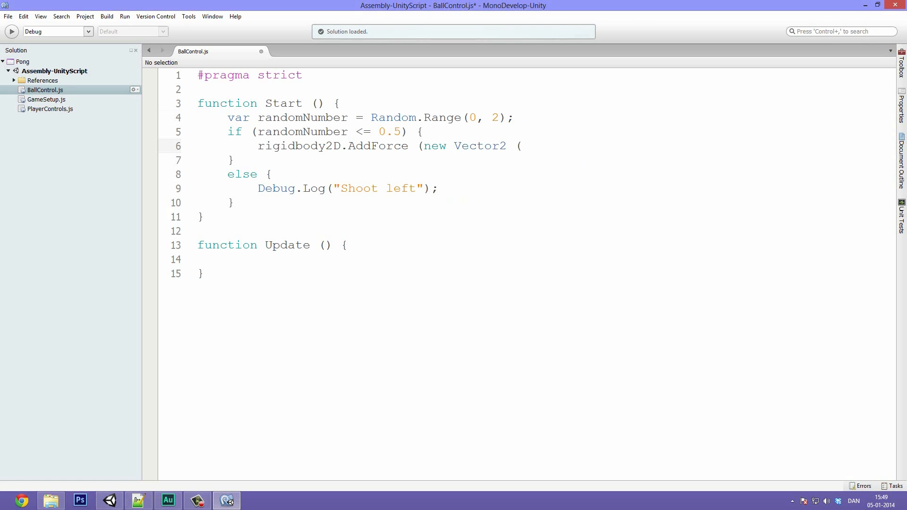
type("8")
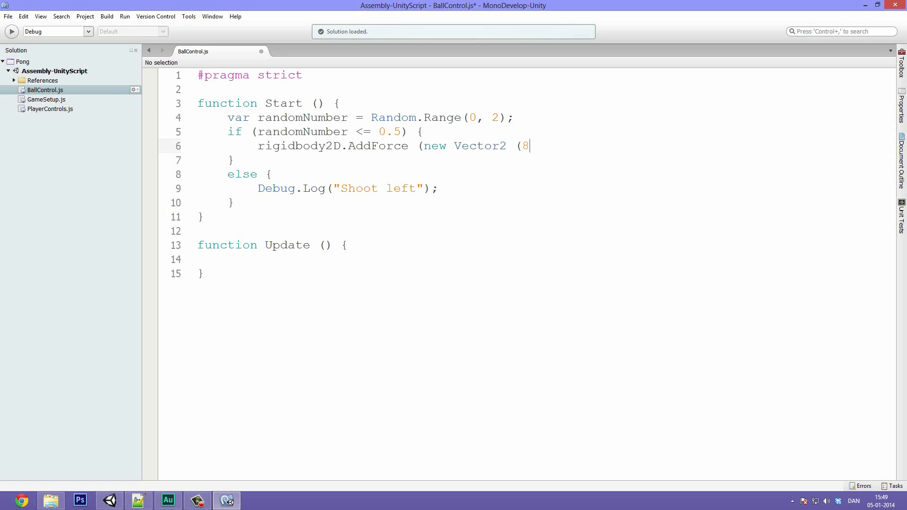
type("0, 10")
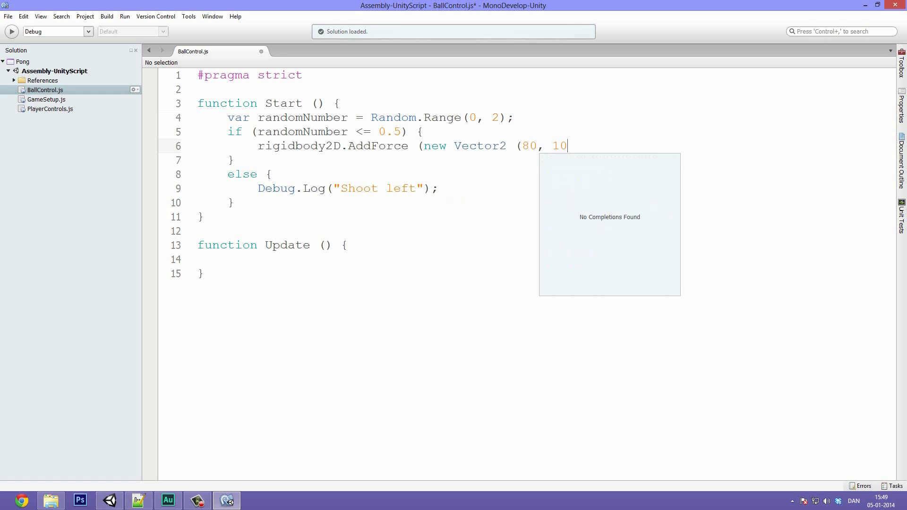
type("));")
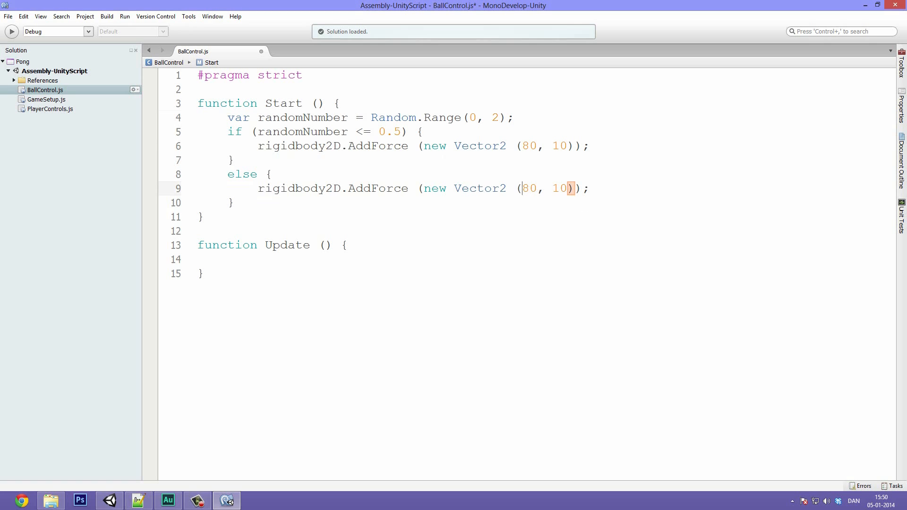
- Make the other branch push with AddForce(new Vector2(-80, -10))
type("-")
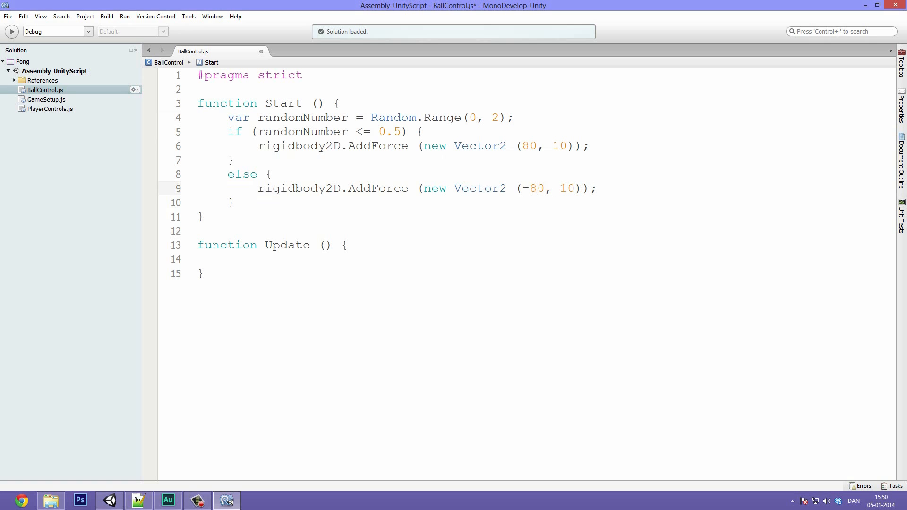
type("-1")
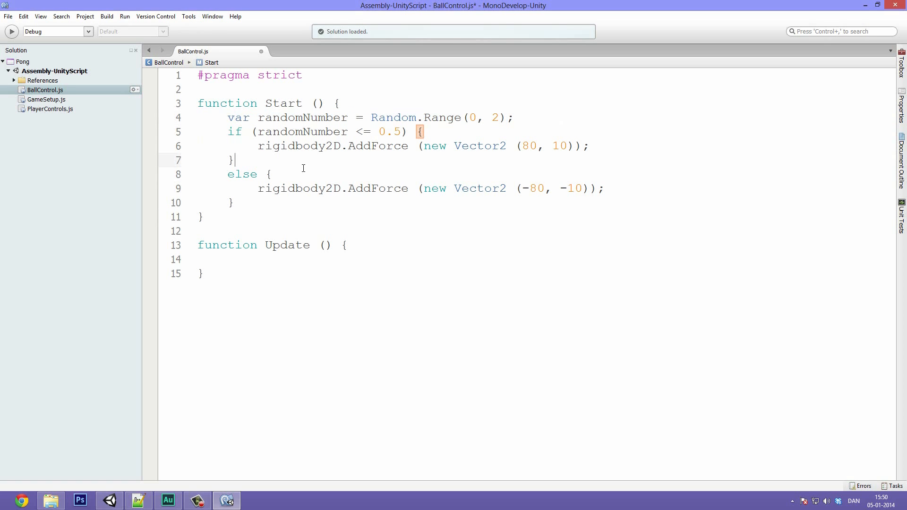
mouse_move(438, 172)
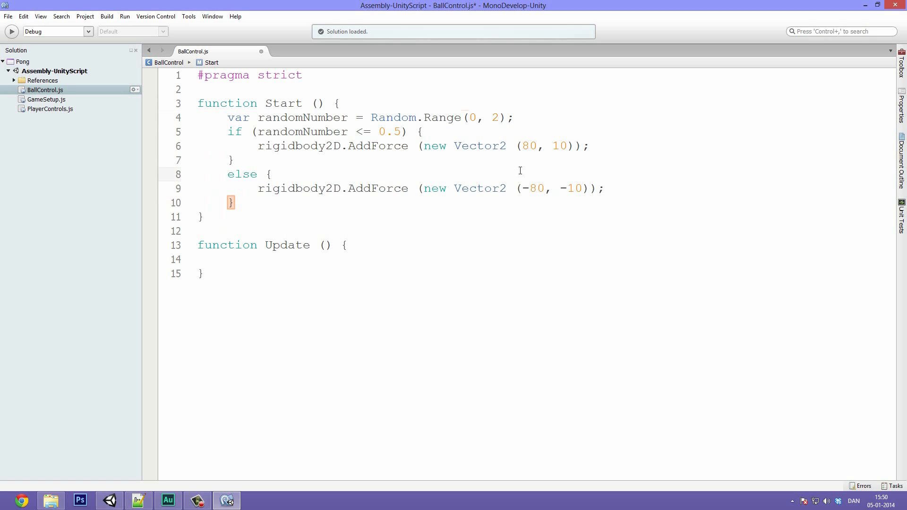
left_click(272, 175)
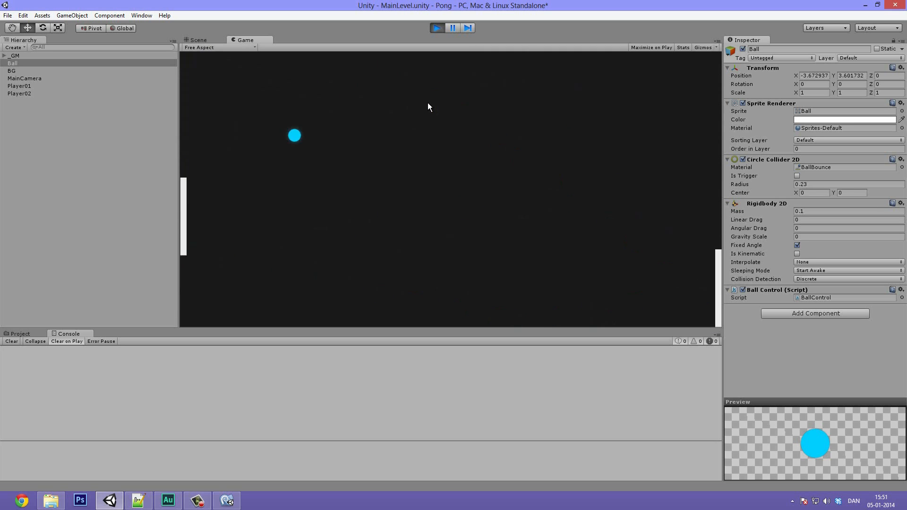
- Stop the test run after the ball launches diagonally and pushes the paddles
left_click(198, 39)
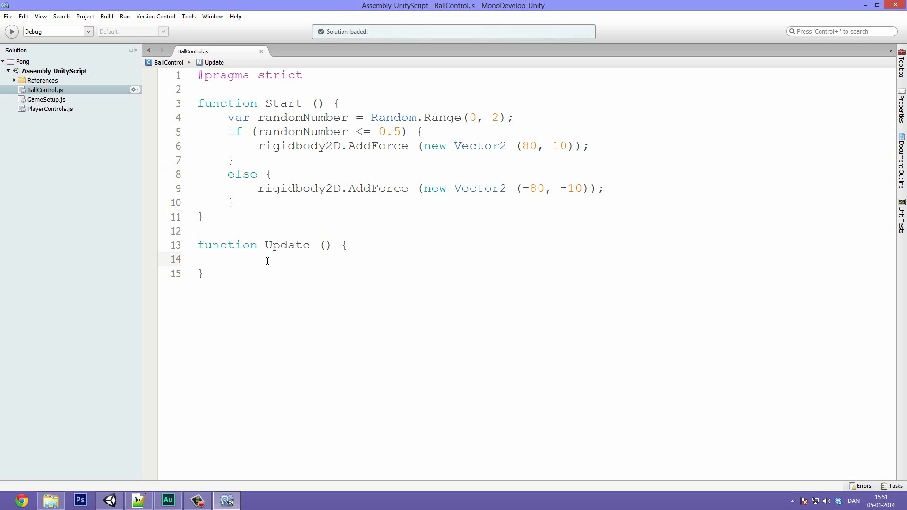
- Rename Update to OnCollisionEnter2D(colInfo : Collision2D)
left_click(198, 259)
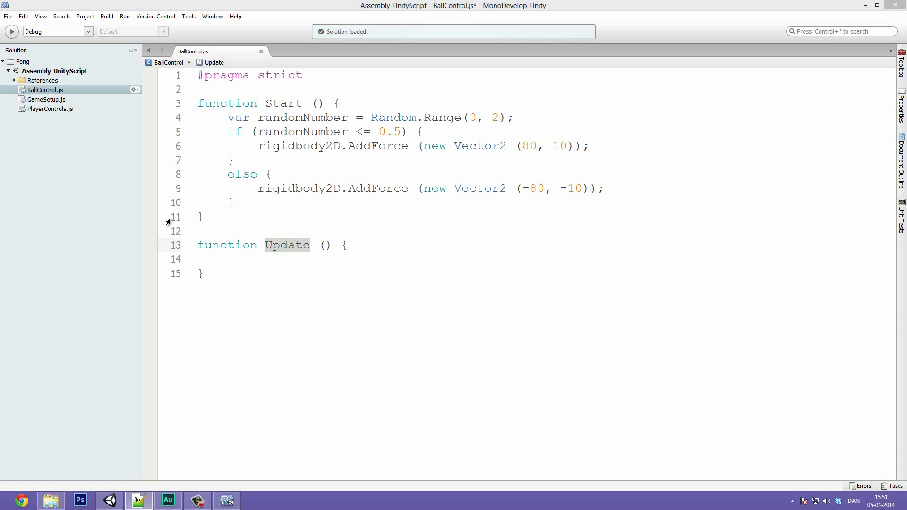
double_click(287, 245)
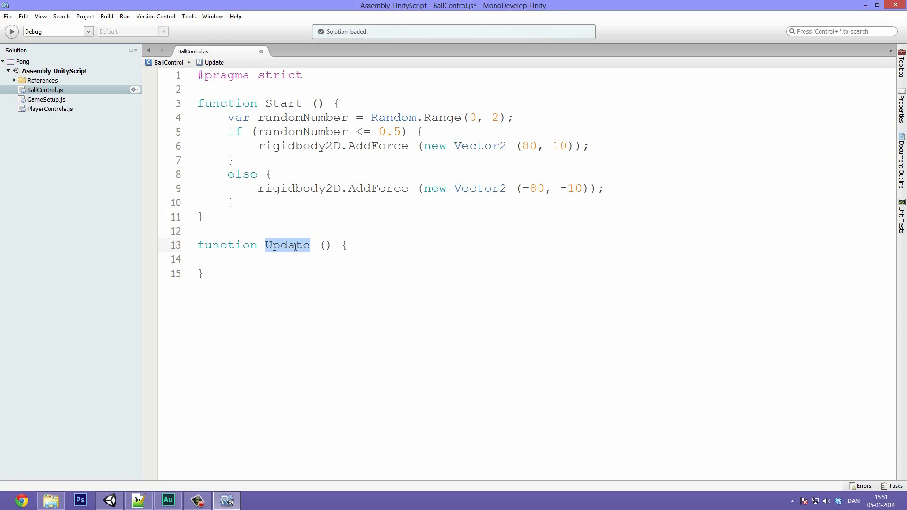
type("OnCollision")
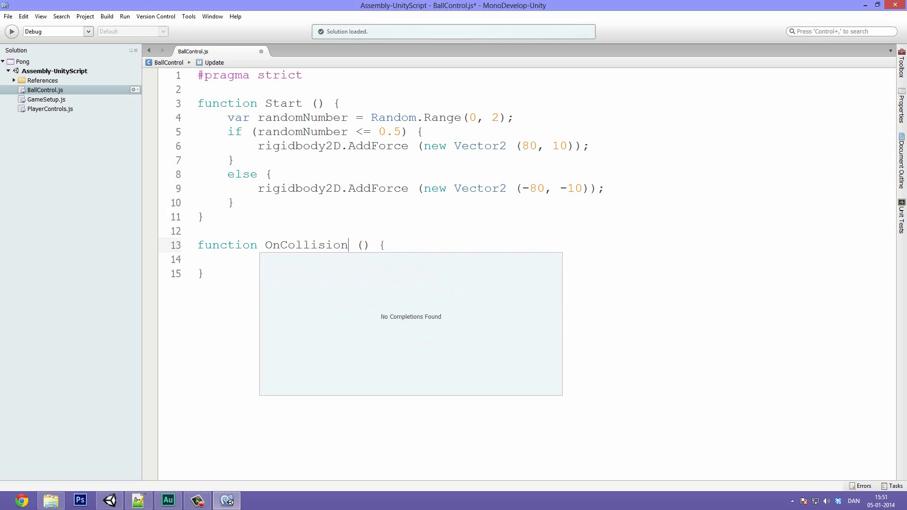
type("Enter2D")
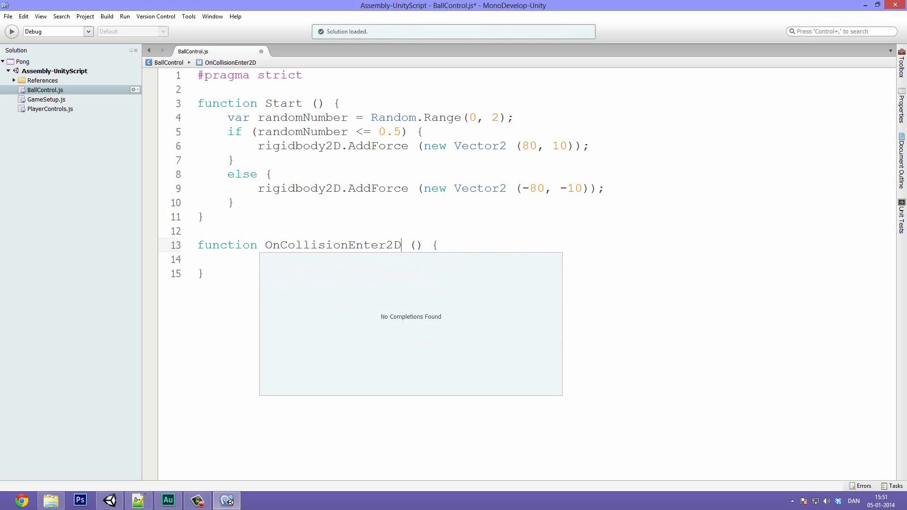
double_click(333, 245)
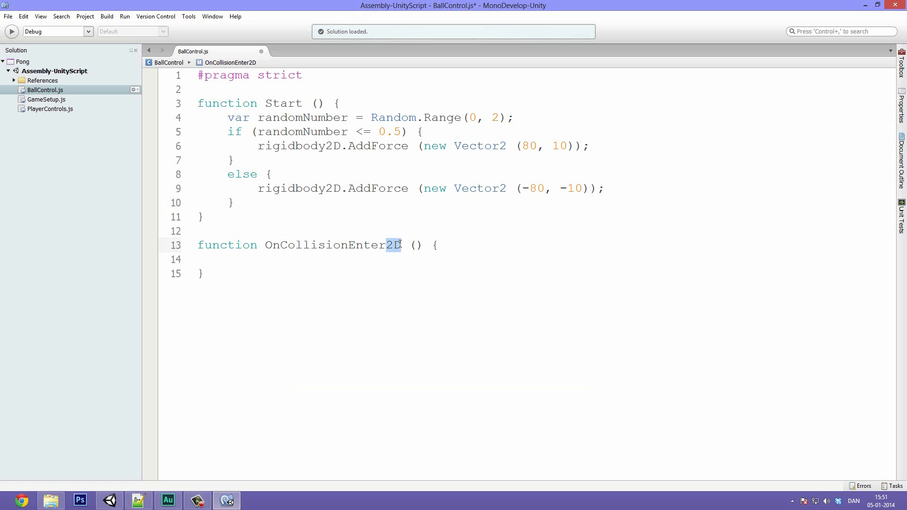
double_click(333, 244)
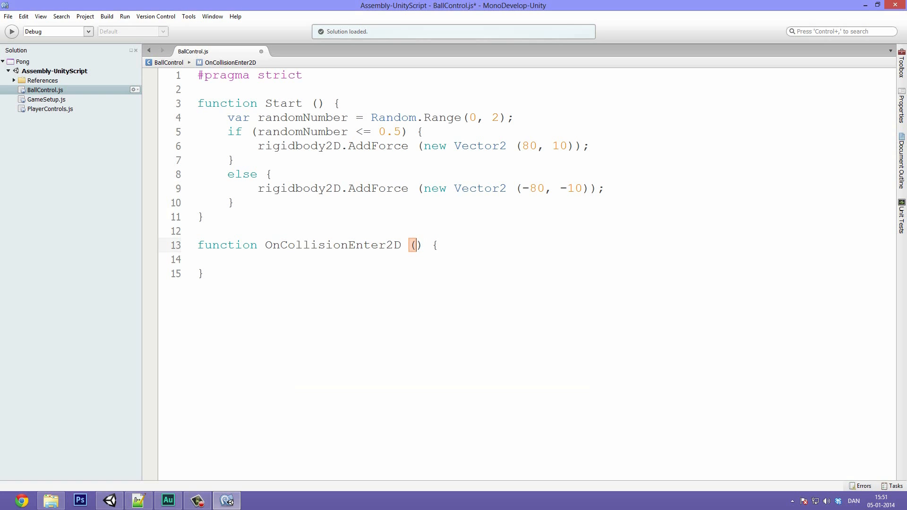
type("t")
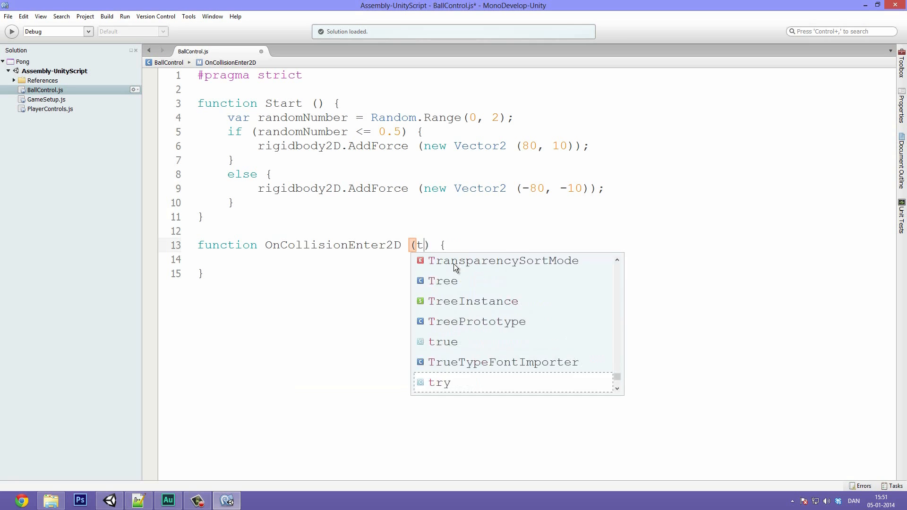
type("heCol")
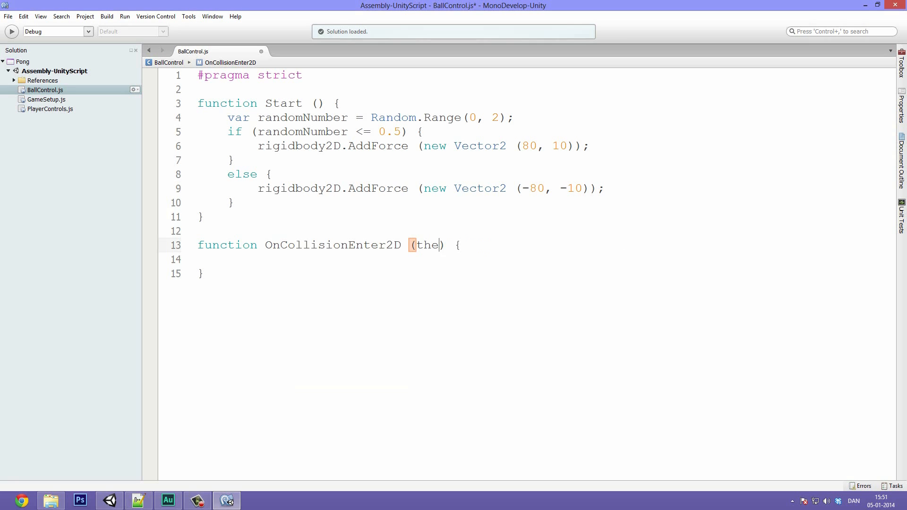
type("colInf")
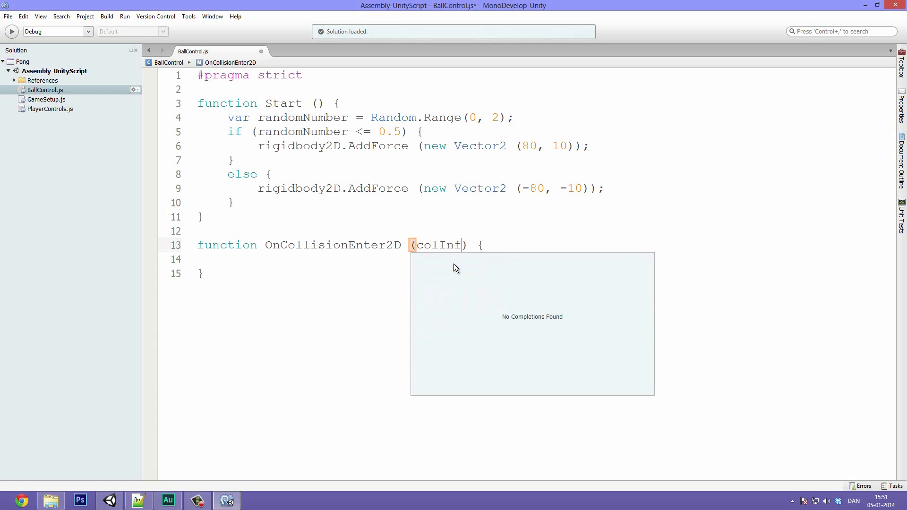
type("o :")
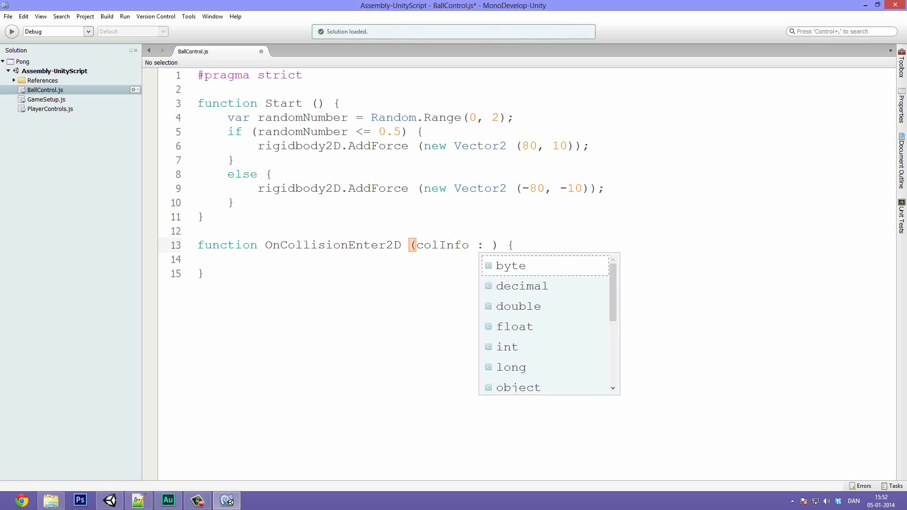
type("Collision2D")
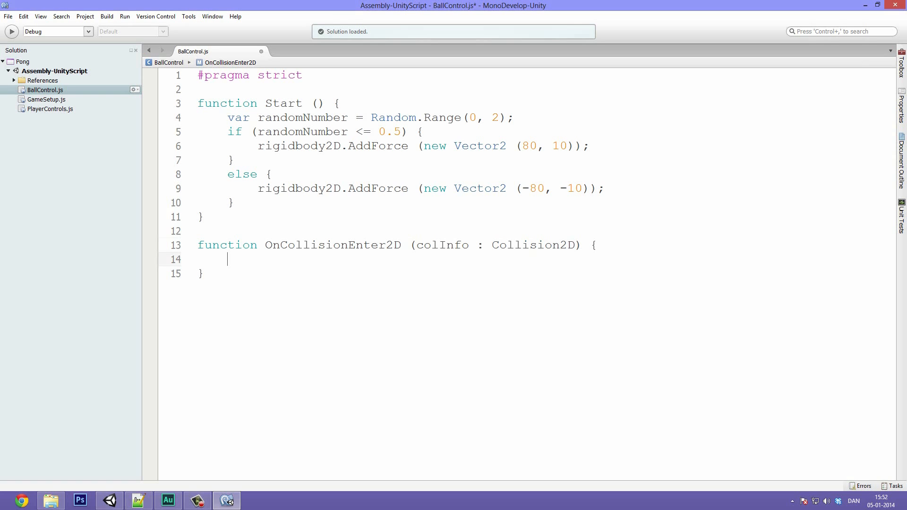
- Add an if on colInfo.collider.tag == "Player" that logs "ITS WORKIING!"
type("if (")
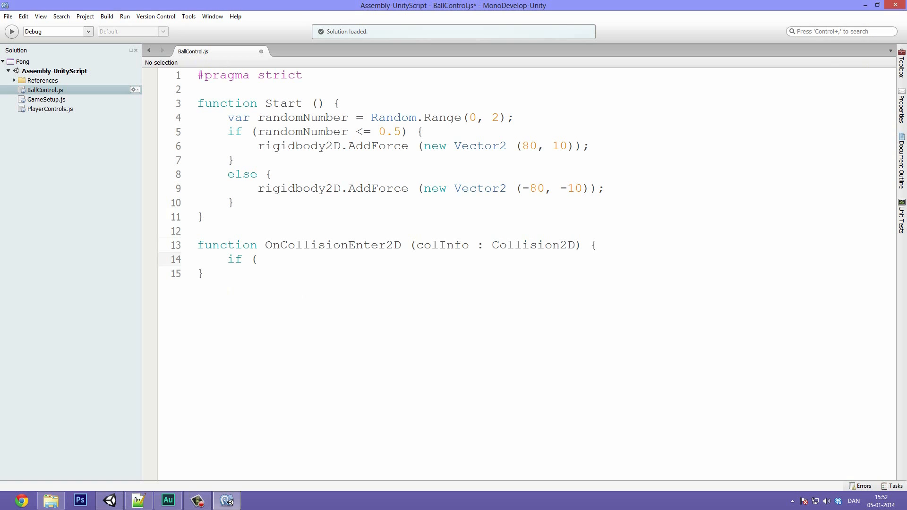
type("colIn")
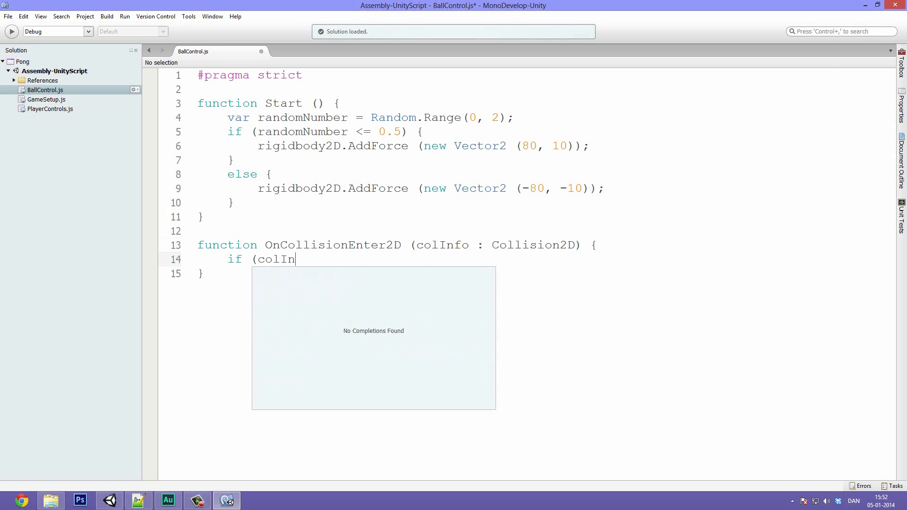
type("fo.collider")
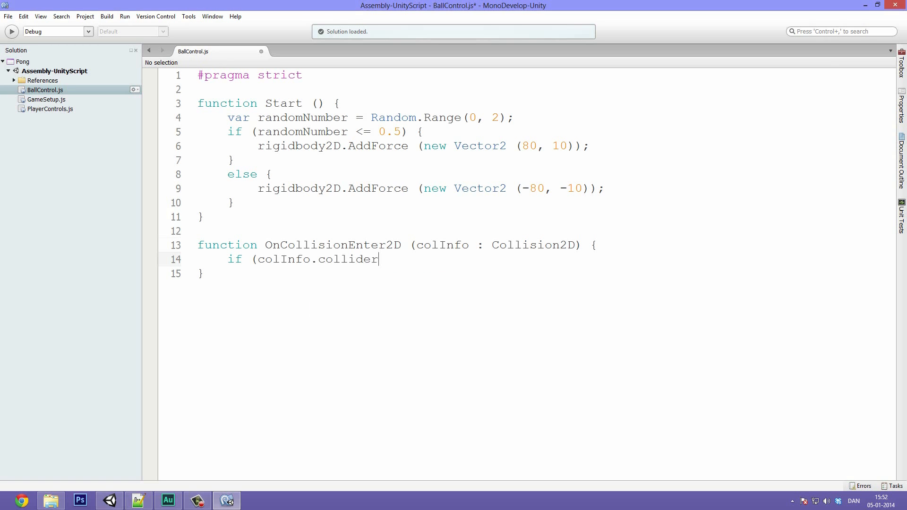
type(".t")
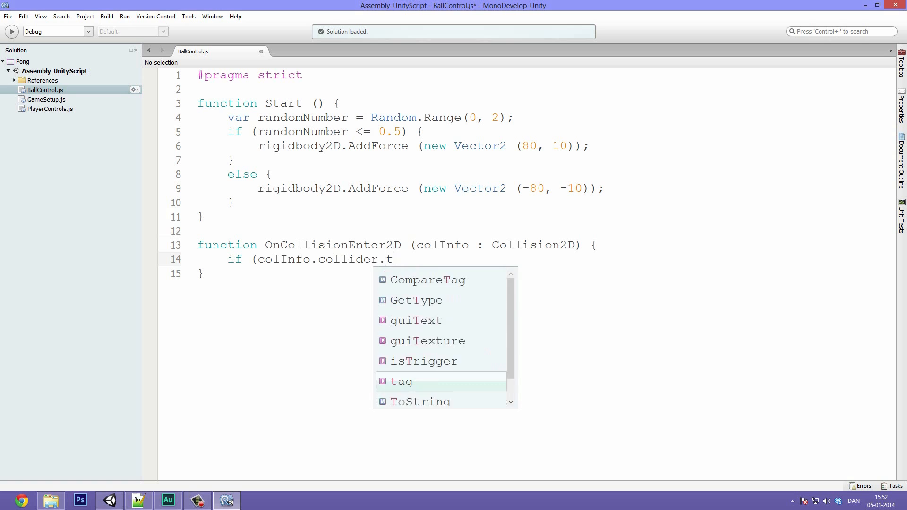
type("ag =")
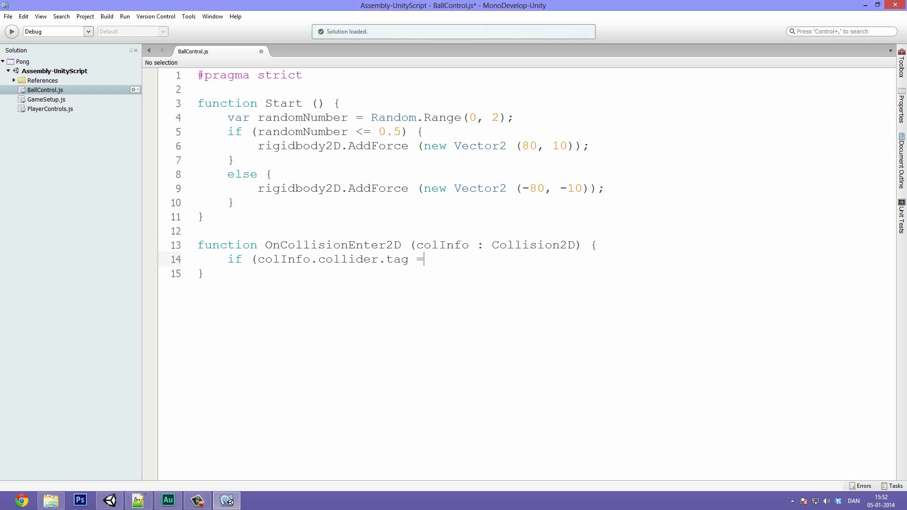
type("= \"Player")
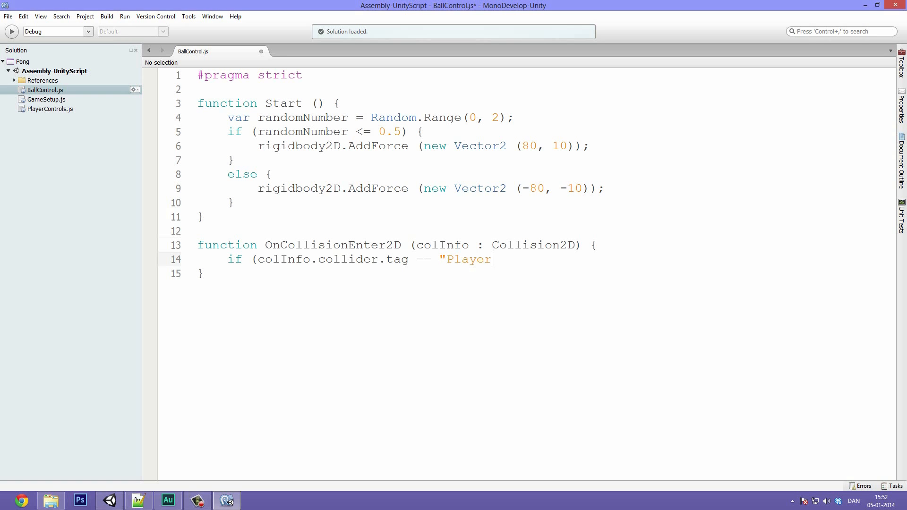
type("\") {")
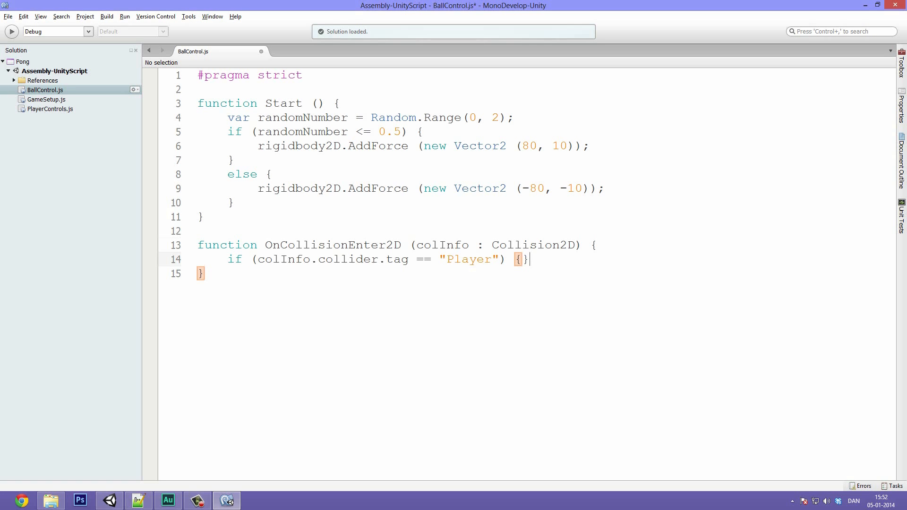
key("enter")
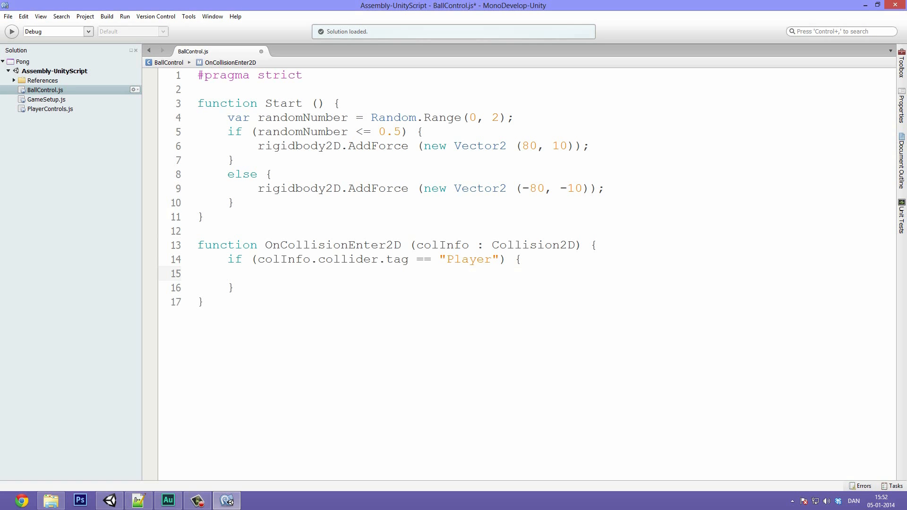
type("Debug.")
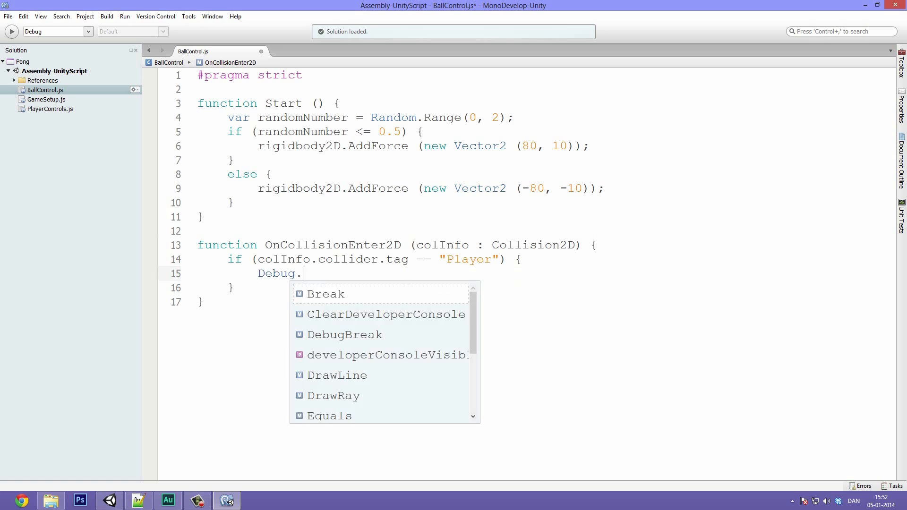
type("Log(\"")
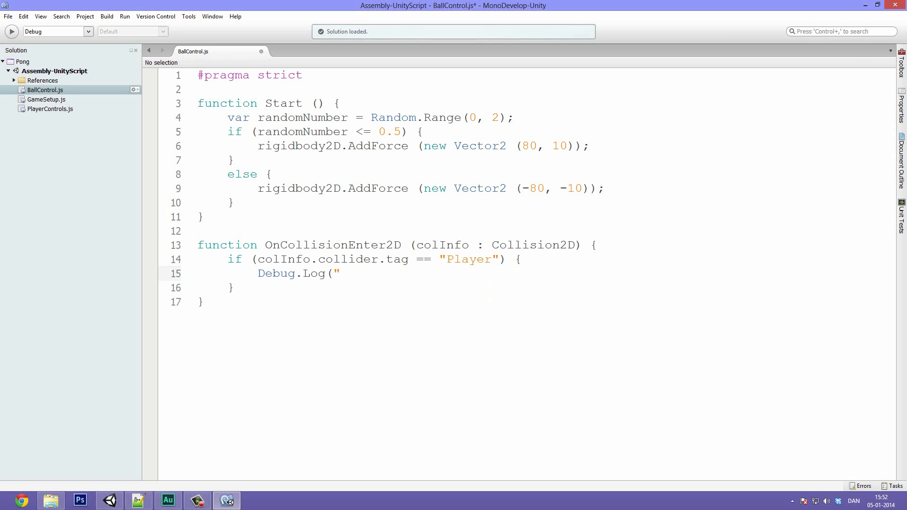
type("ITS WORKIIN G")
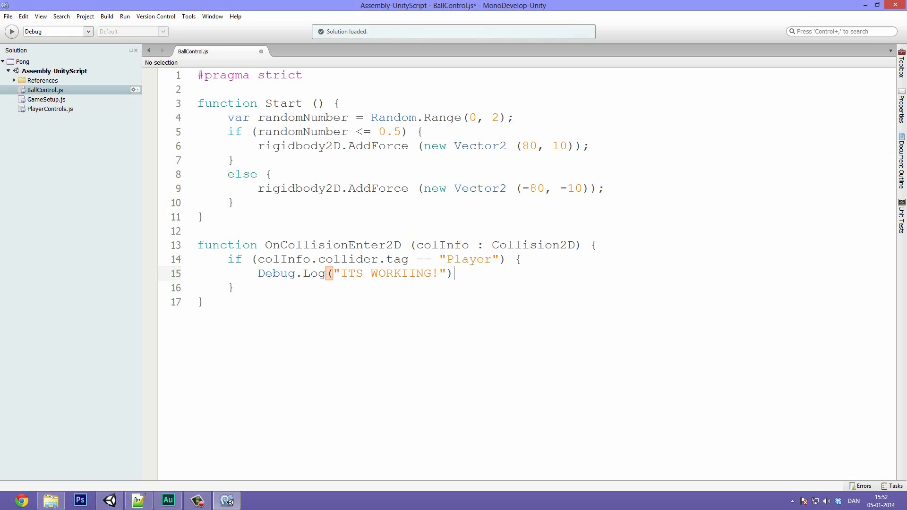
type(";")
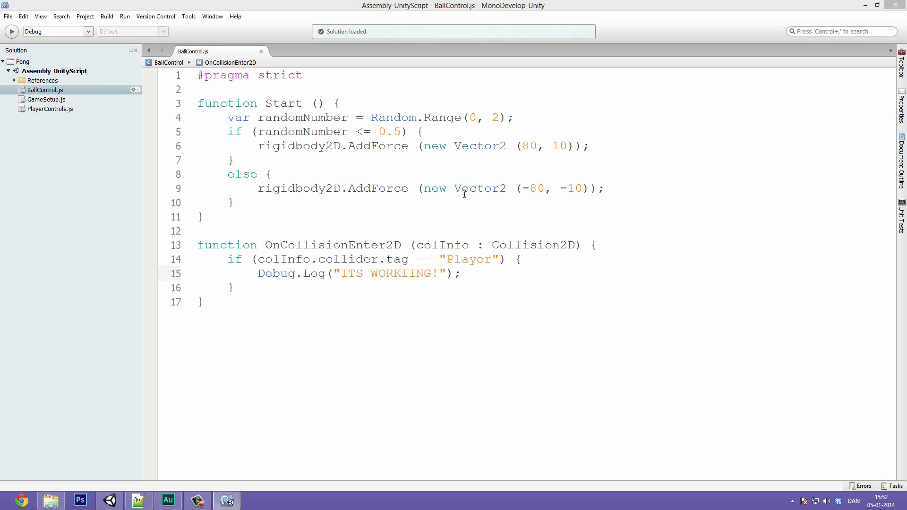
- Back in Unity, select the paddles and then the Player01 prefab in Project assets
left_click(589, 145)
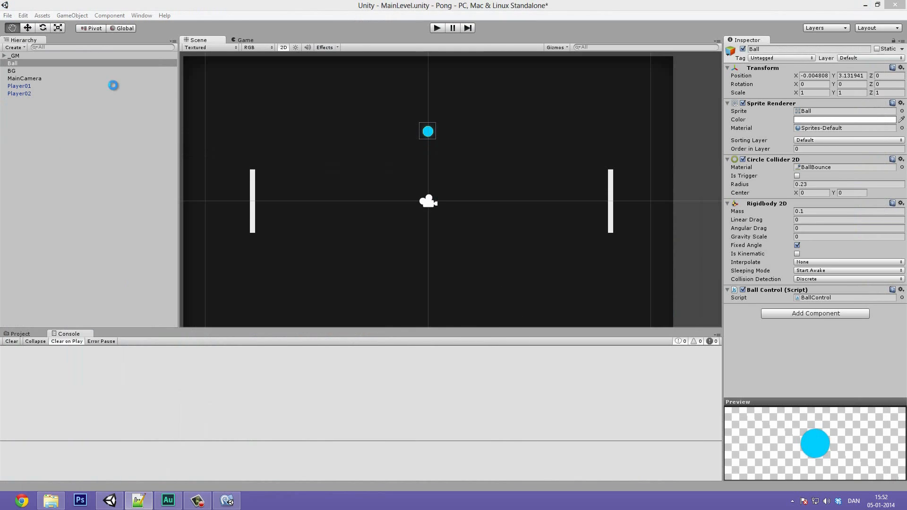
left_click(19, 85)
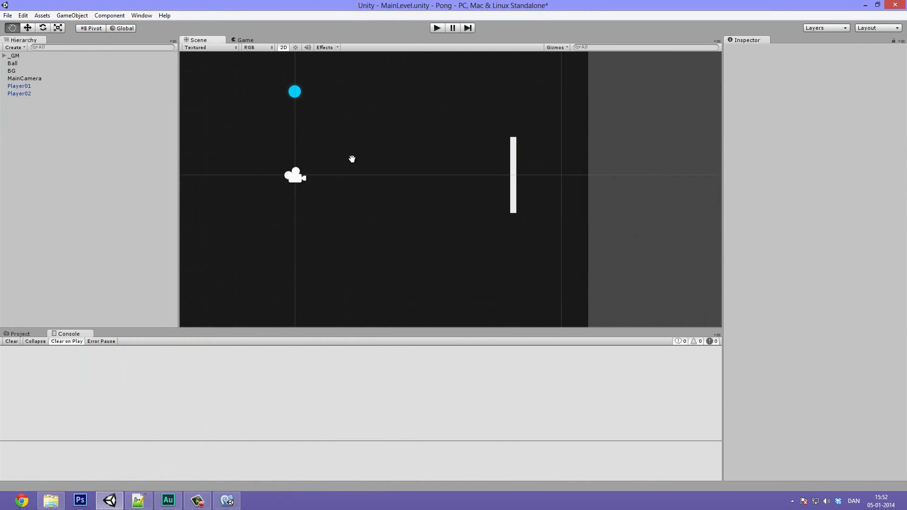
left_click(20, 334)
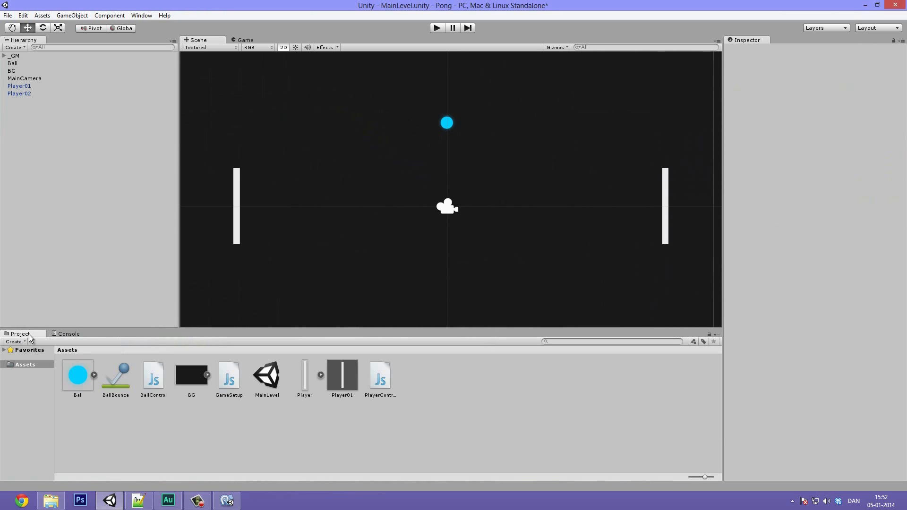
left_click(19, 85)
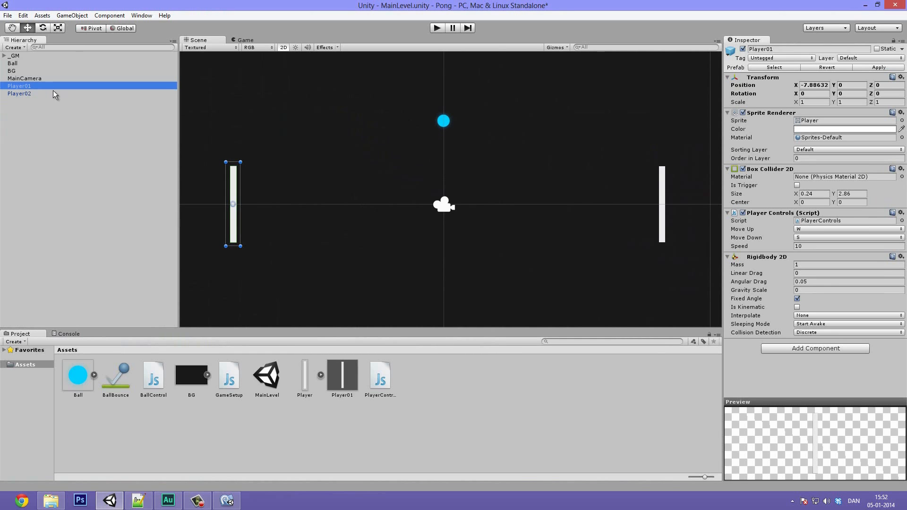
left_click(19, 94)
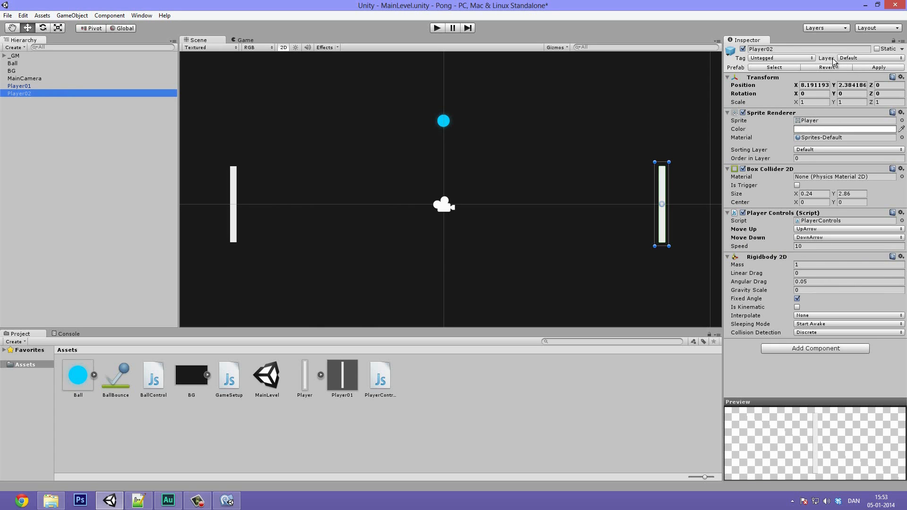
mouse_move(876, 63)
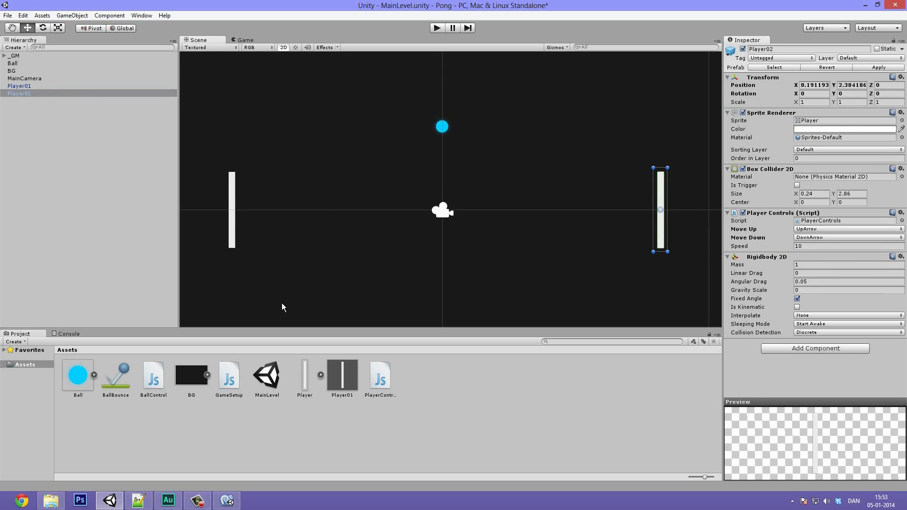
left_click(341, 376)
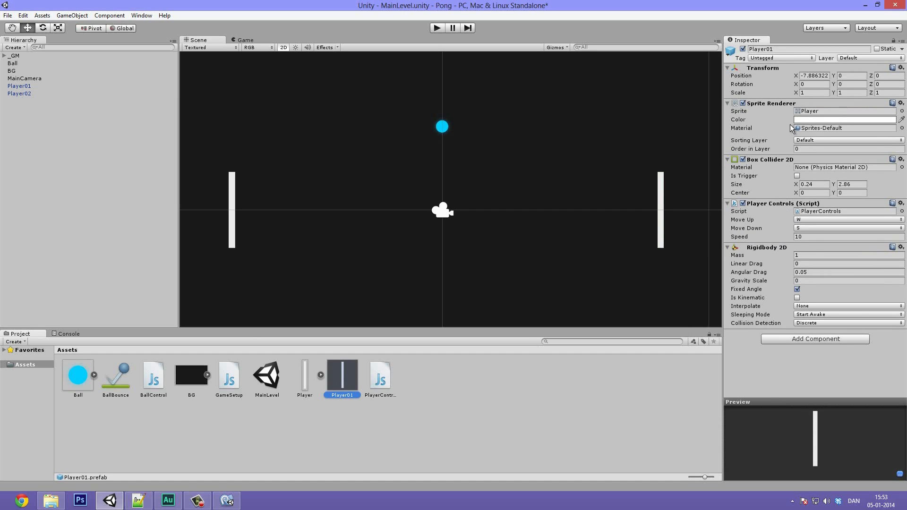
mouse_move(301, 184)
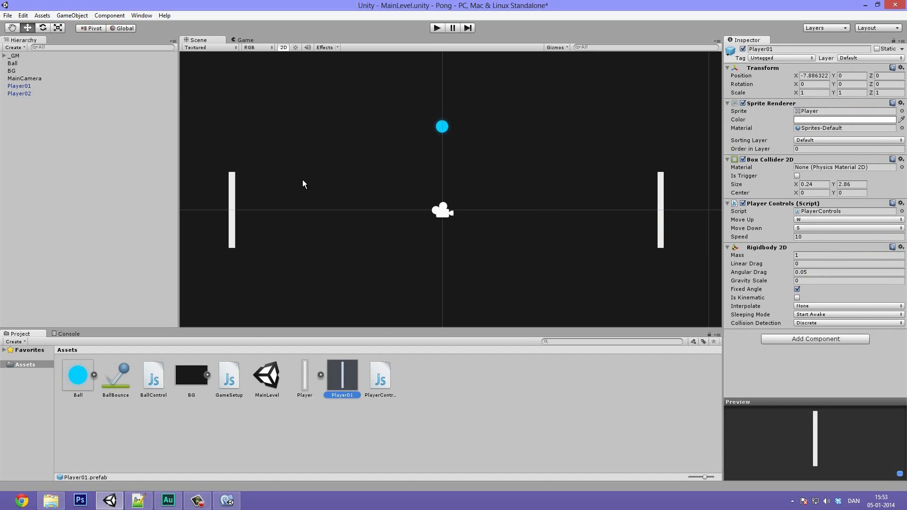
mouse_move(668, 229)
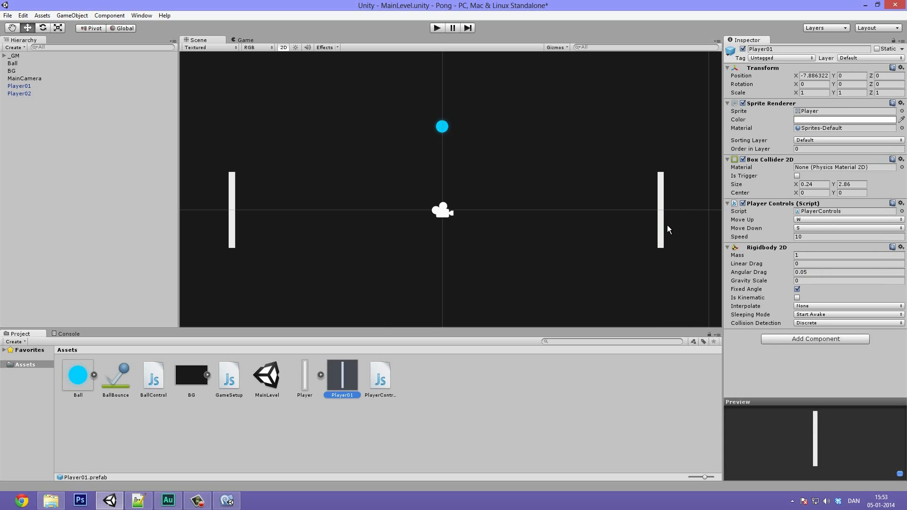
mouse_move(511, 252)
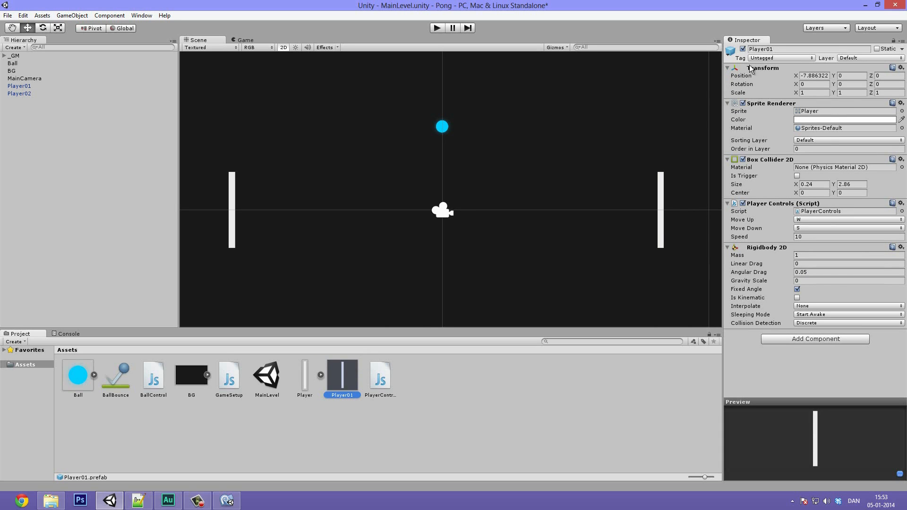
- Tag Player01 as Player, glance at Add Tag, and start the game
left_click(780, 58)
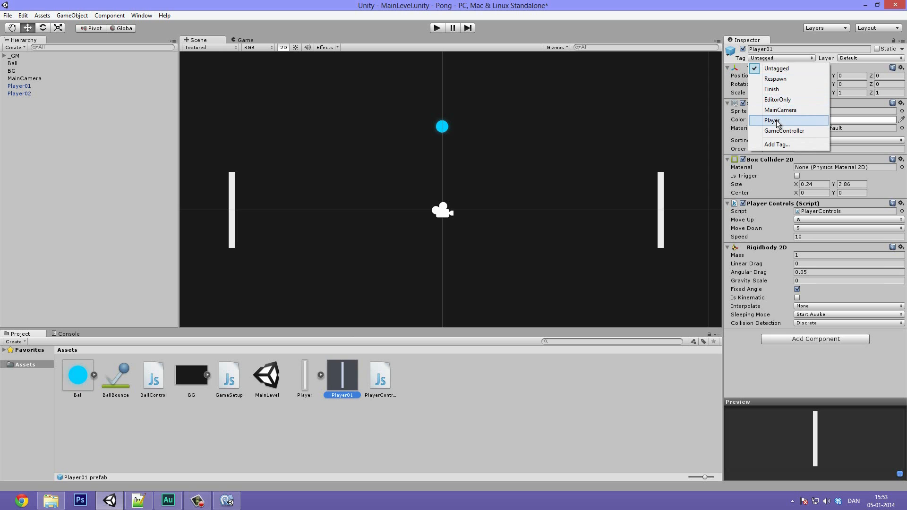
left_click(773, 120)
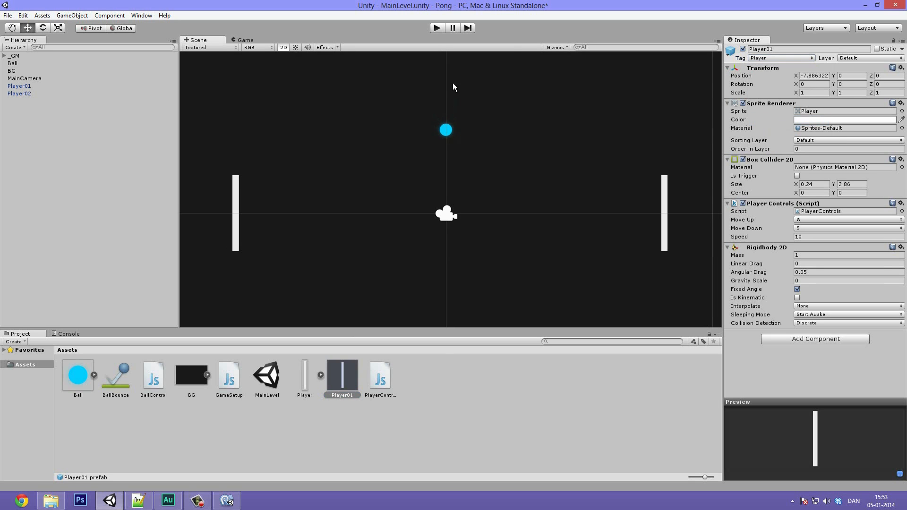
left_click(780, 58)
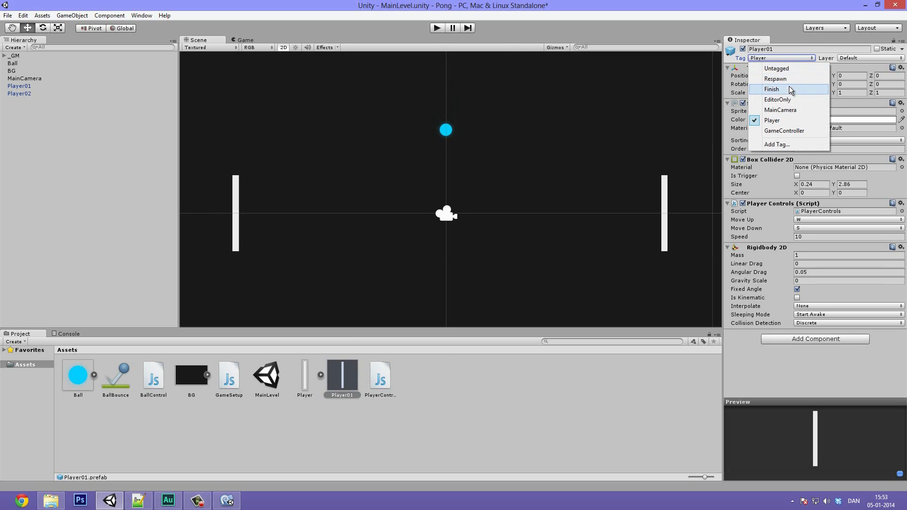
left_click(776, 144)
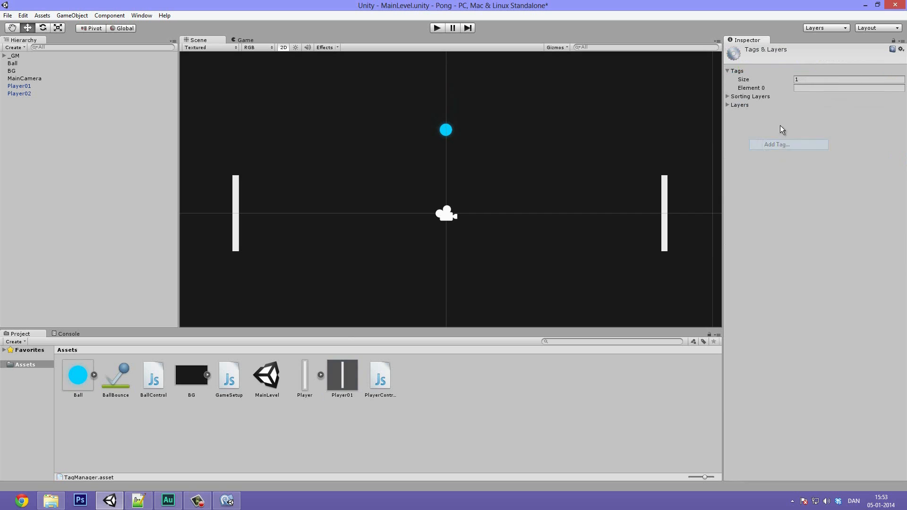
left_click(847, 87)
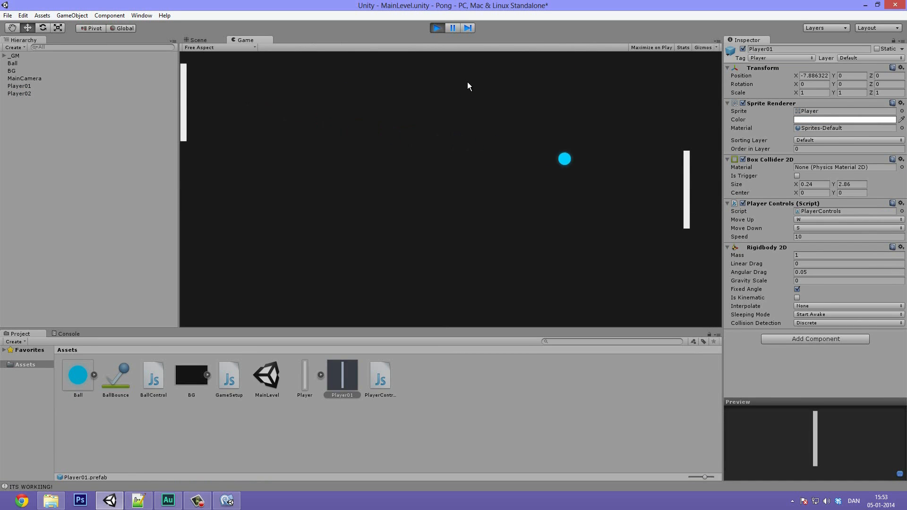
- Check the ITS WORKIING! messages in the Console and stop the game
left_click(68, 334)
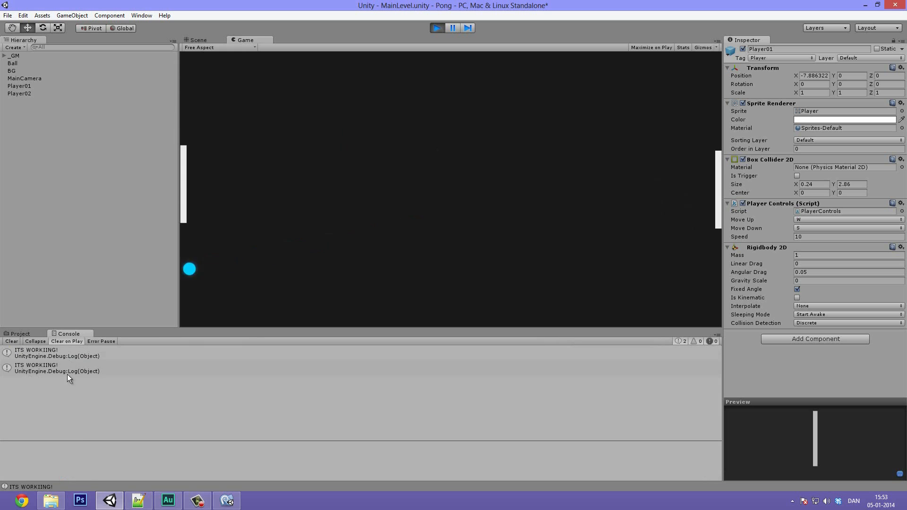
left_click(198, 40)
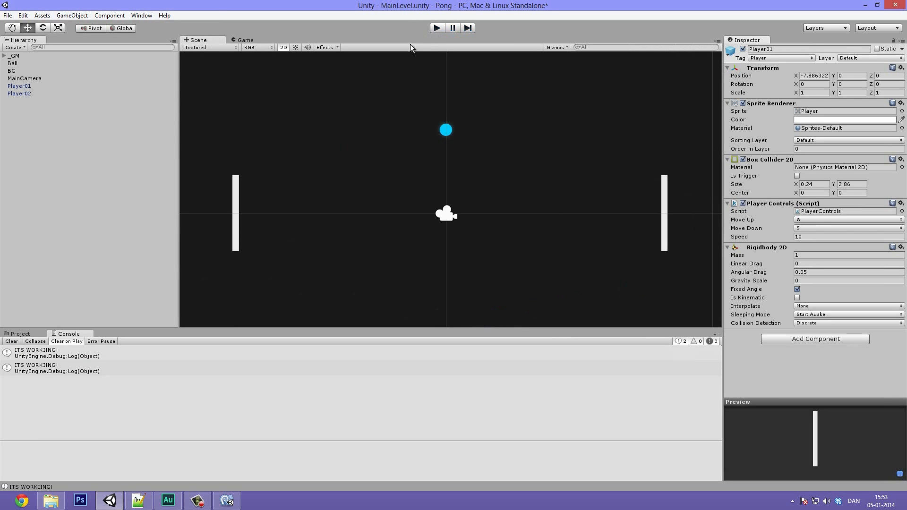
left_click(436, 28)
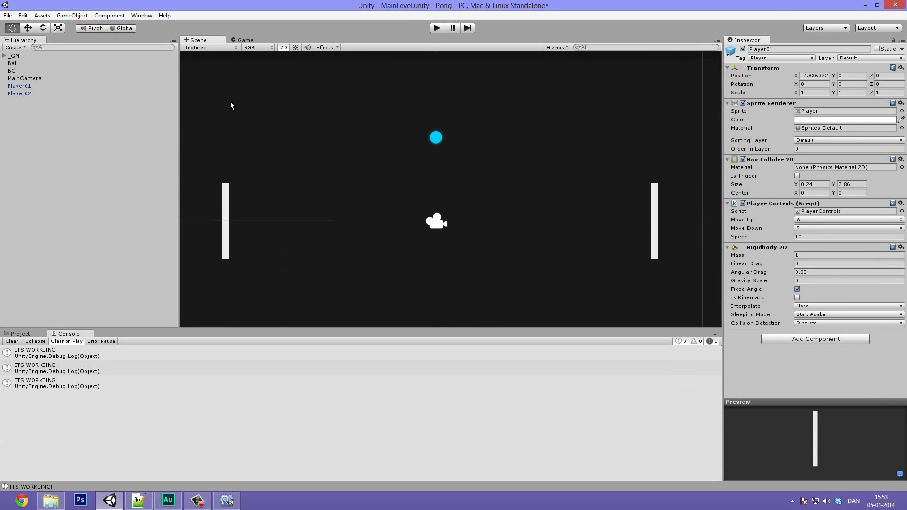
- Select the Player01 prefab and set its Rigidbody 2D mass to 99999
left_click(19, 86)
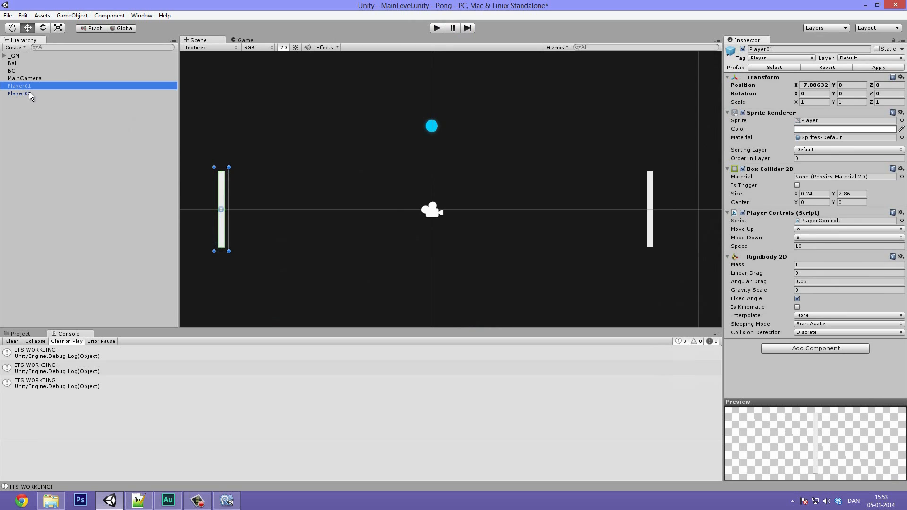
left_click(20, 334)
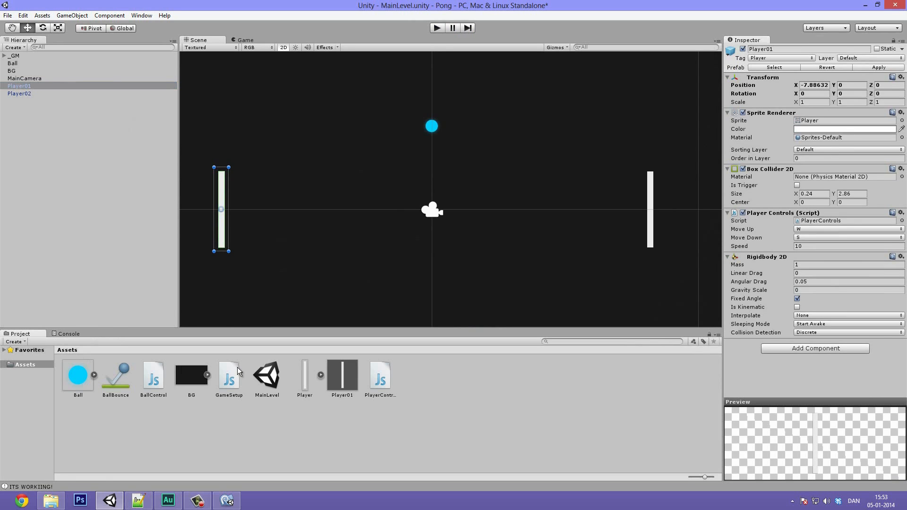
left_click(341, 373)
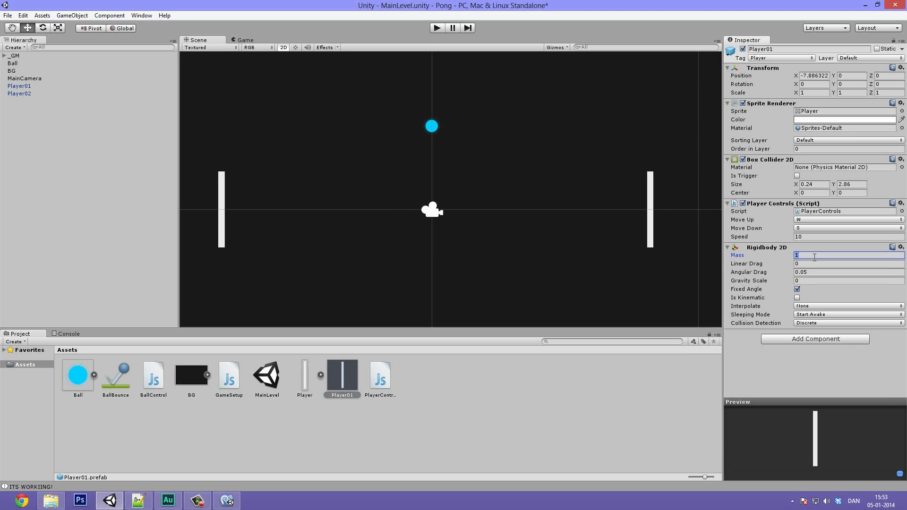
type("99999")
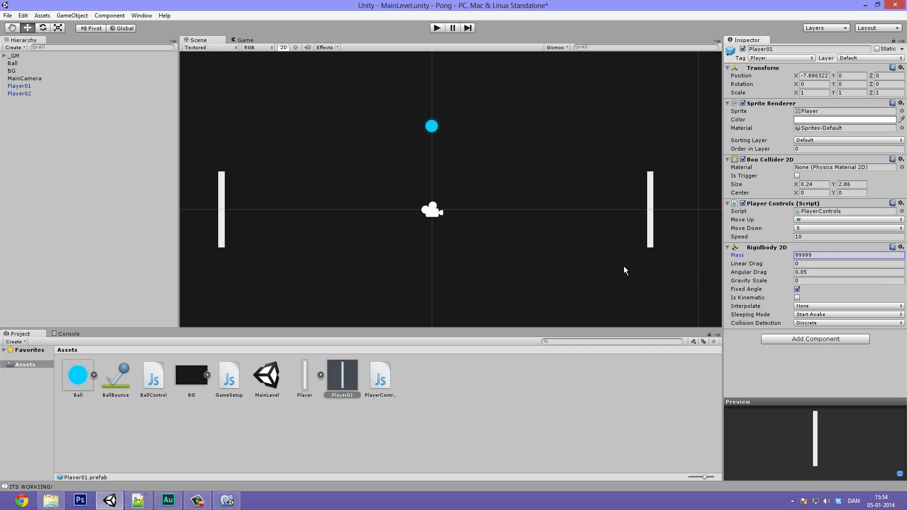
mouse_move(797, 215)
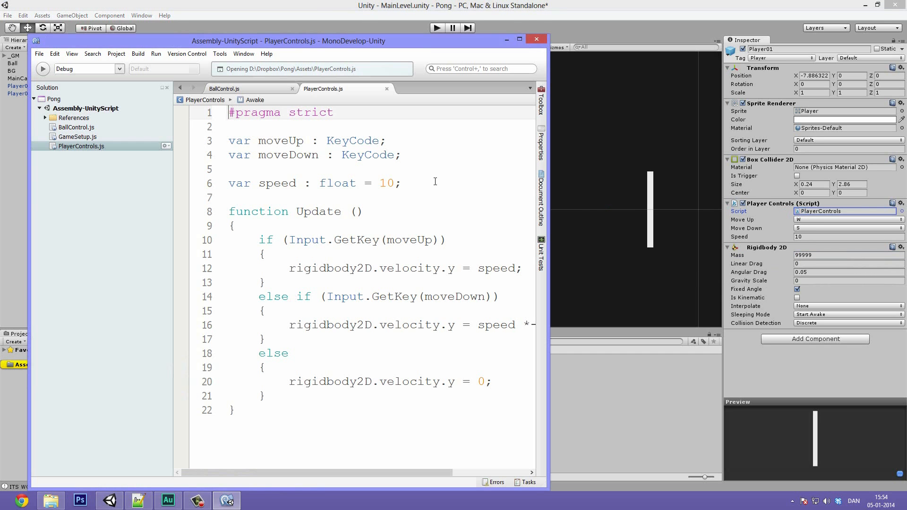
- Add rigidbody2D.velocity.x = 0; at the end of PlayerControls' Update
left_click(505, 39)
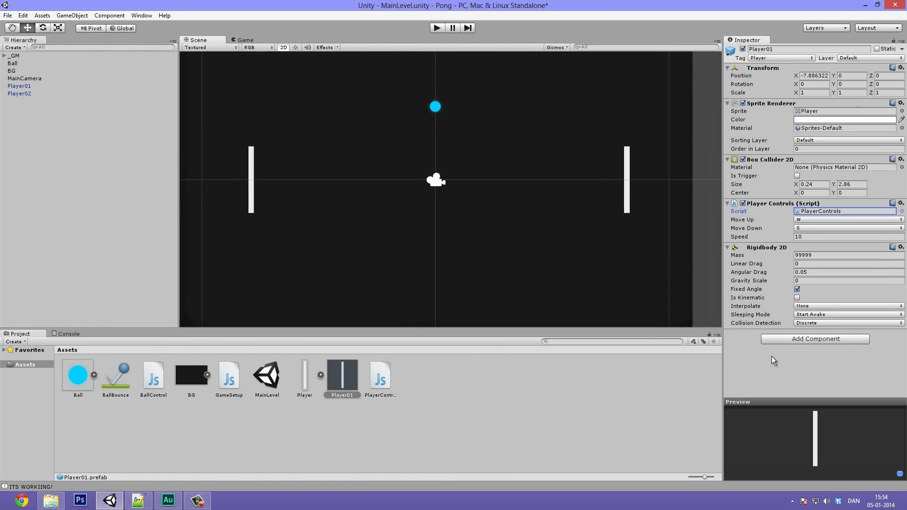
mouse_move(764, 323)
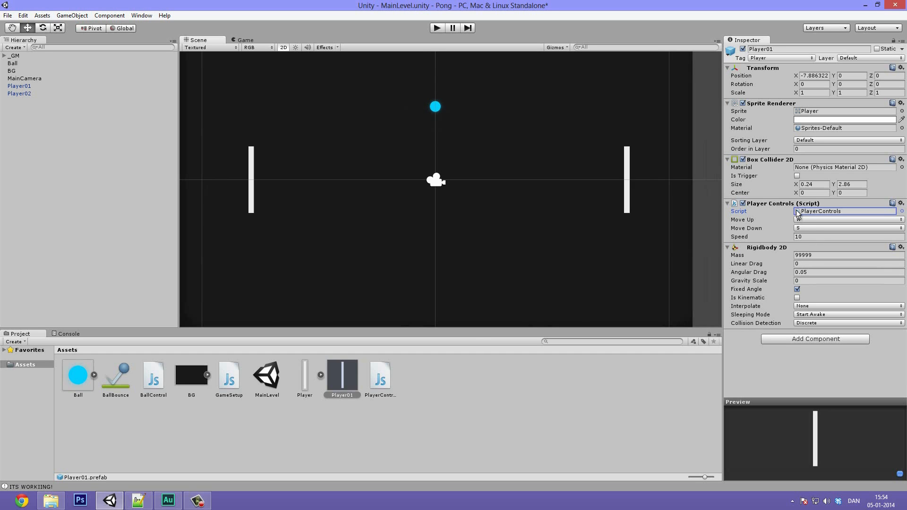
double_click(380, 374)
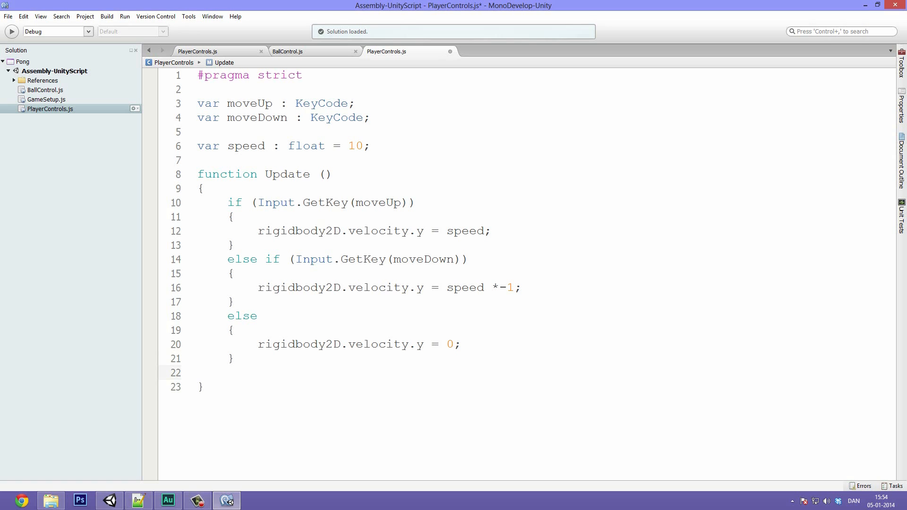
type("rigidbody2D,")
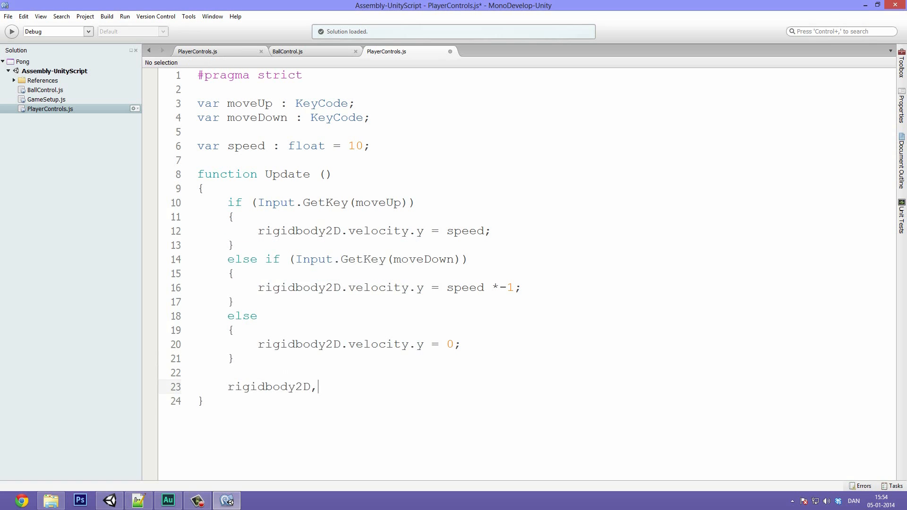
type(".be")
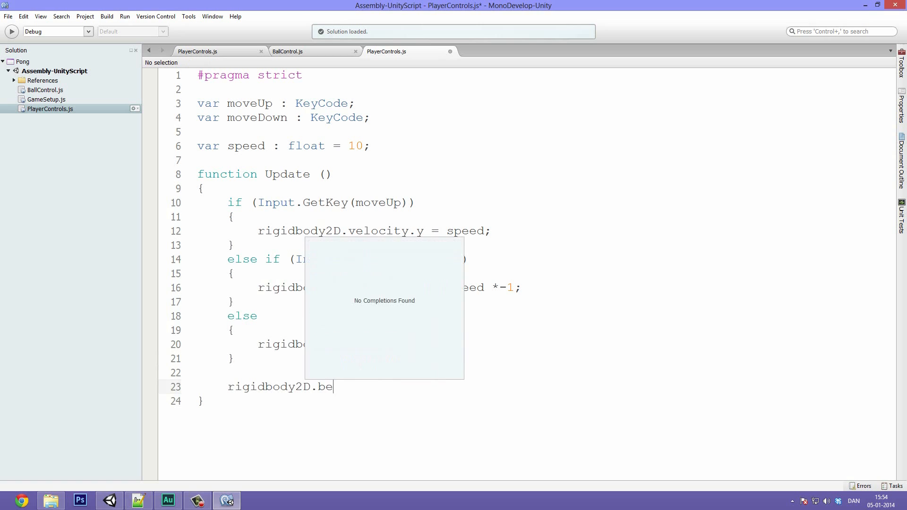
type("velocity.x")
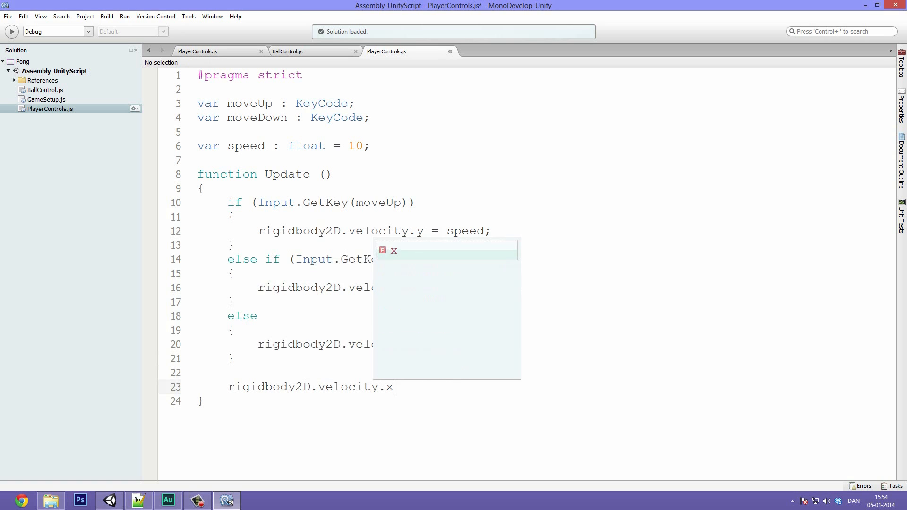
type("= 0;")
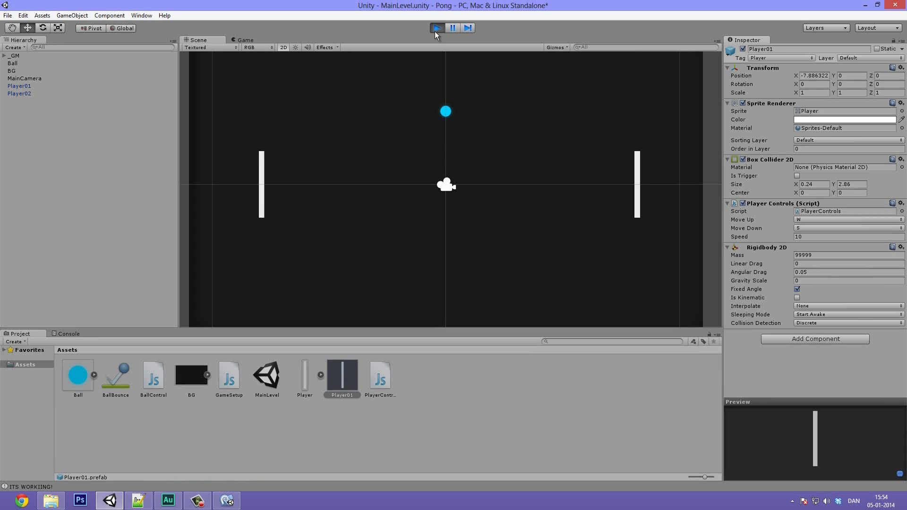
- Play and stop a paddle test run, then return to MonoDevelop
left_click(244, 40)
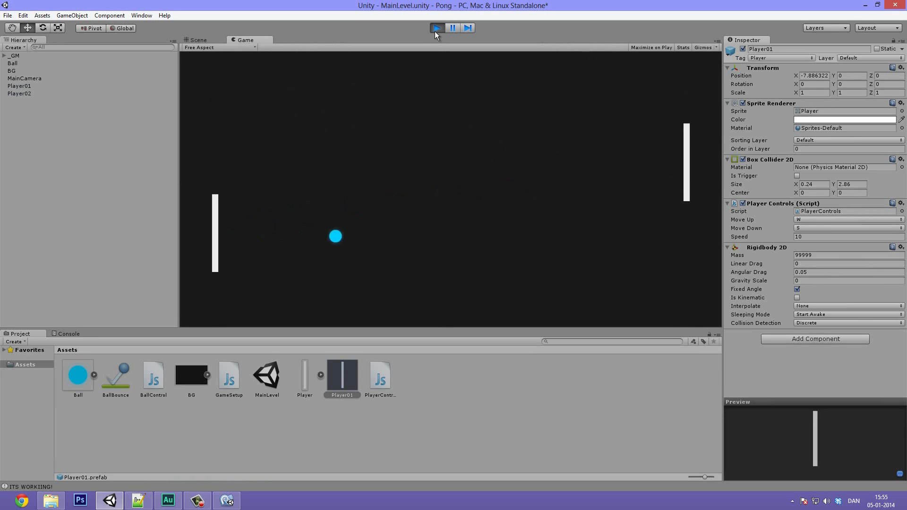
left_click(198, 40)
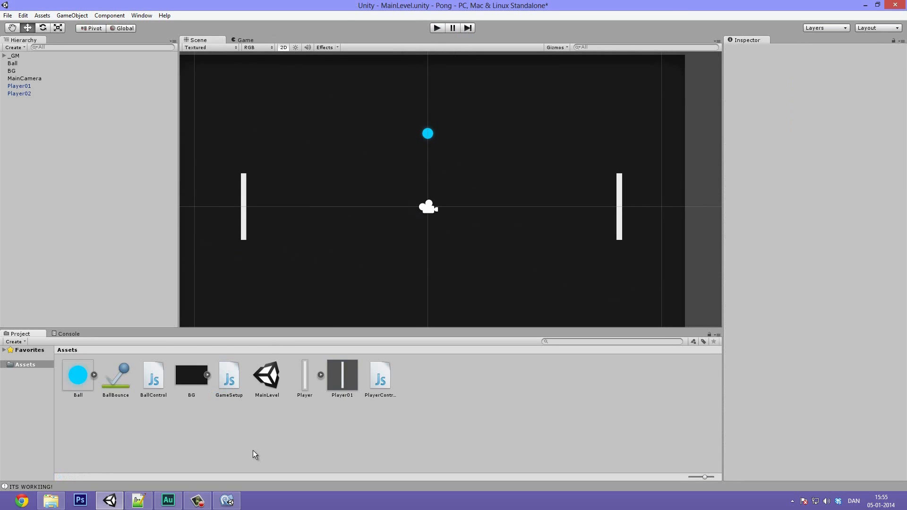
mouse_move(424, 126)
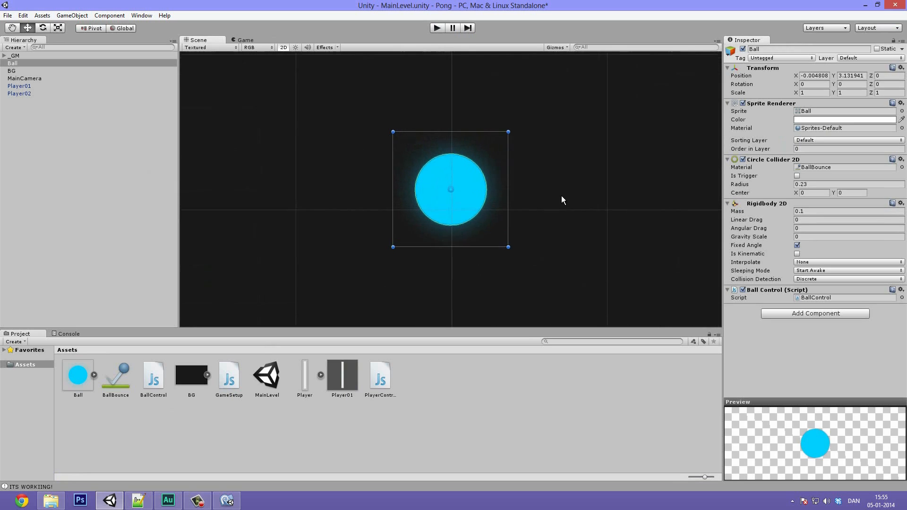
scroll("down", 3)
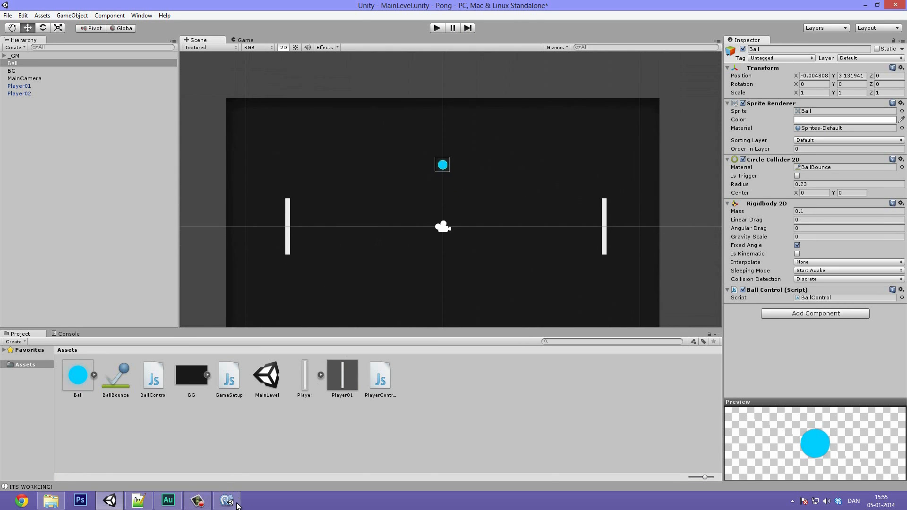
left_click(226, 500)
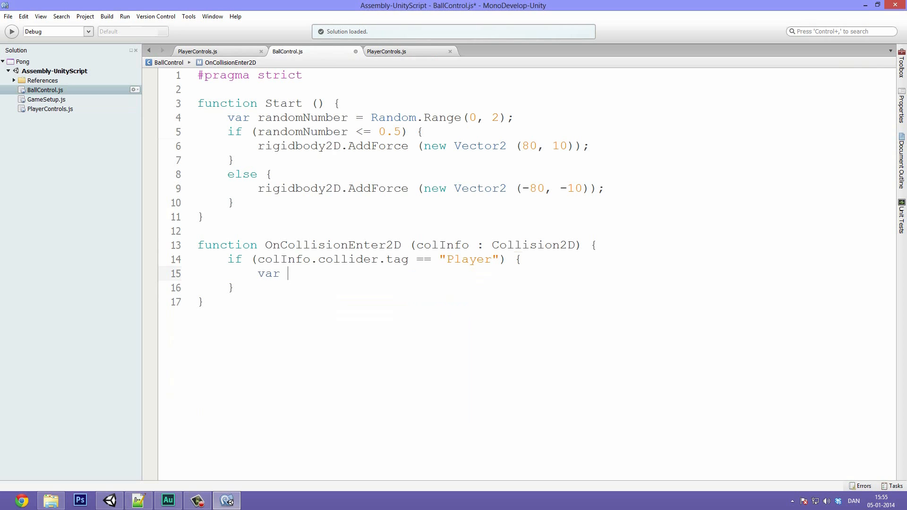
- Store the ball's rigidbody2D.velocity.y in a new var velY
type("vel")
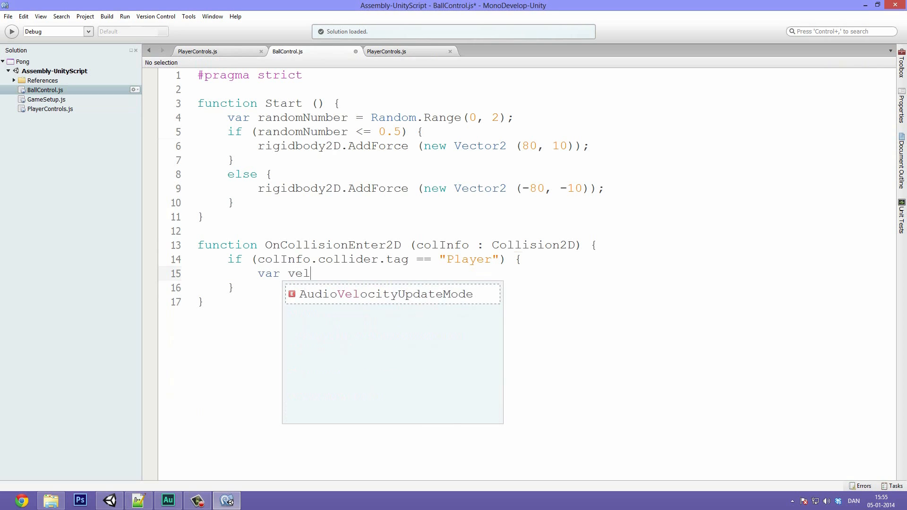
type("Y")
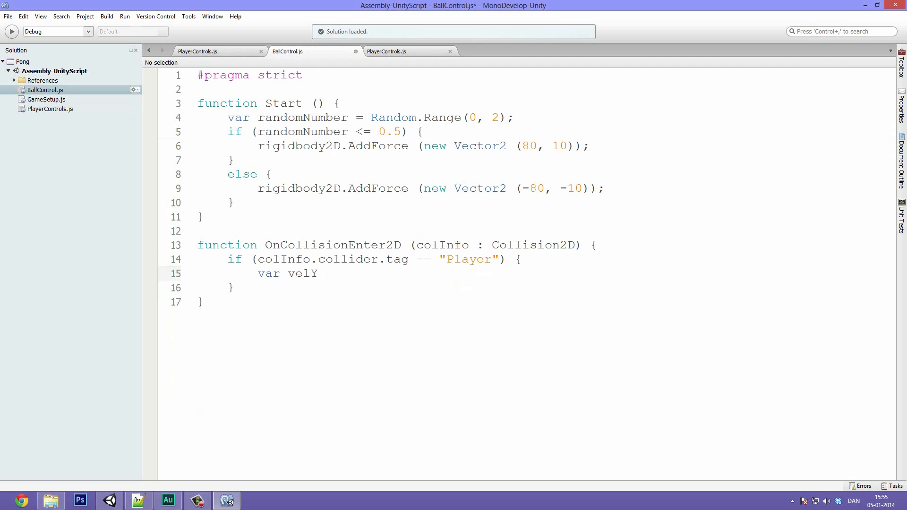
type("=")
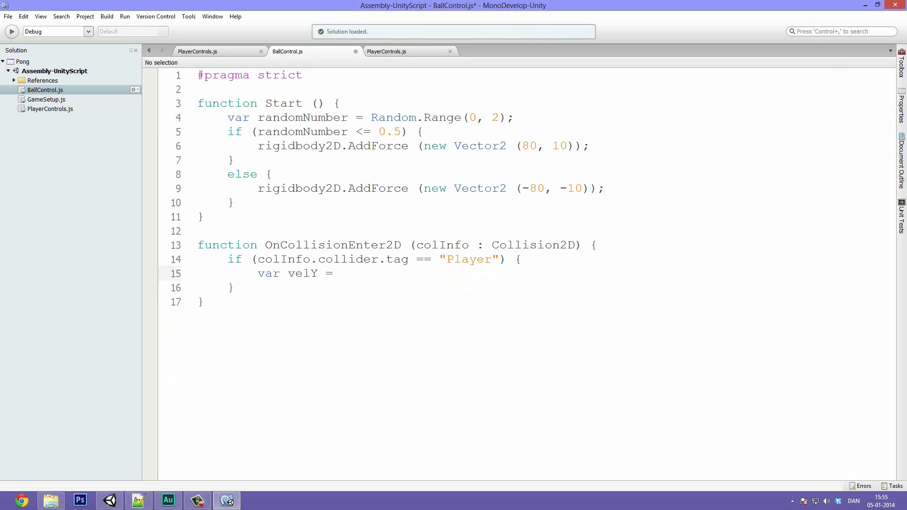
type("rigidbody2D.")
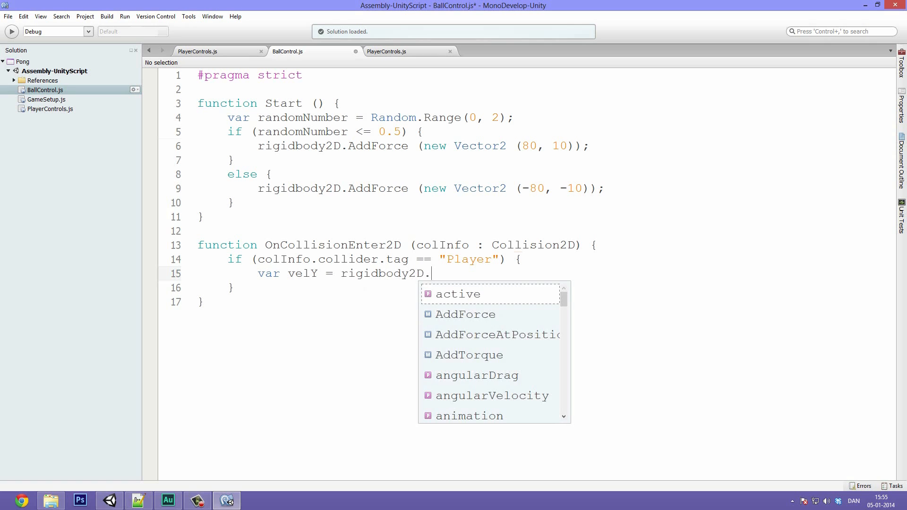
type("velocity.y;")
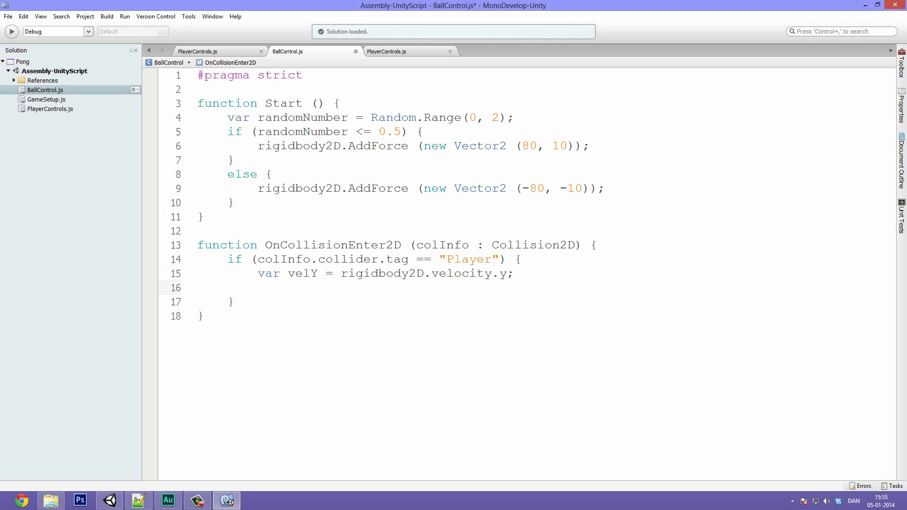
type("vely")
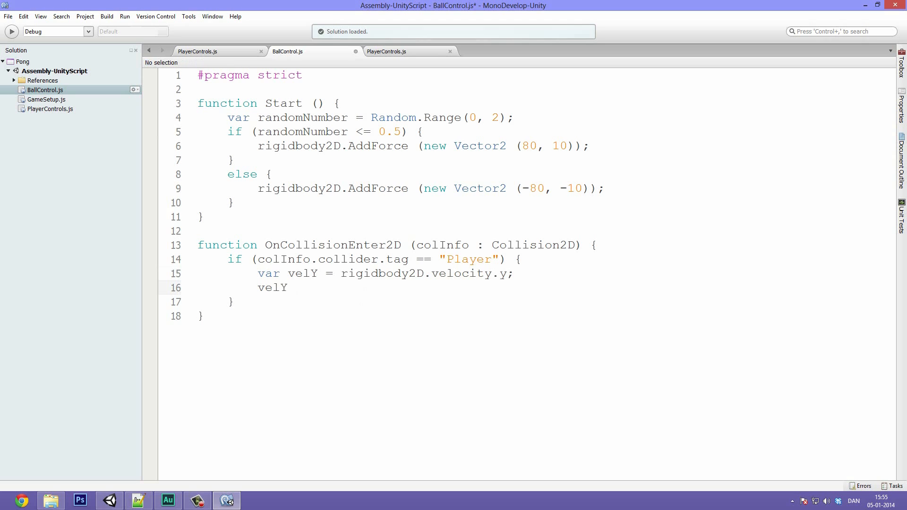
type("=")
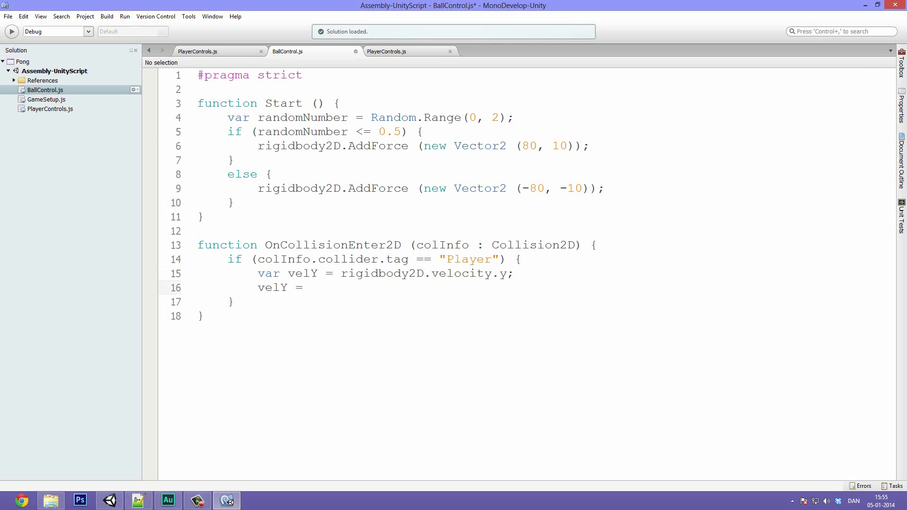
- Set velY to velY/2 + colInfo.collider.rigidbody2D.velocity.y/3
left_click(309, 287)
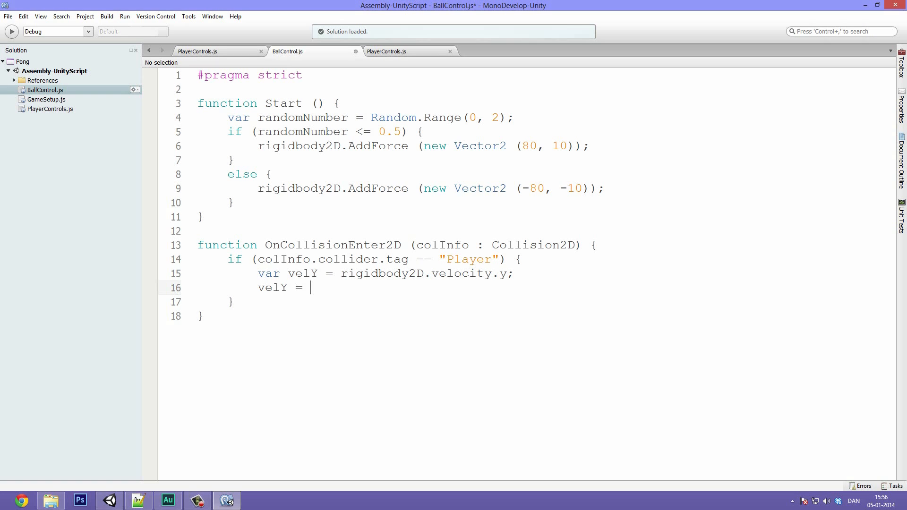
type("velY")
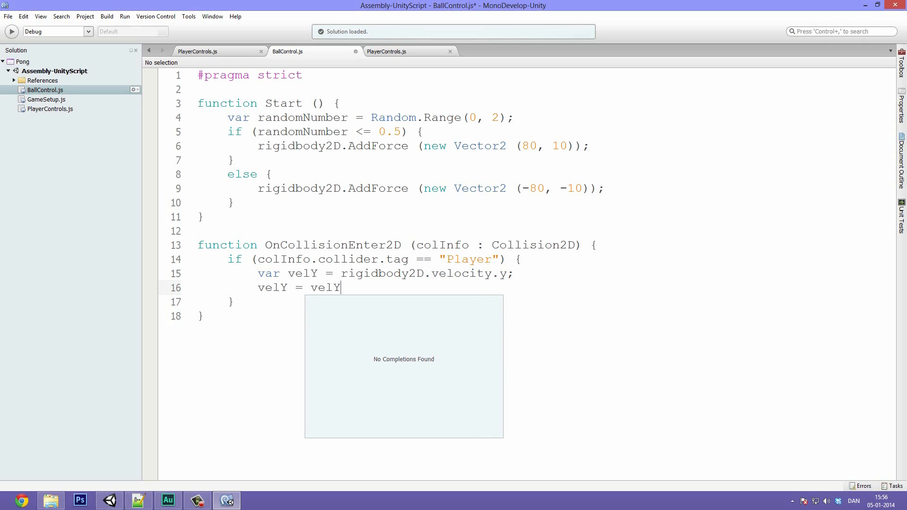
type("/2 +")
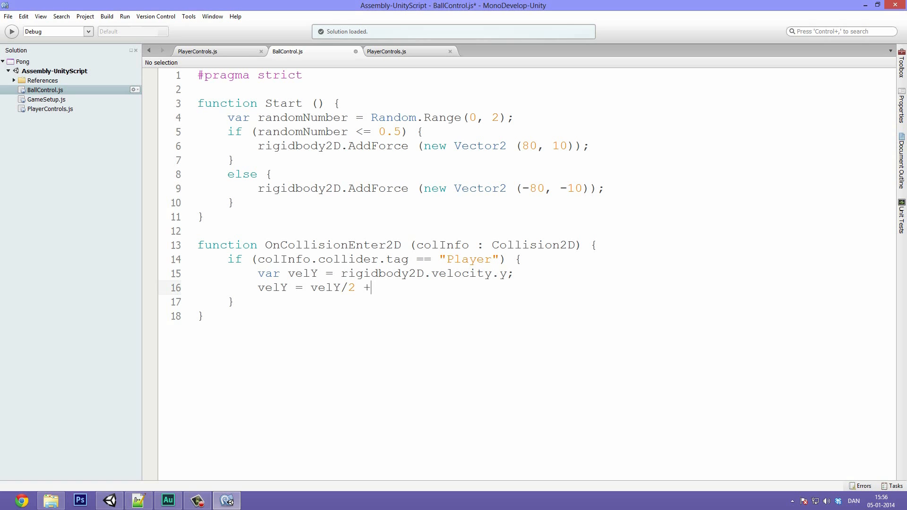
type("the")
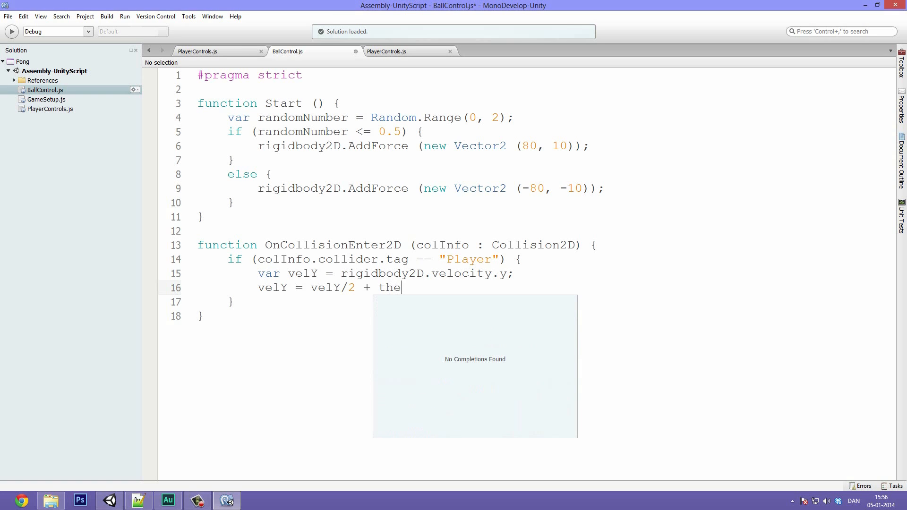
type("Col.coll")
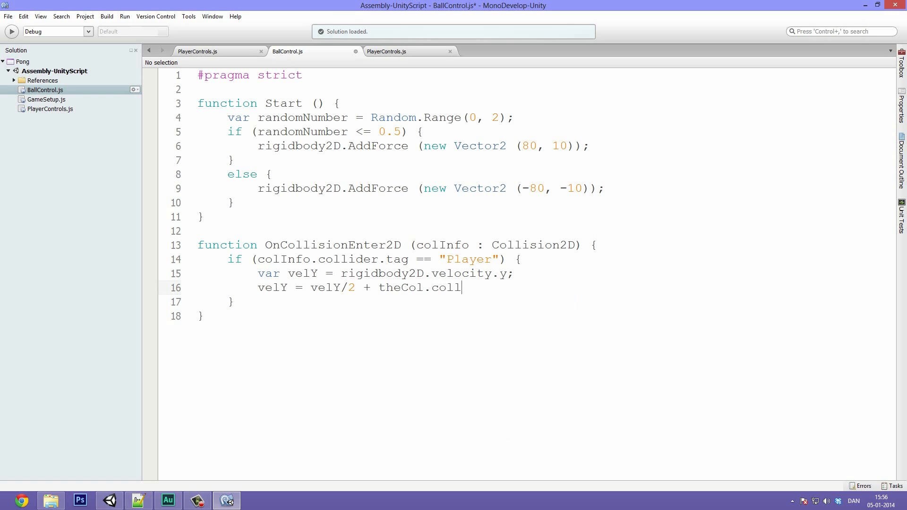
key("BackSpace")
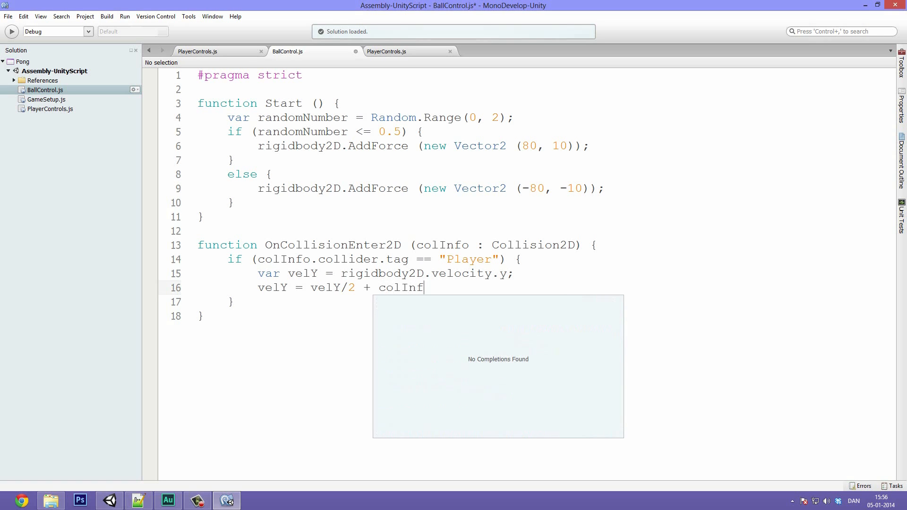
type("o.collider.rigidbody2D.v")
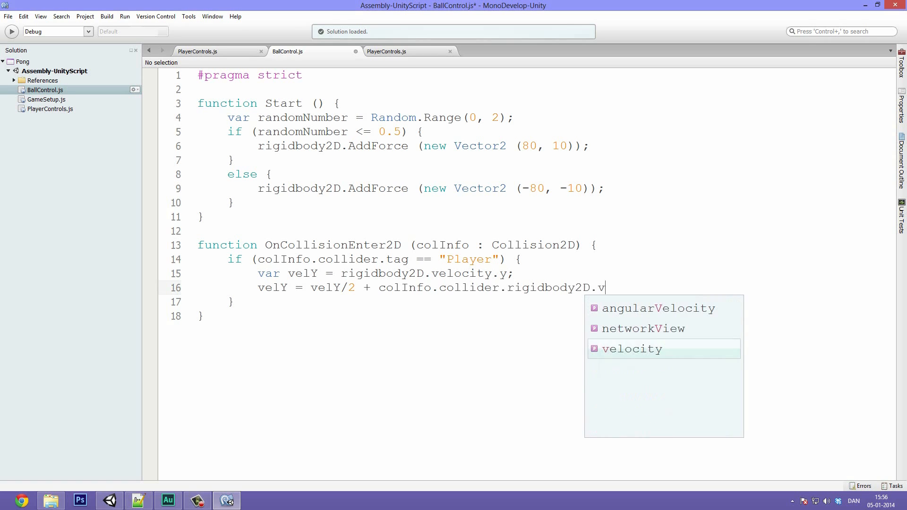
type("elocity.y")
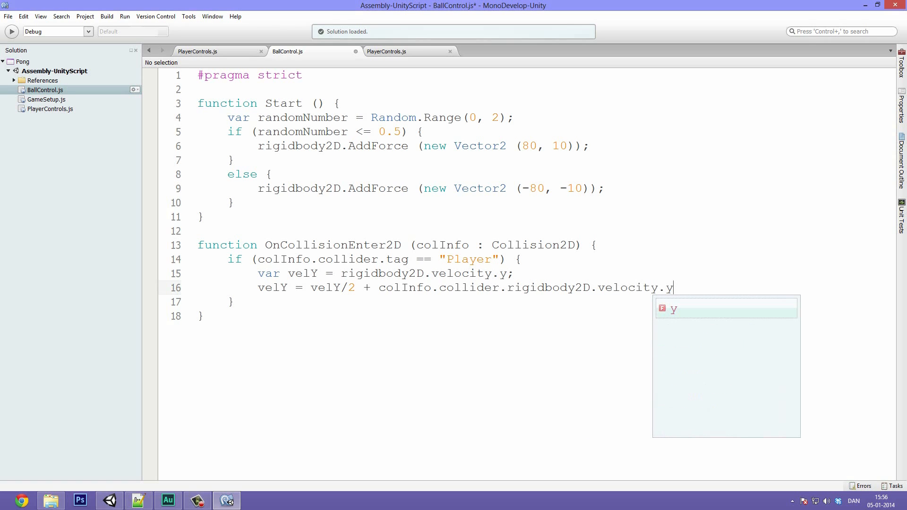
type("/3")
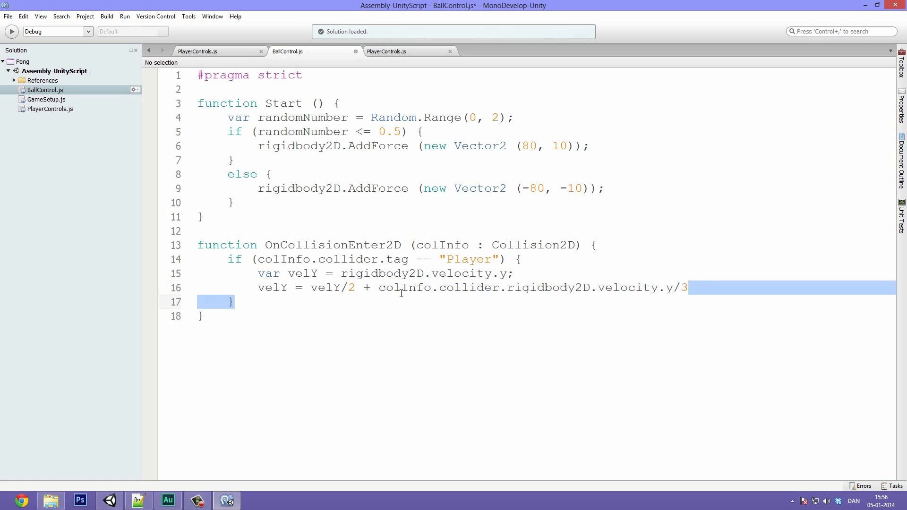
left_click(689, 288)
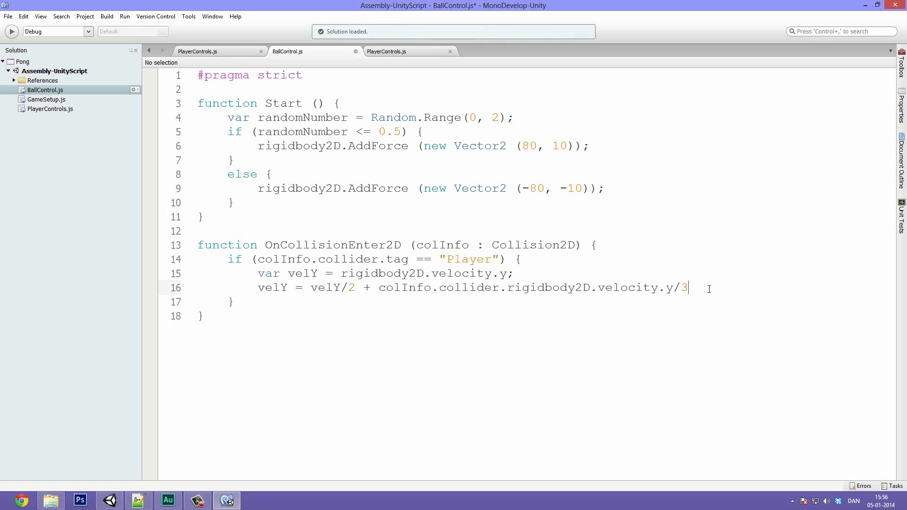
type(";")
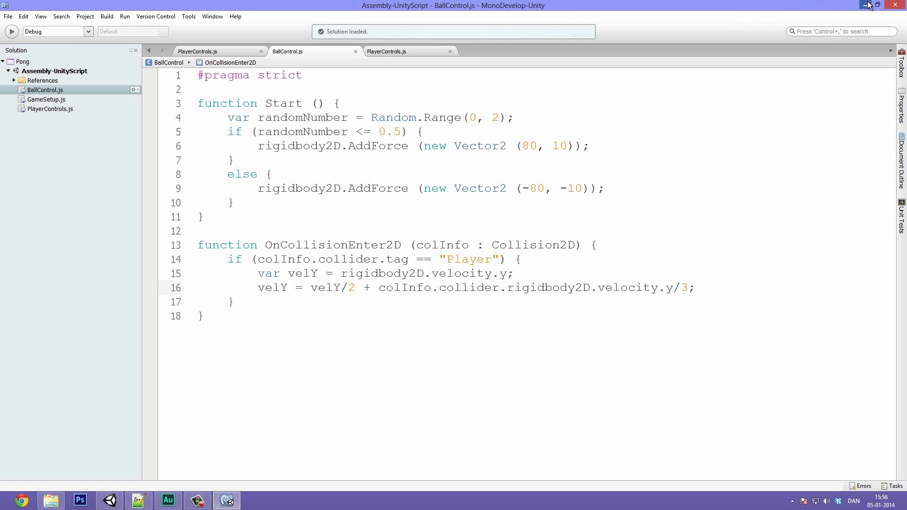
- Play-test the Pong scene in Unity, stop it, and return to MonoDevelop
left_click(225, 500)
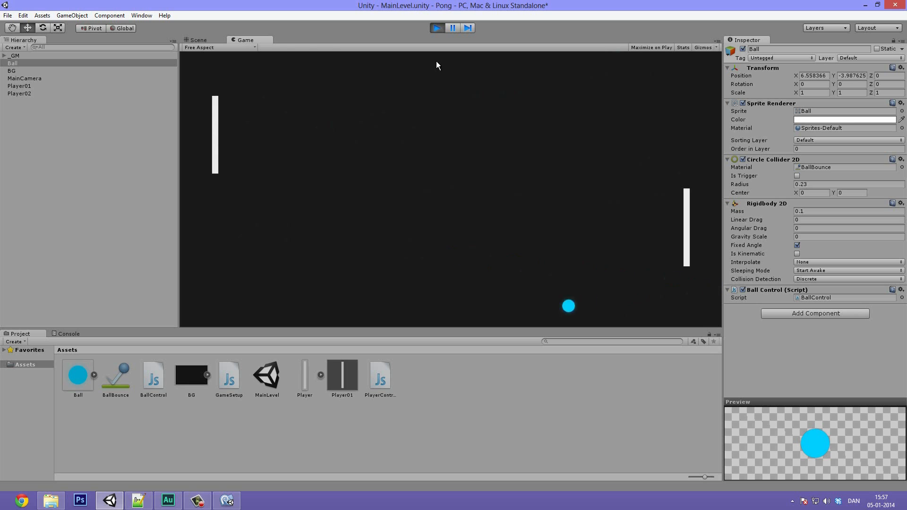
left_click(437, 27)
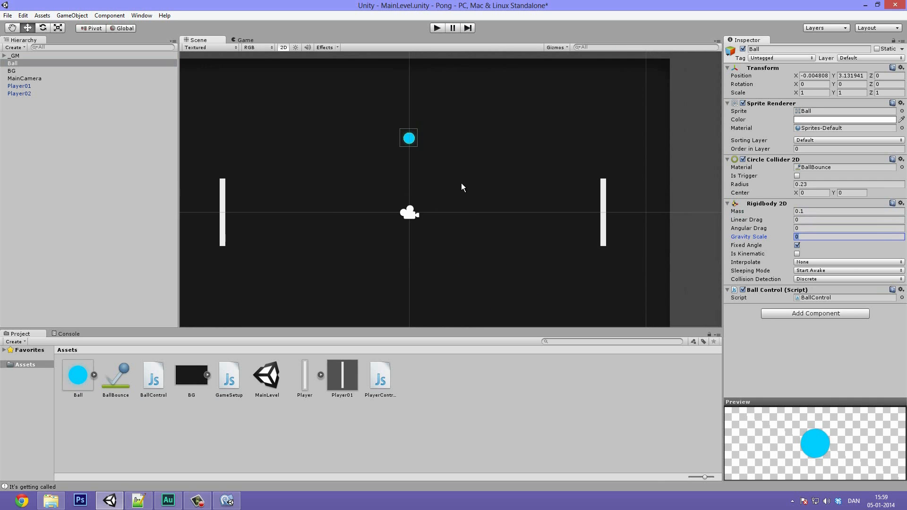
left_click(226, 501)
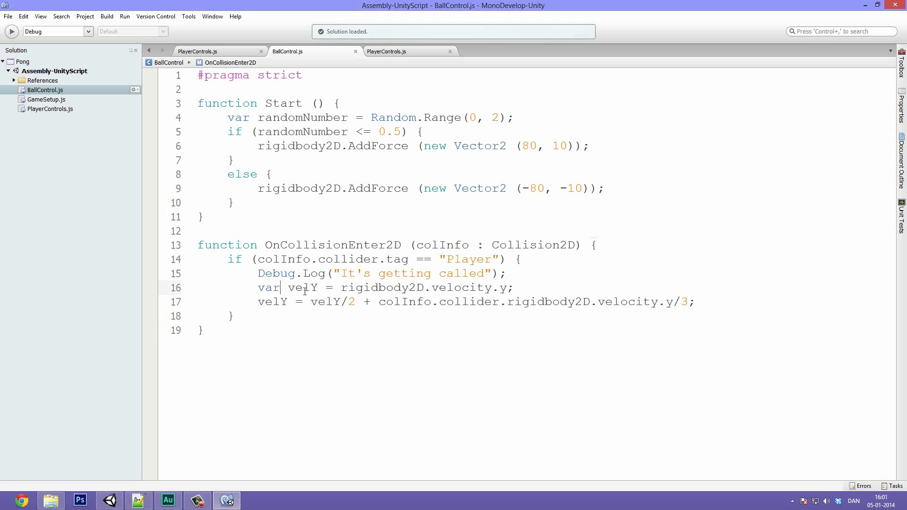
- Assign half the ball's plus a third of the paddle's Y velocity to rigidbody2D.velocity.y, removing velY
left_click(515, 288)
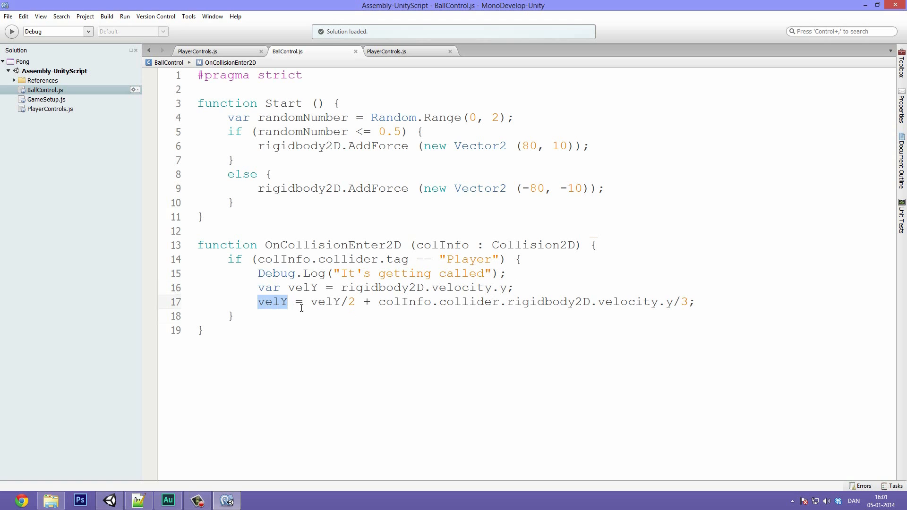
double_click(385, 287)
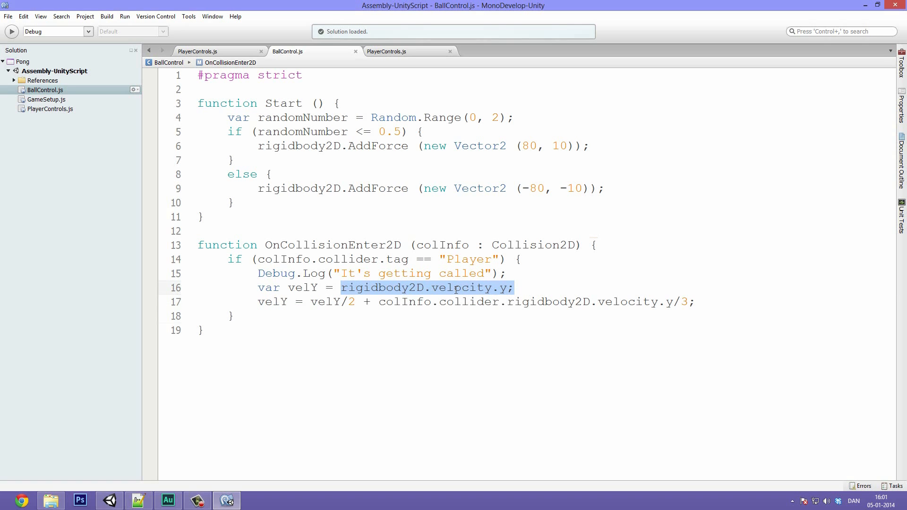
type("velocity")
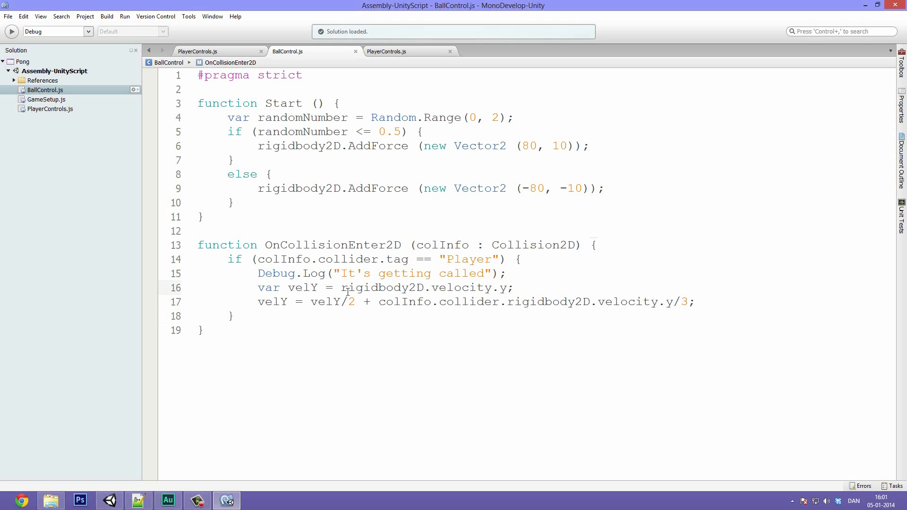
left_click_drag(342, 287, 446, 288)
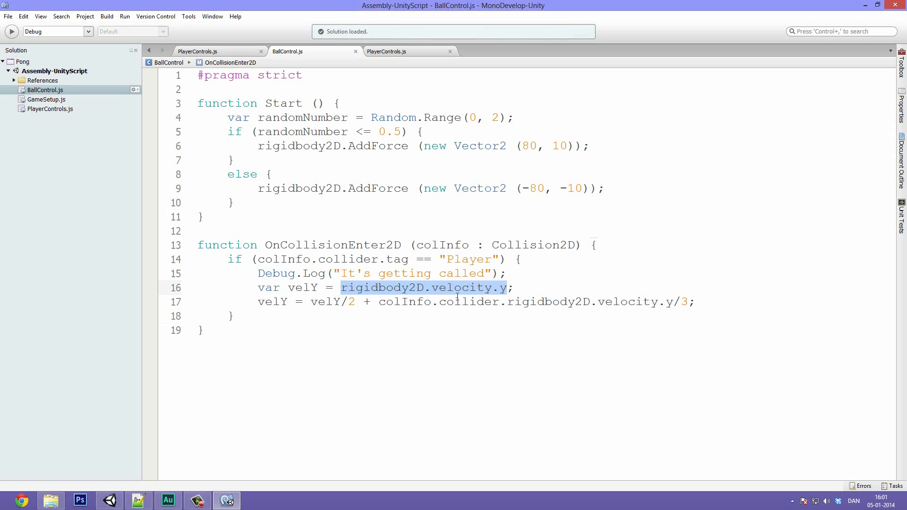
double_click(272, 301)
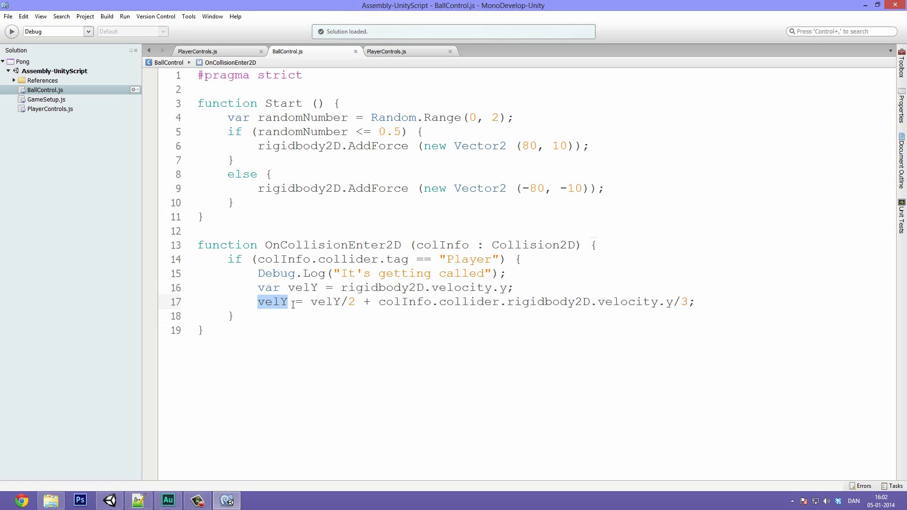
type("rigidbody2D.velocity.y")
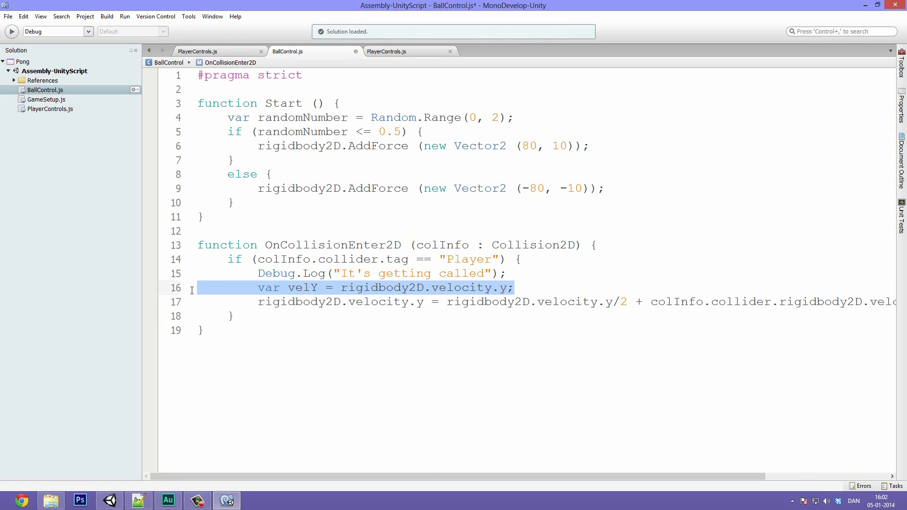
key("Delete")
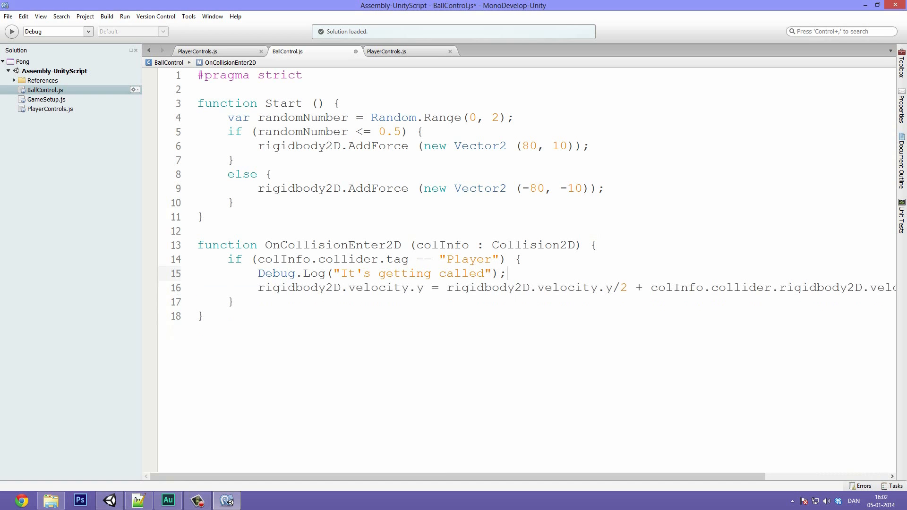